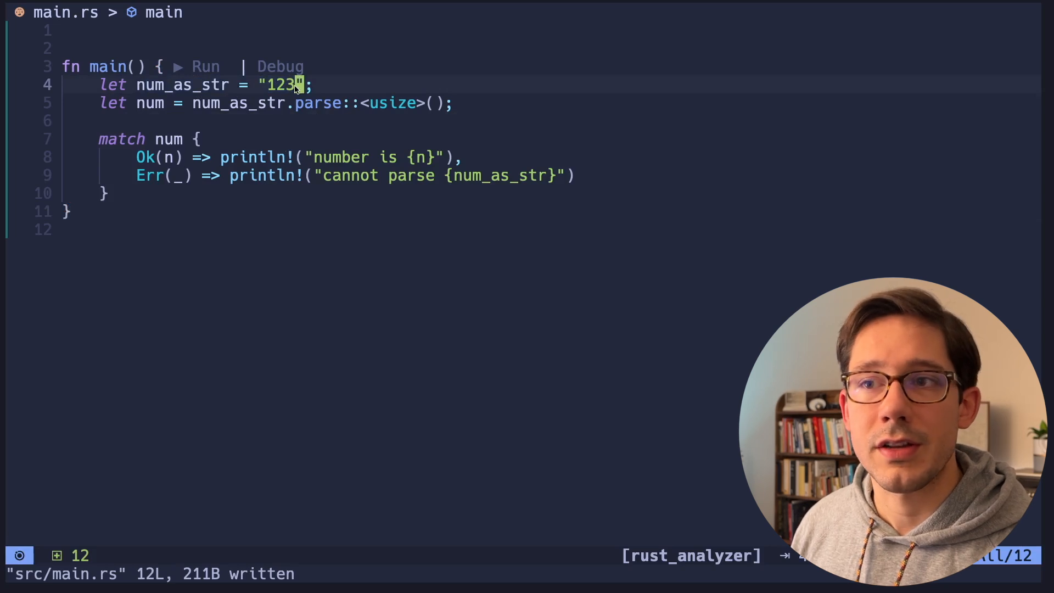
mouse_move(342, 131)
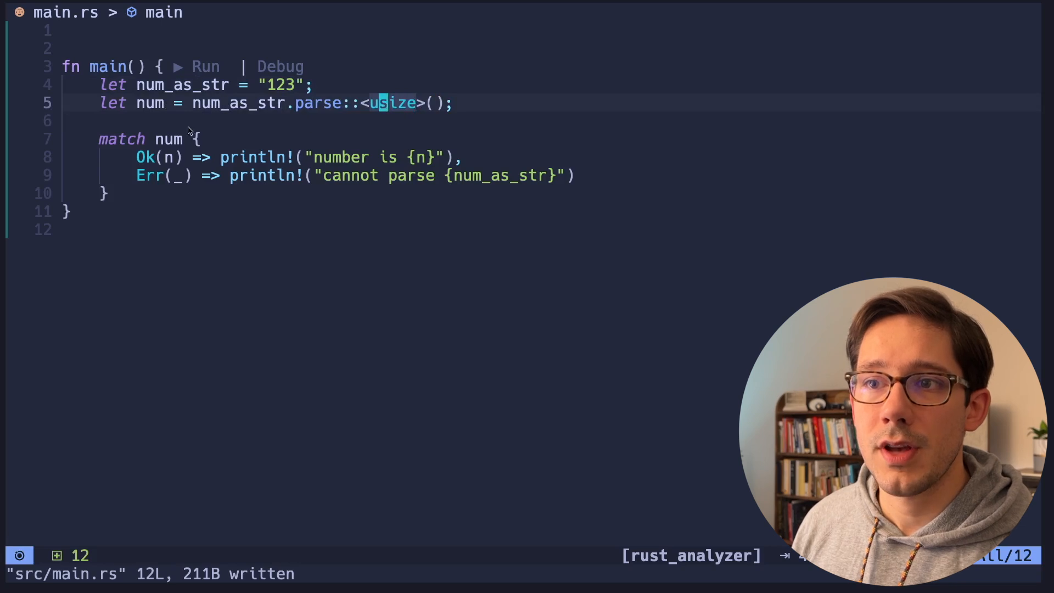
mouse_move(161, 104)
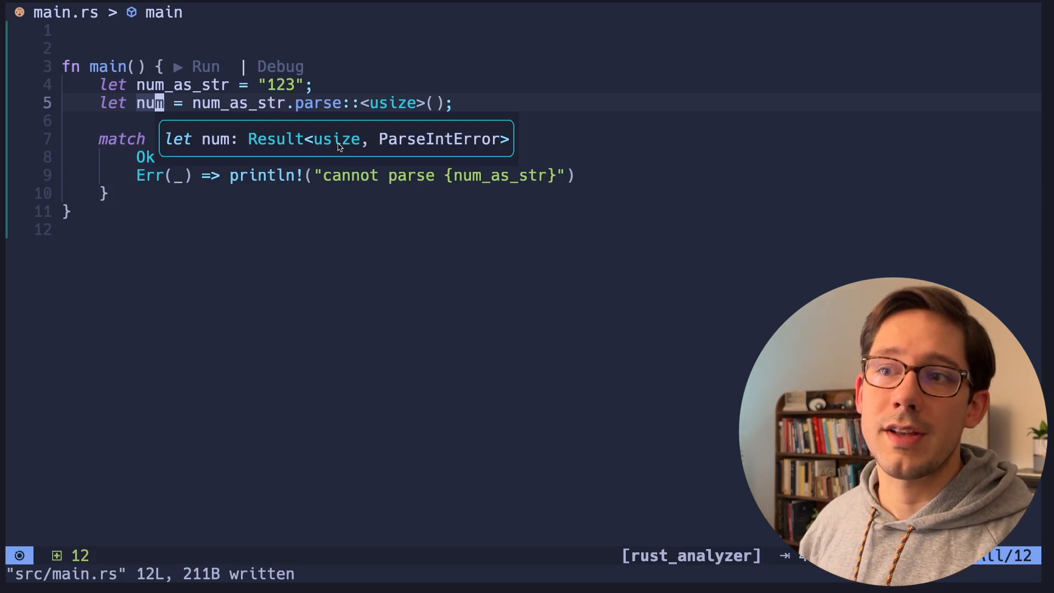
mouse_move(344, 155)
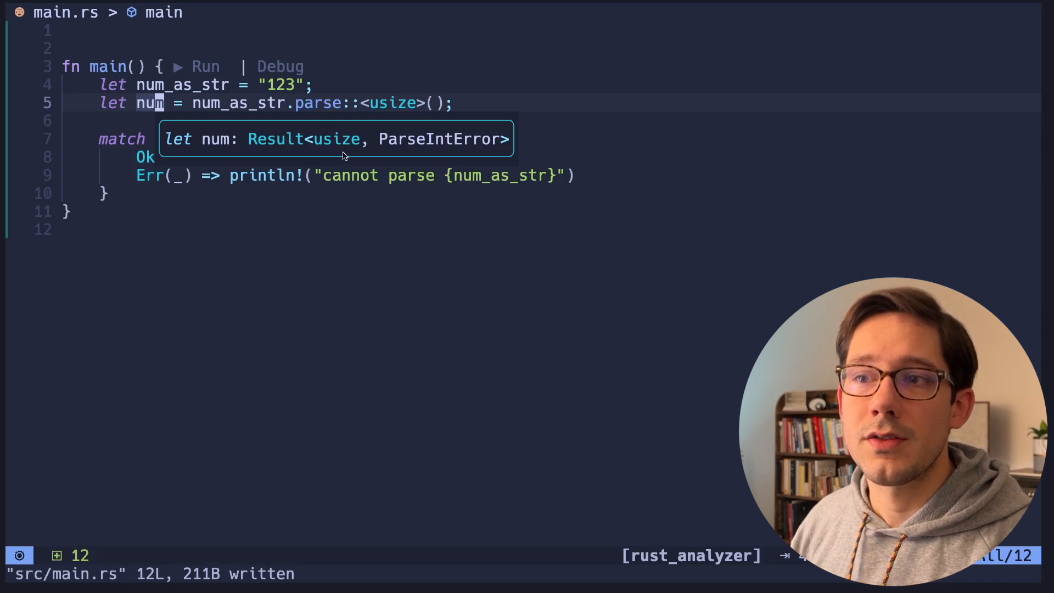
mouse_move(452, 158)
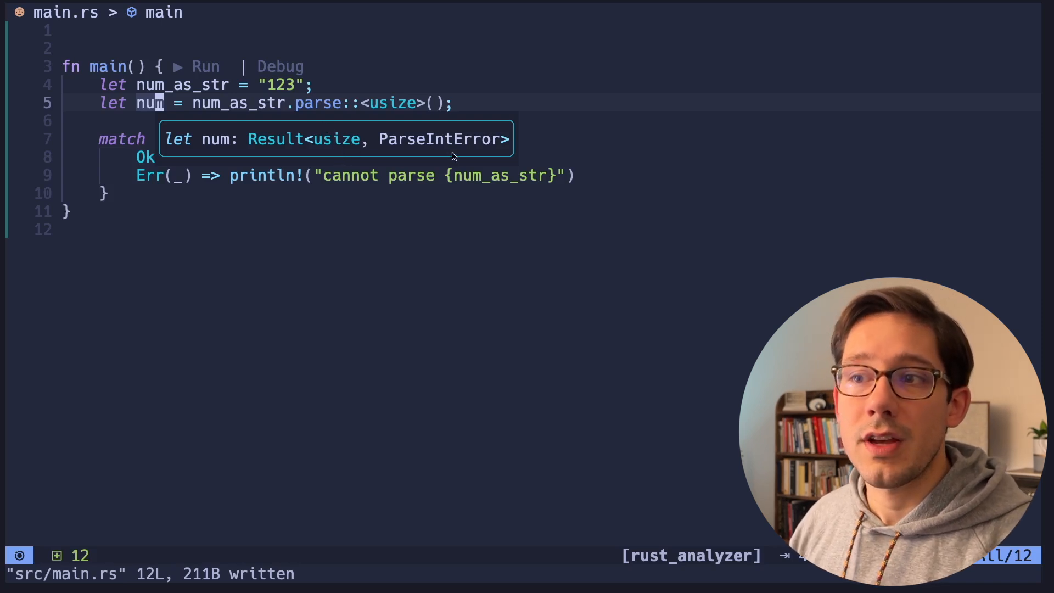
mouse_move(461, 149)
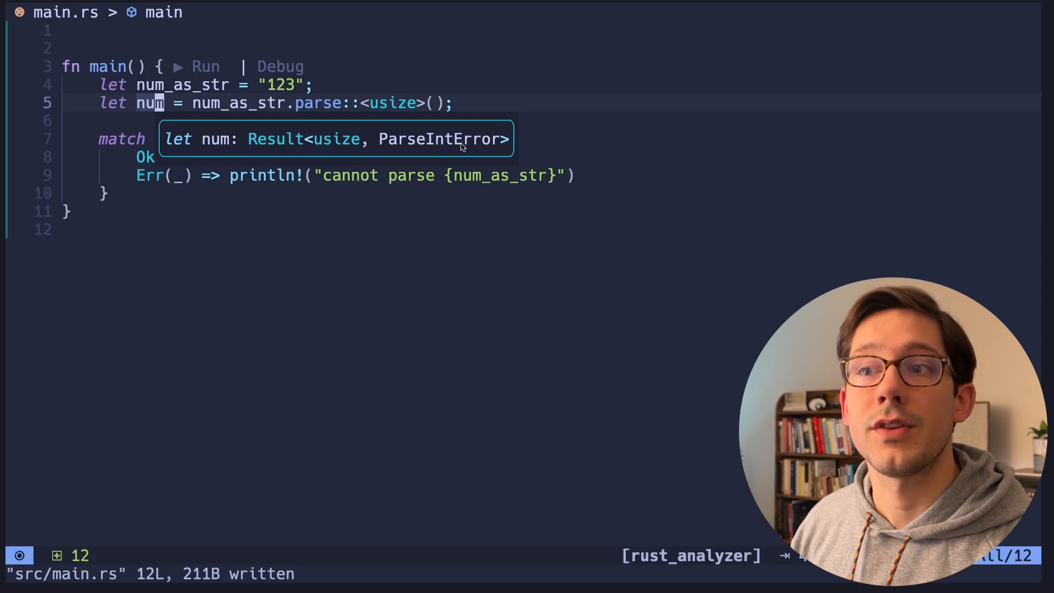
mouse_move(402, 111)
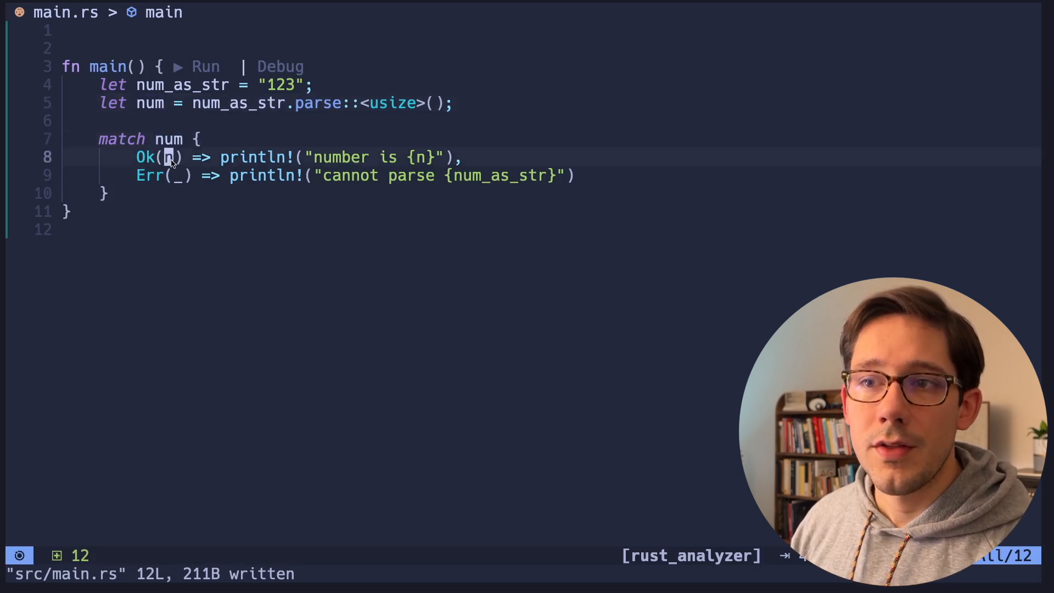
mouse_move(171, 160)
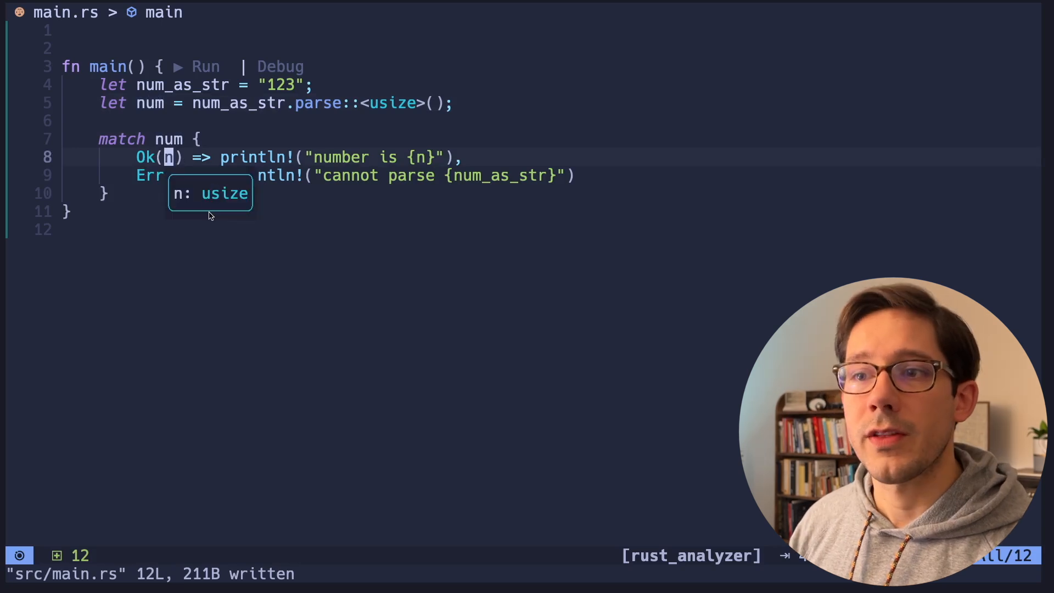
mouse_move(366, 167)
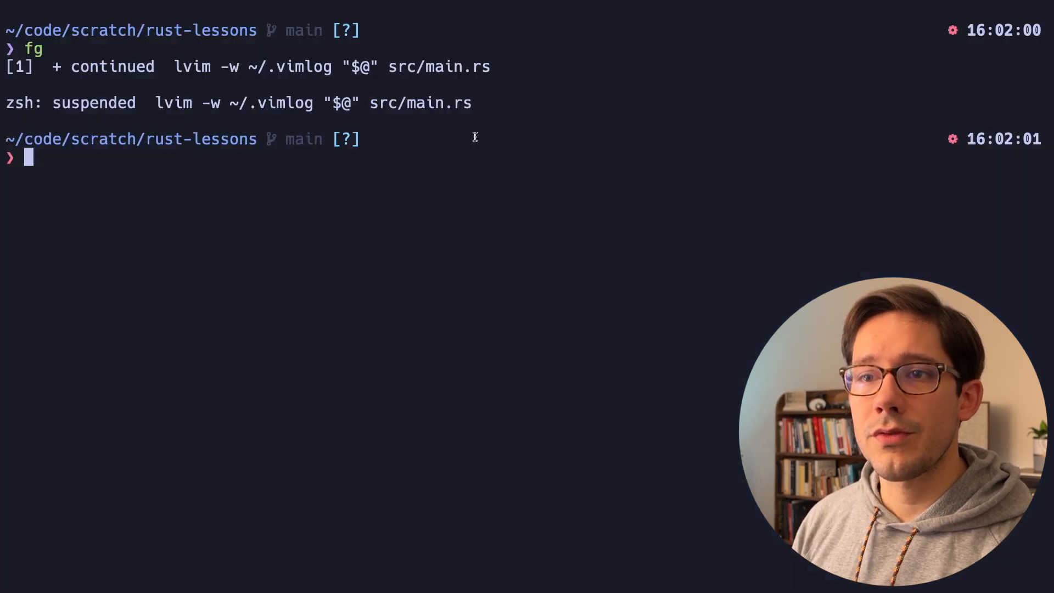
Run cargo run twice, getting 'number is 123' then 'cannot parse one', and return to LunarVim
text(cargo run)
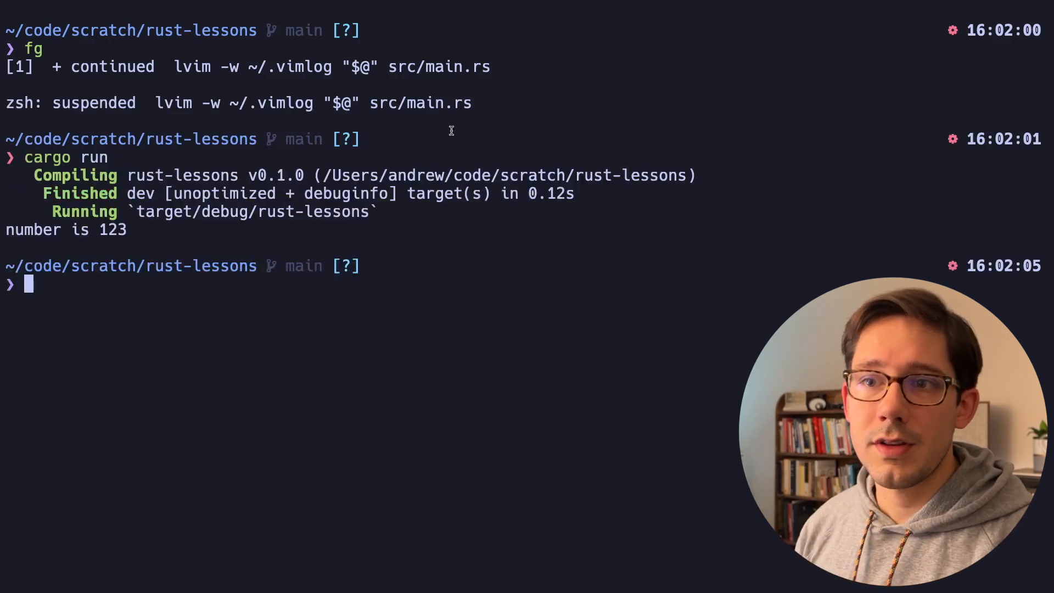
text(fg)
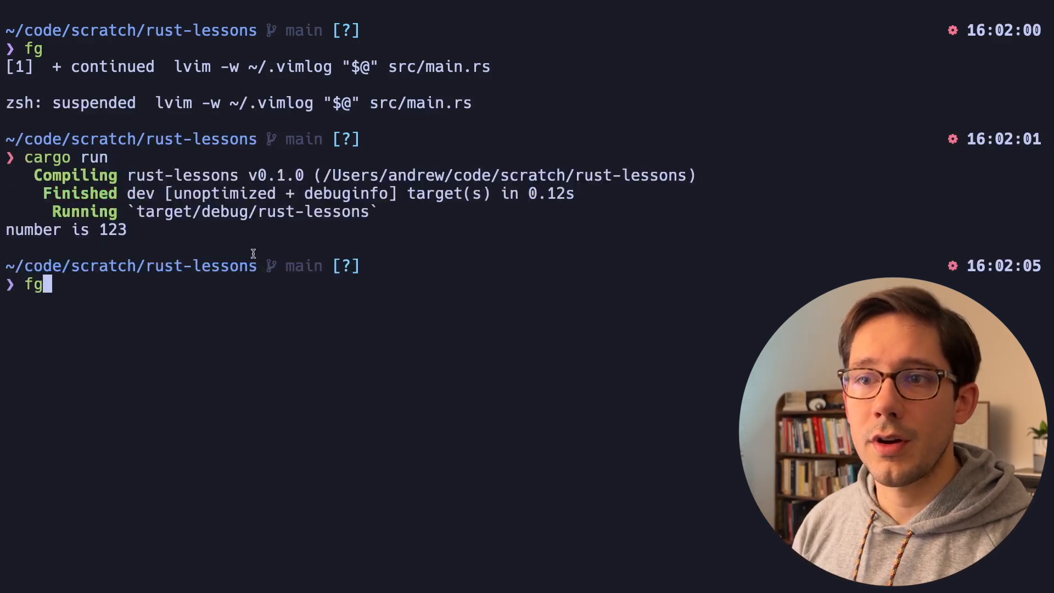
key(Enter)
text(cargo run)
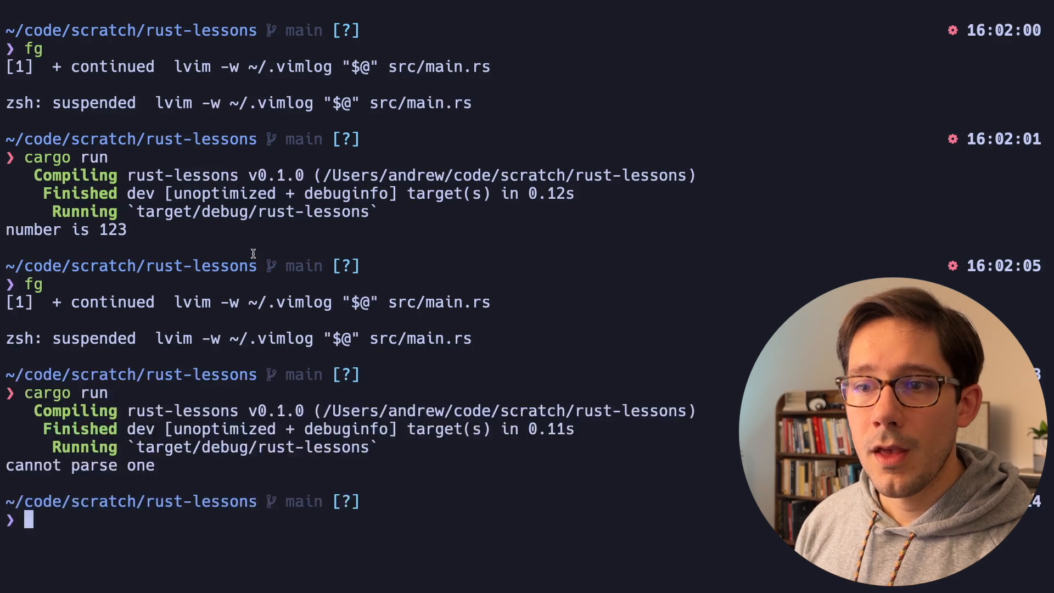
double_click(80, 465)
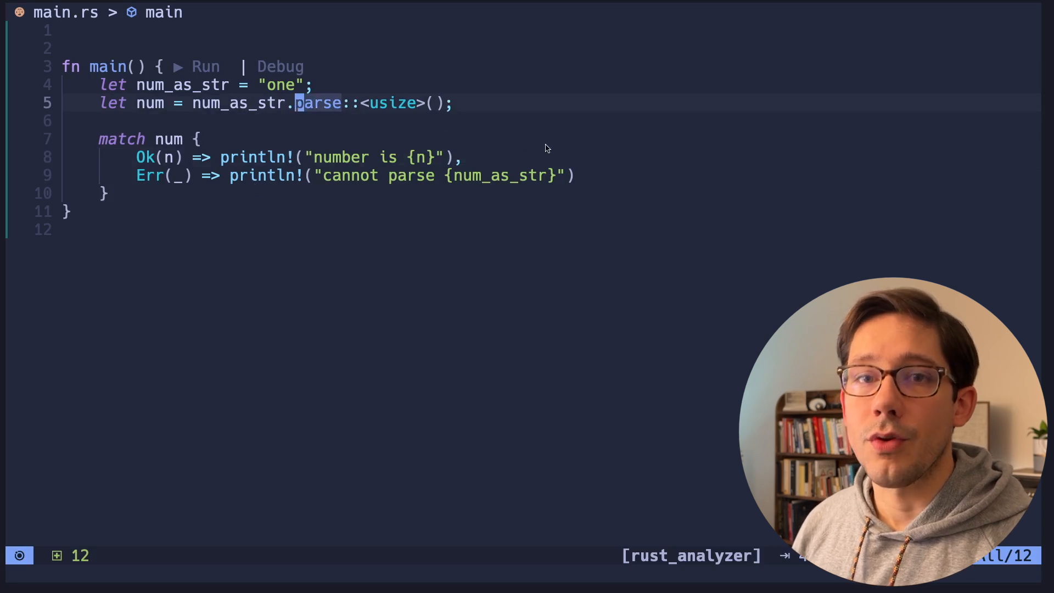
mouse_move(622, 155)
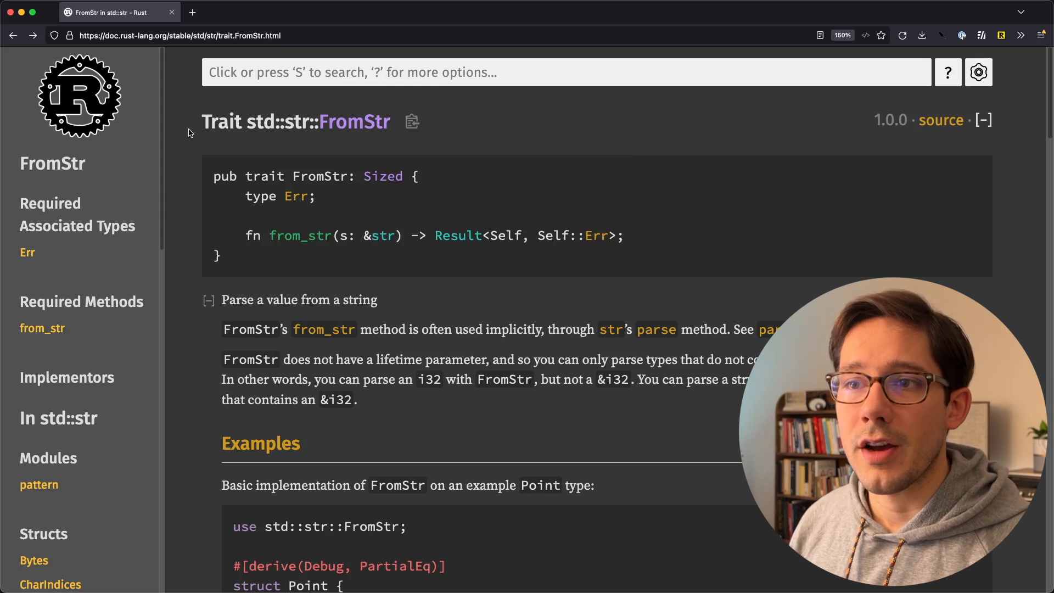
mouse_move(385, 131)
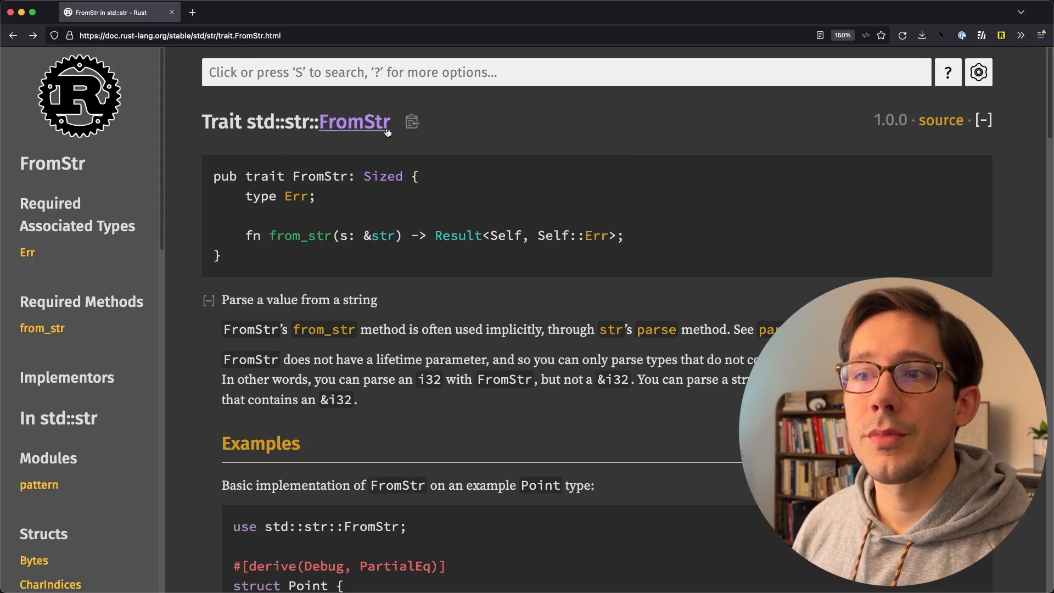
mouse_move(560, 138)
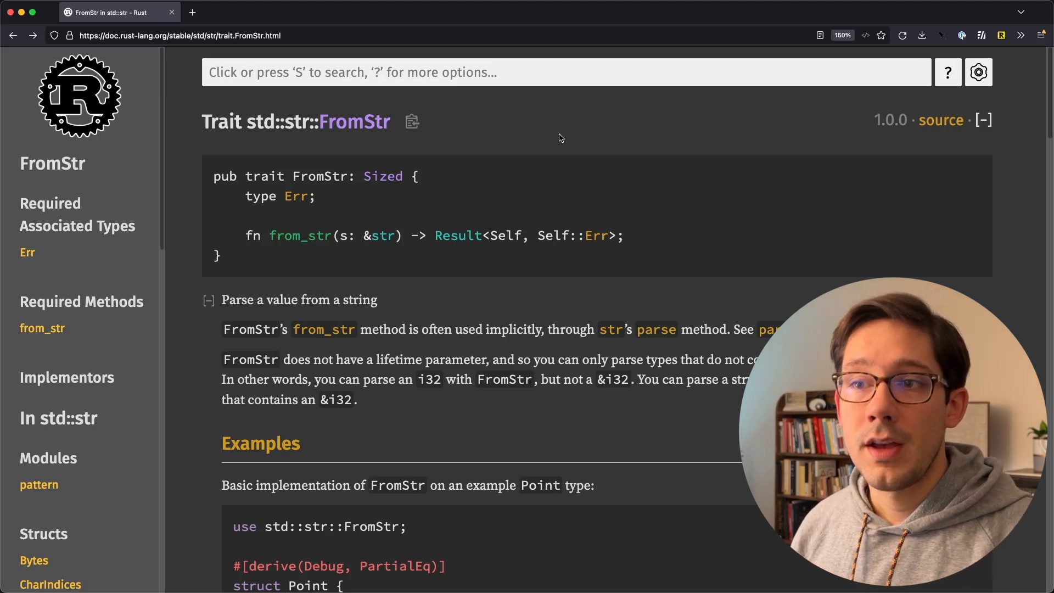
mouse_move(280, 263)
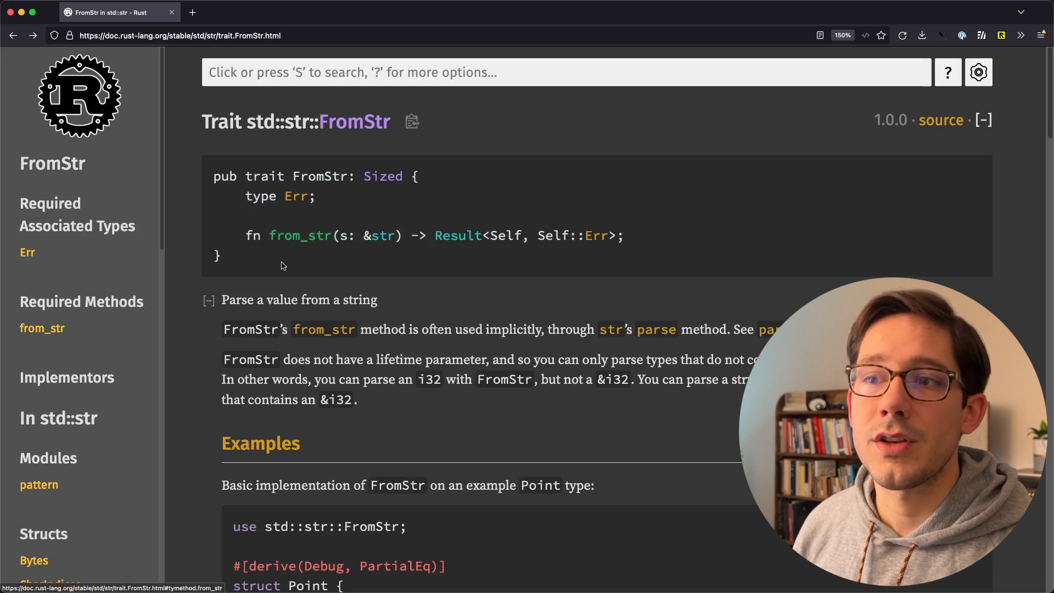
mouse_move(326, 248)
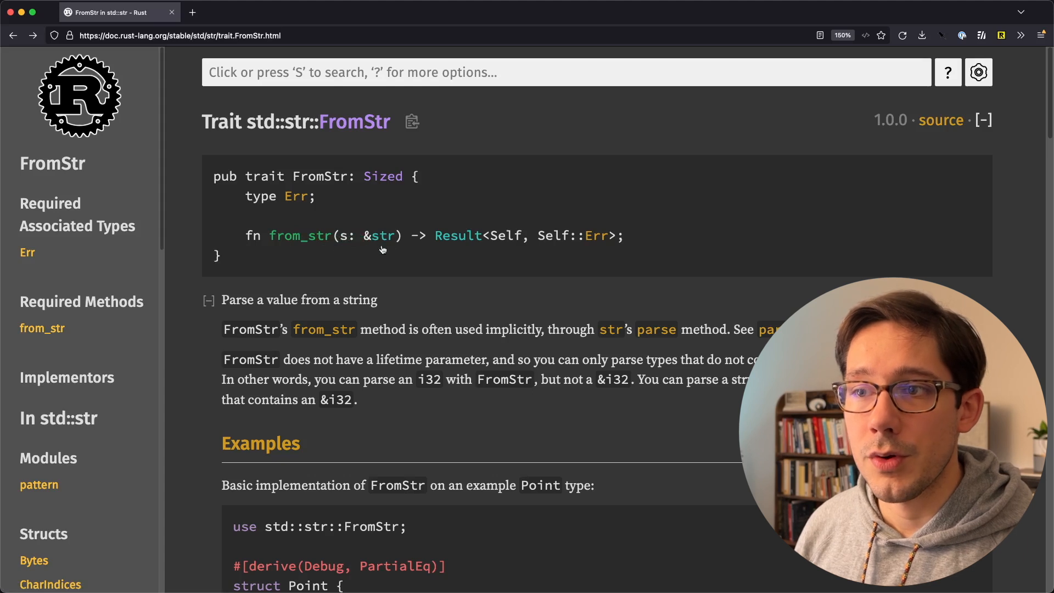
mouse_move(453, 245)
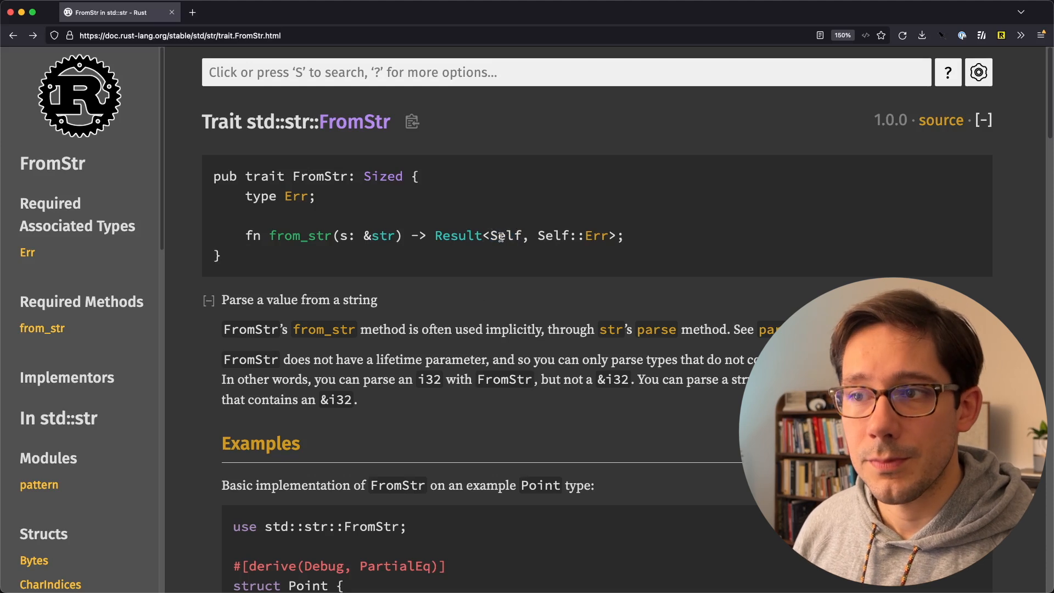
mouse_move(352, 198)
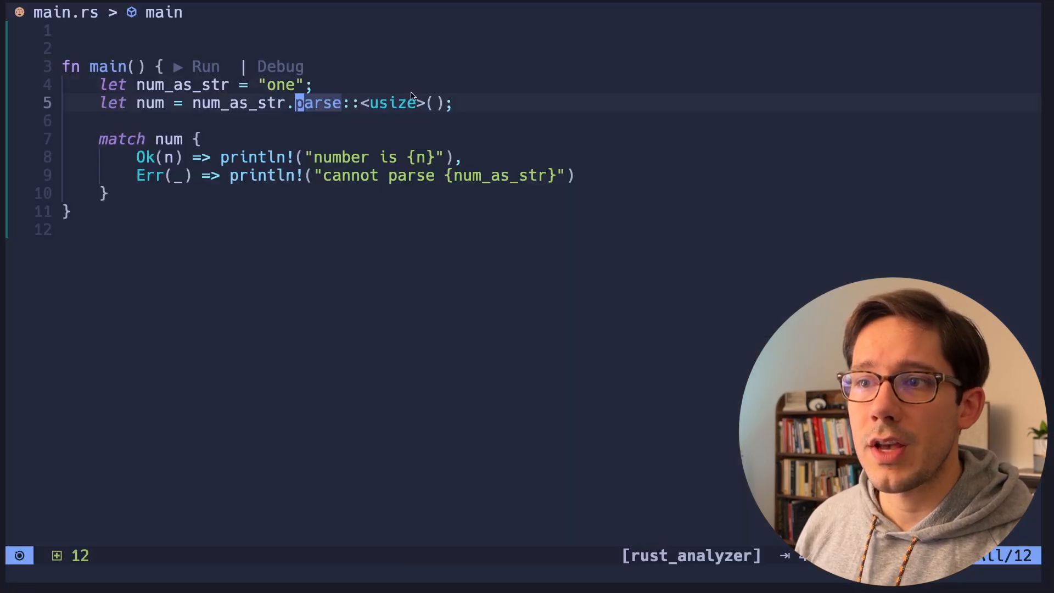
mouse_move(149, 105)
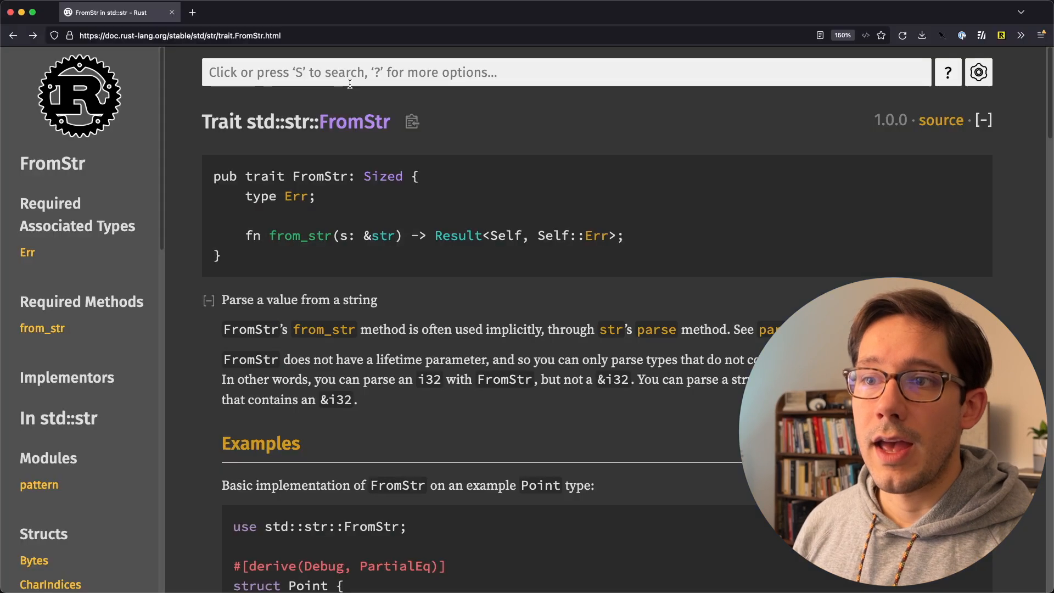
mouse_move(496, 217)
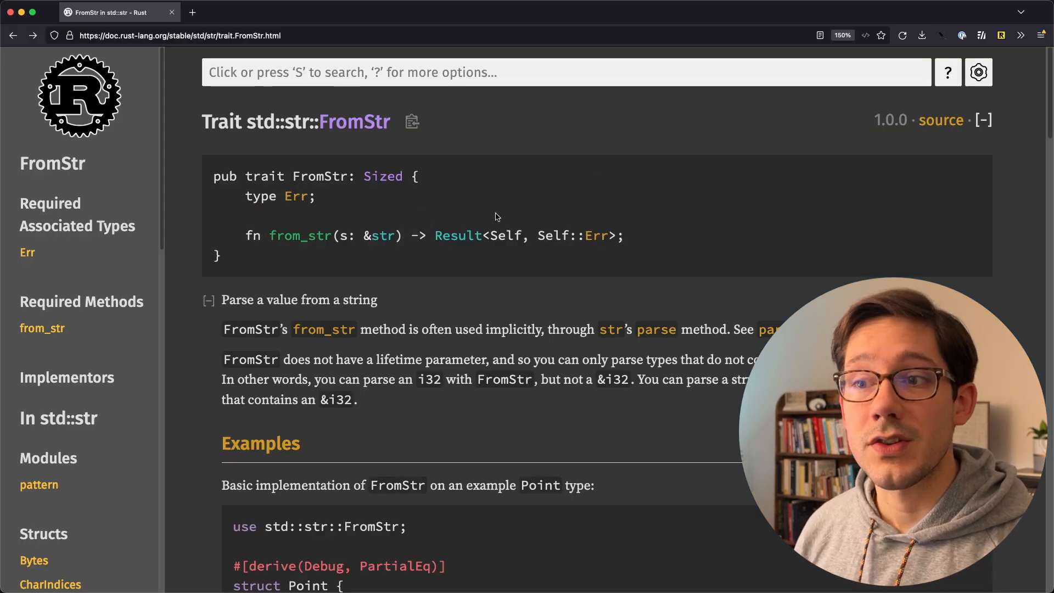
Scroll the FromStr docs past the Point example down to the Implementors list
scroll(down, 3)
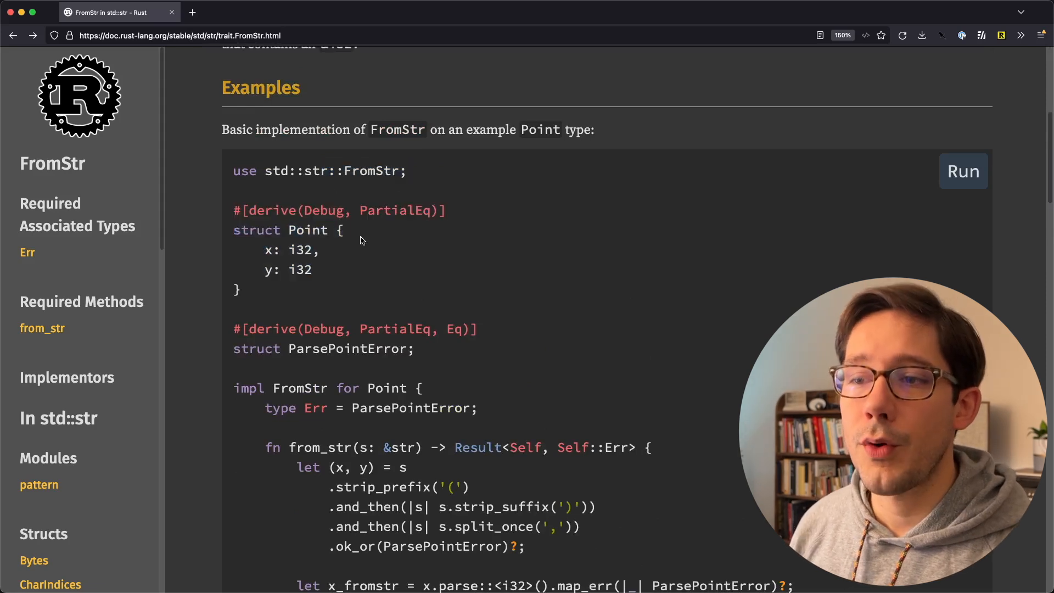
double_click(315, 388)
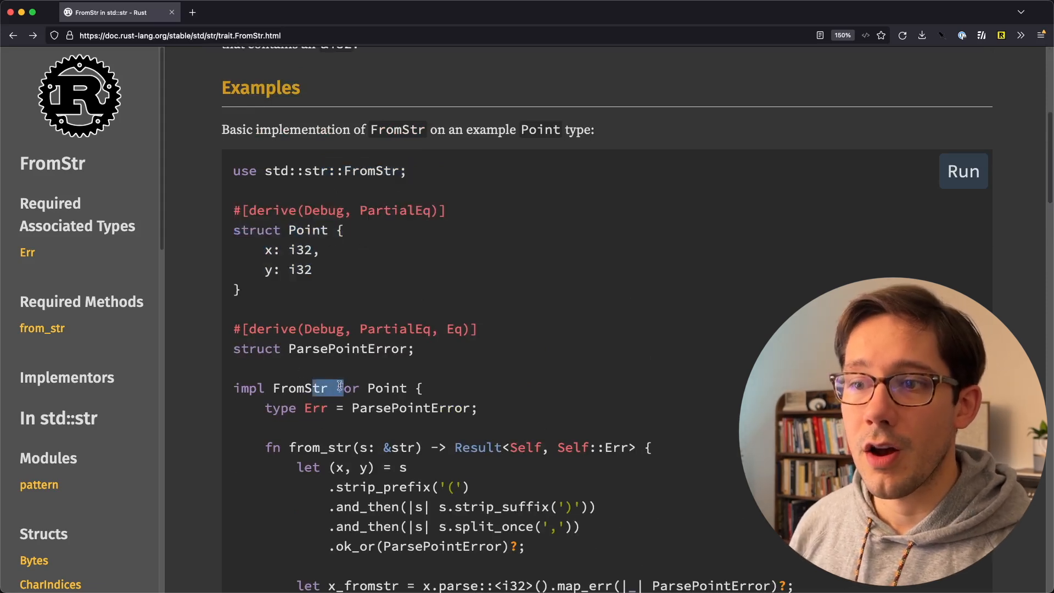
scroll(down, 3)
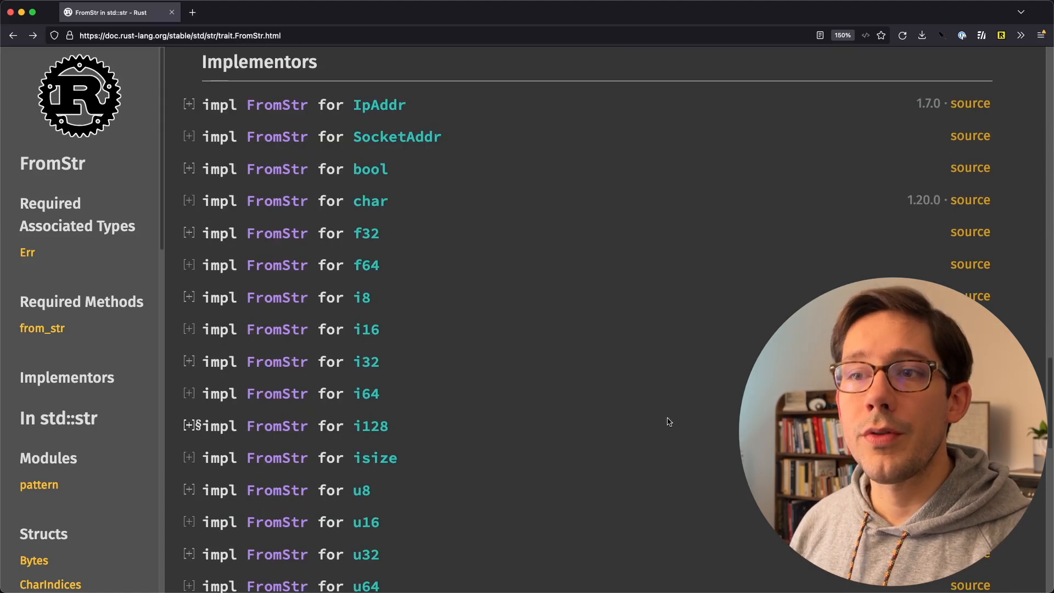
scroll(up, 3)
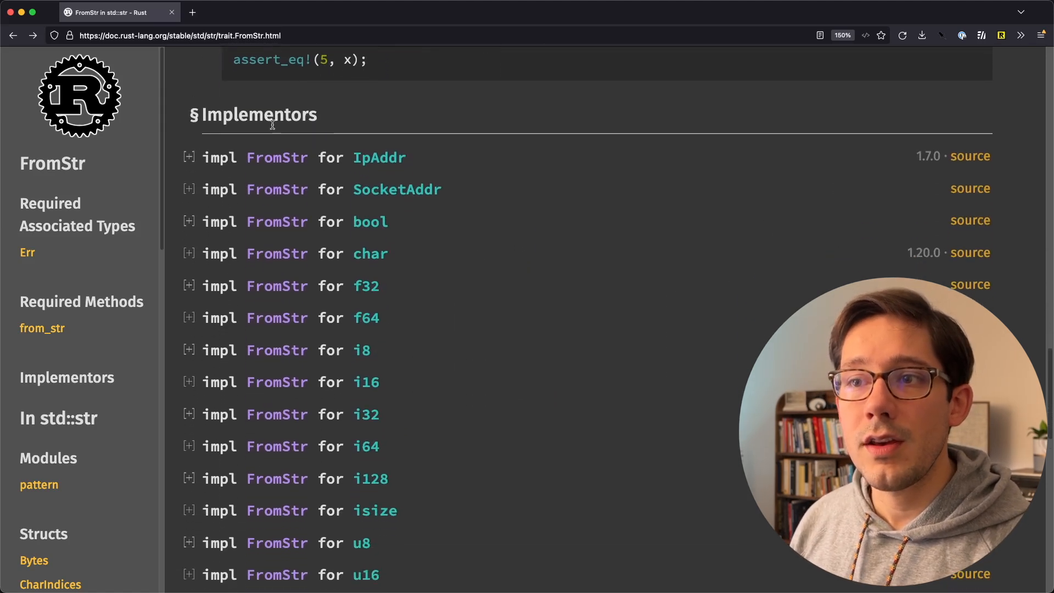
double_click(259, 115)
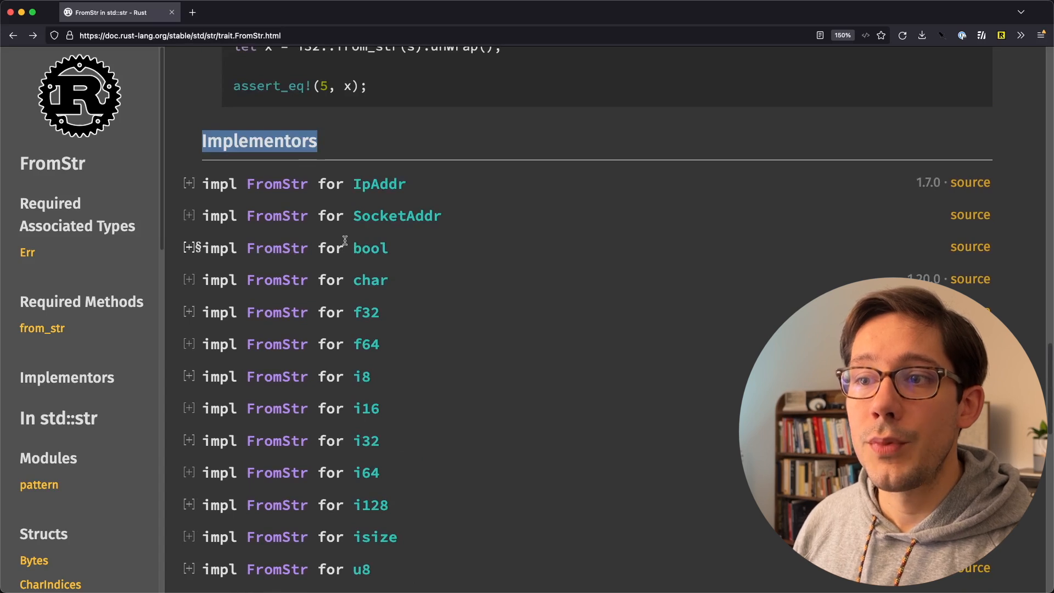
mouse_move(964, 248)
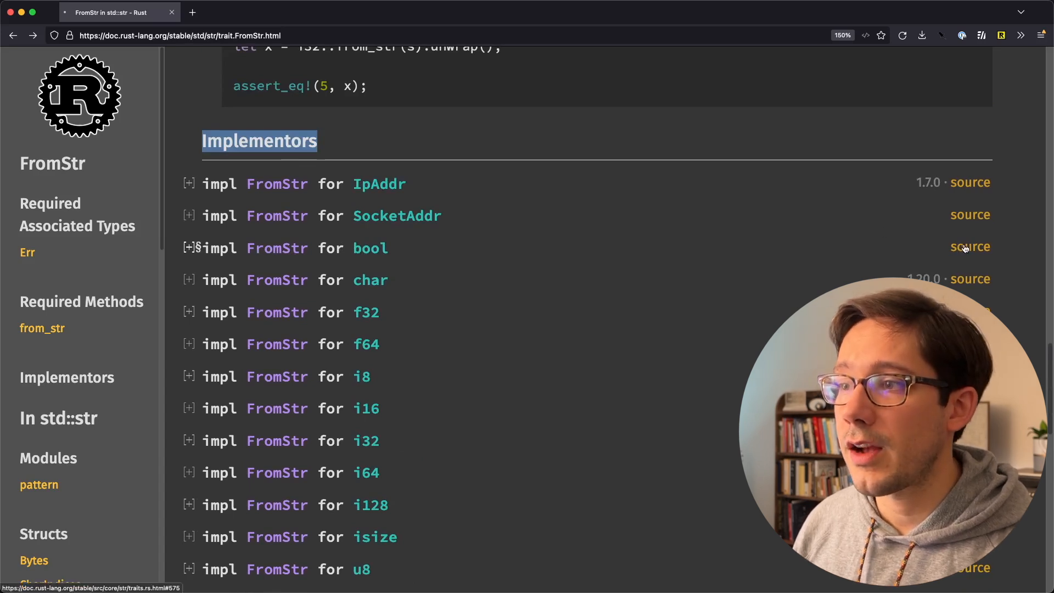
Open the source of bool's FromStr impl and highlight its from_str in traits.rs
click(970, 246)
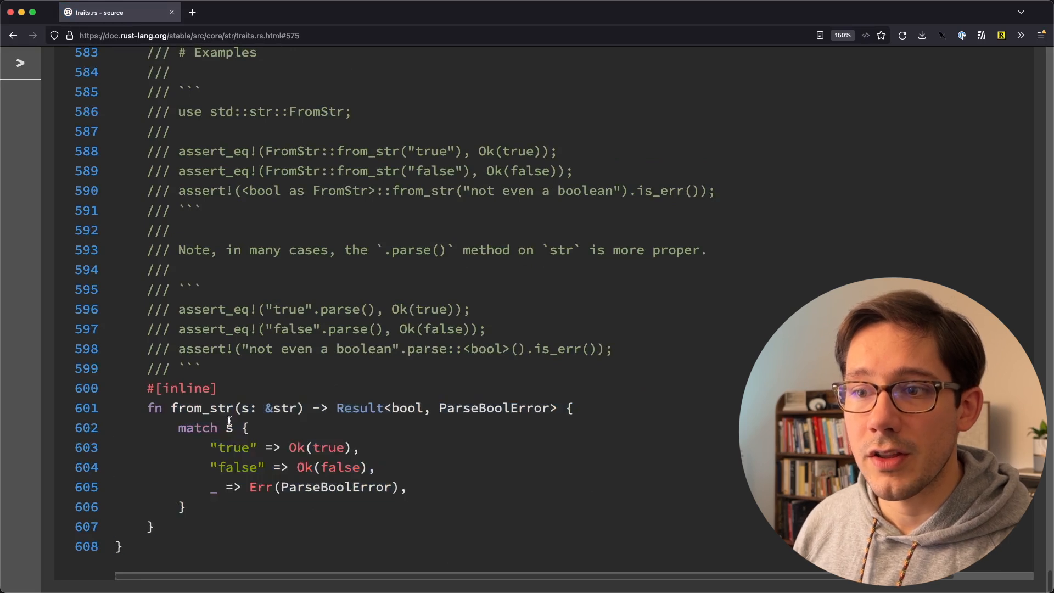
double_click(232, 448)
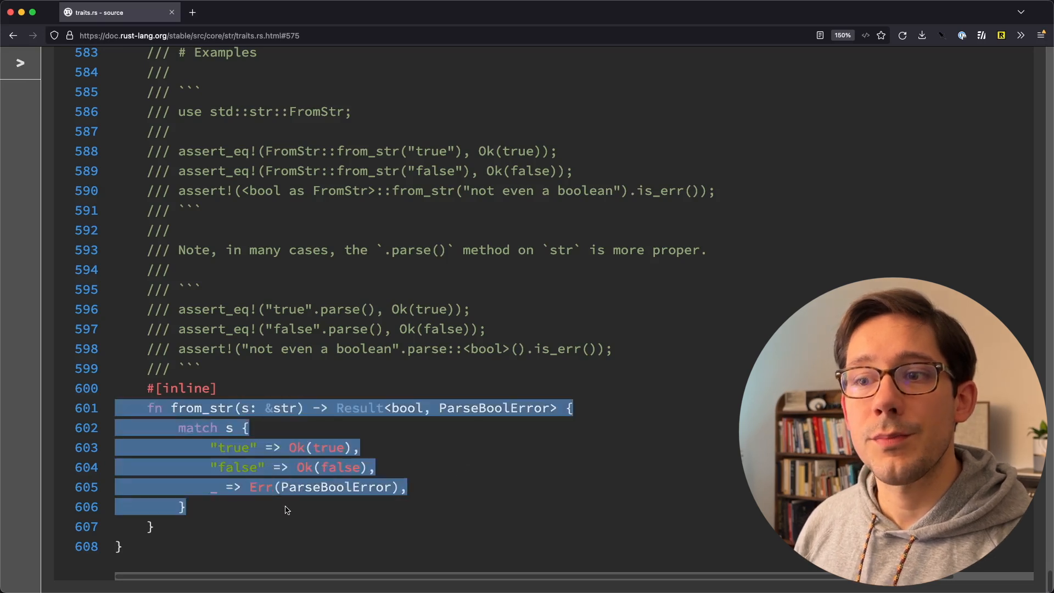
scroll(up, 3)
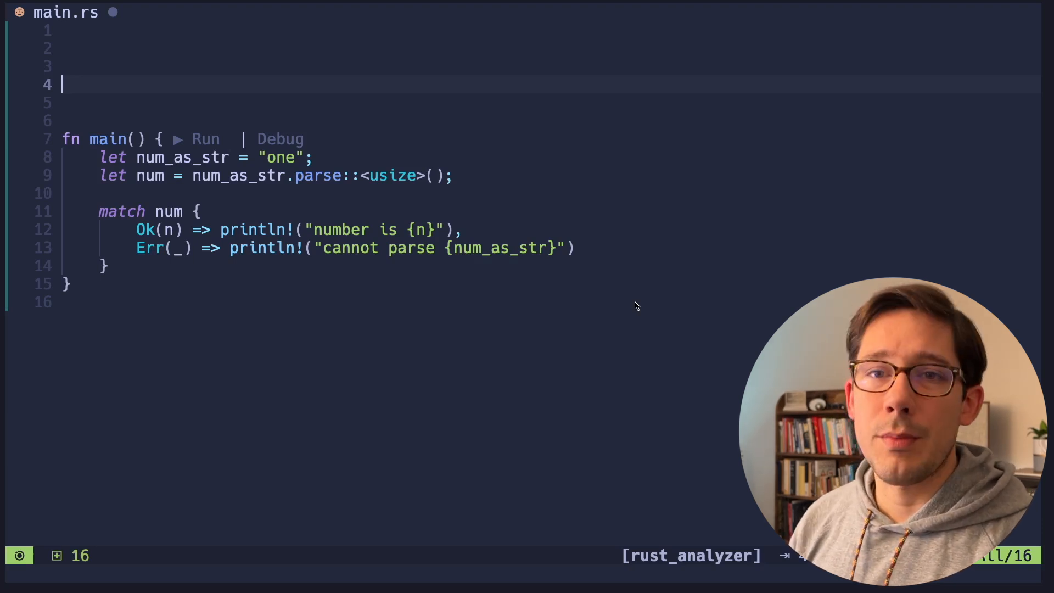
Add '1 + 1 = 2' example comments and give Equation left, right String and is_equal bool fields
text(struct Equal)
text(//)
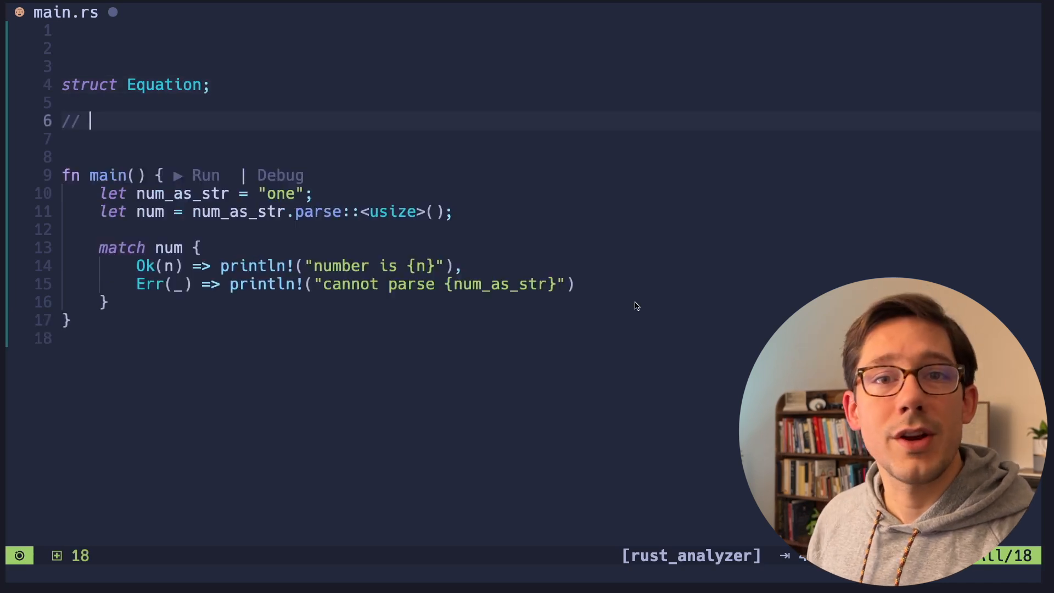
text(1 + 1 = 2)
text(// 10)
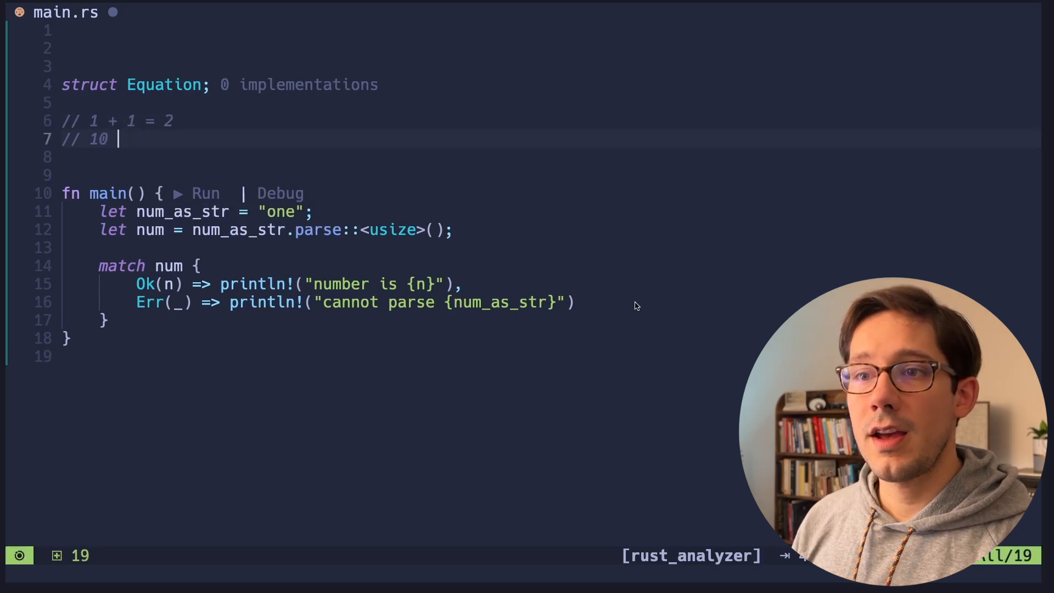
text(= 1 + 2 + 3 + 4)
click(218, 84)
text( {)
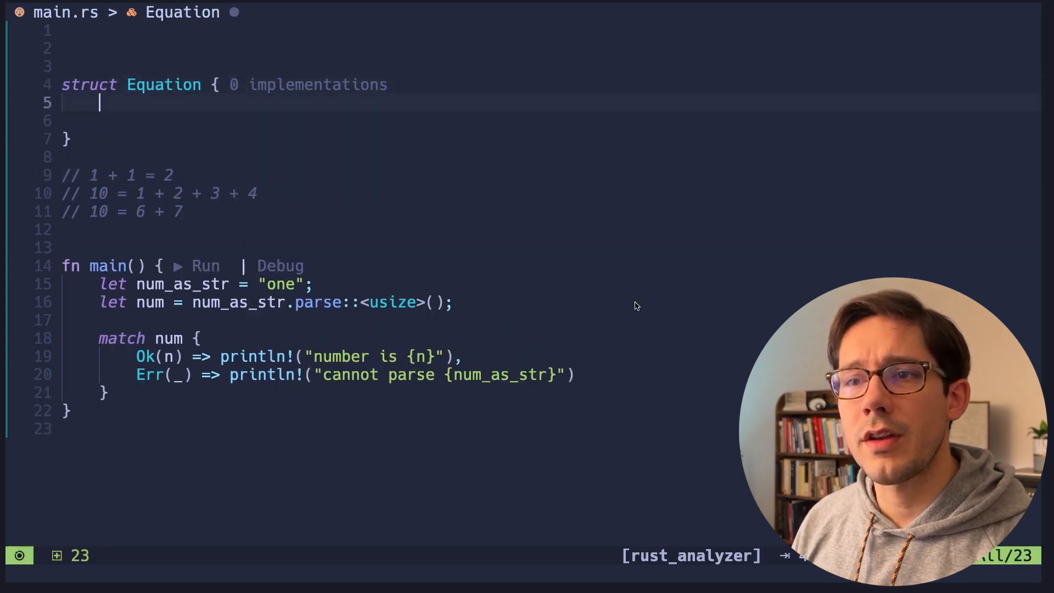
text(left: String,)
text(right: String,)
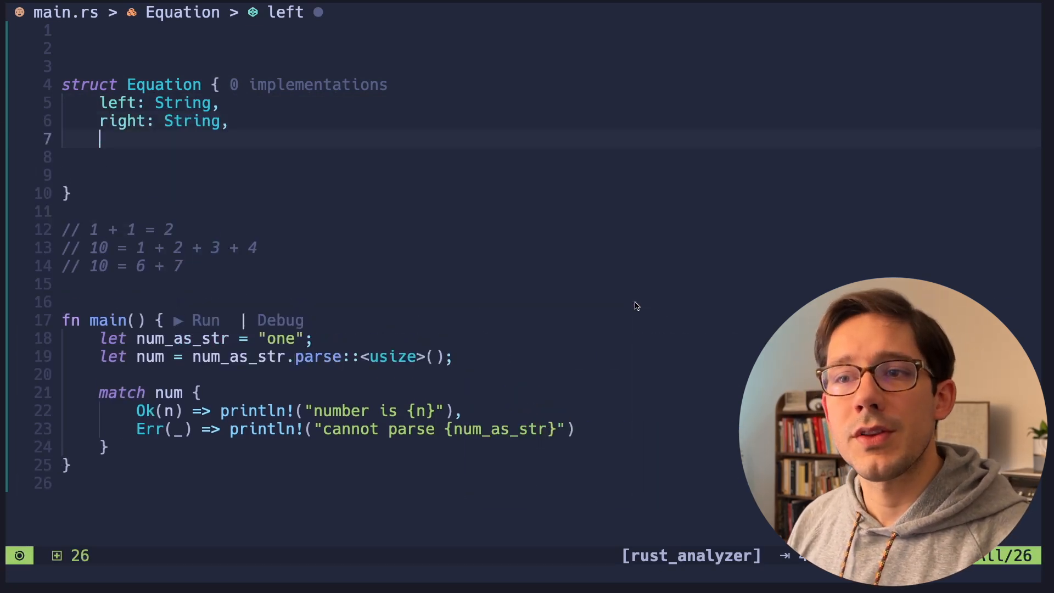
text(is_)
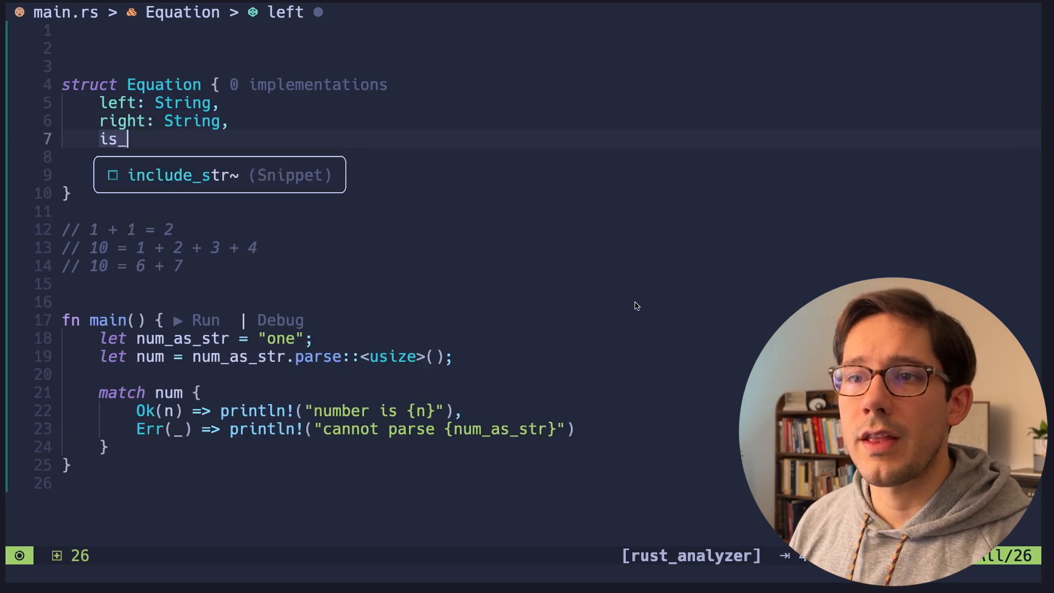
text(equal:)
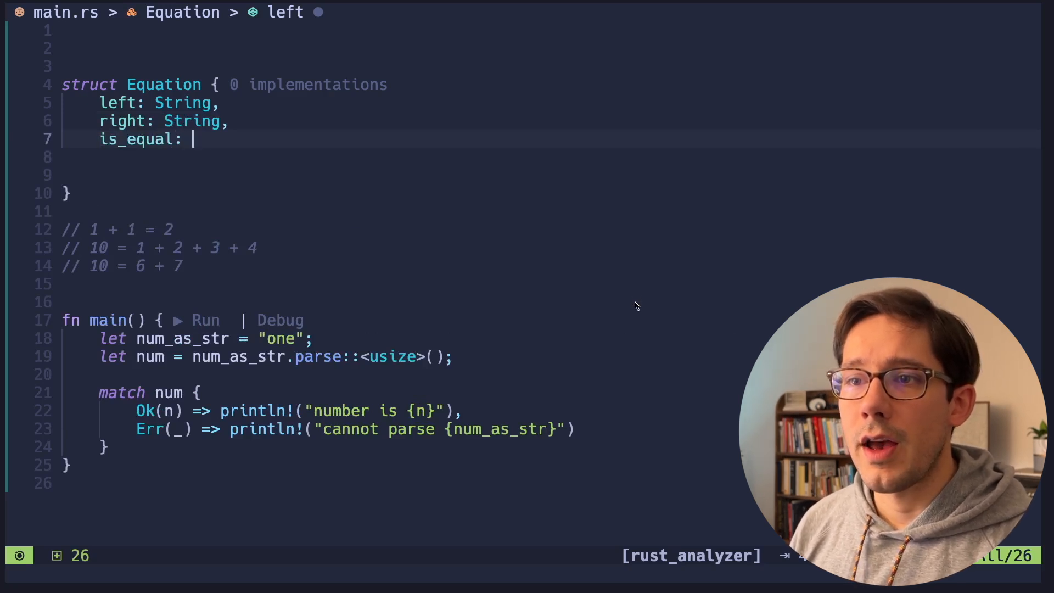
text(bool,)
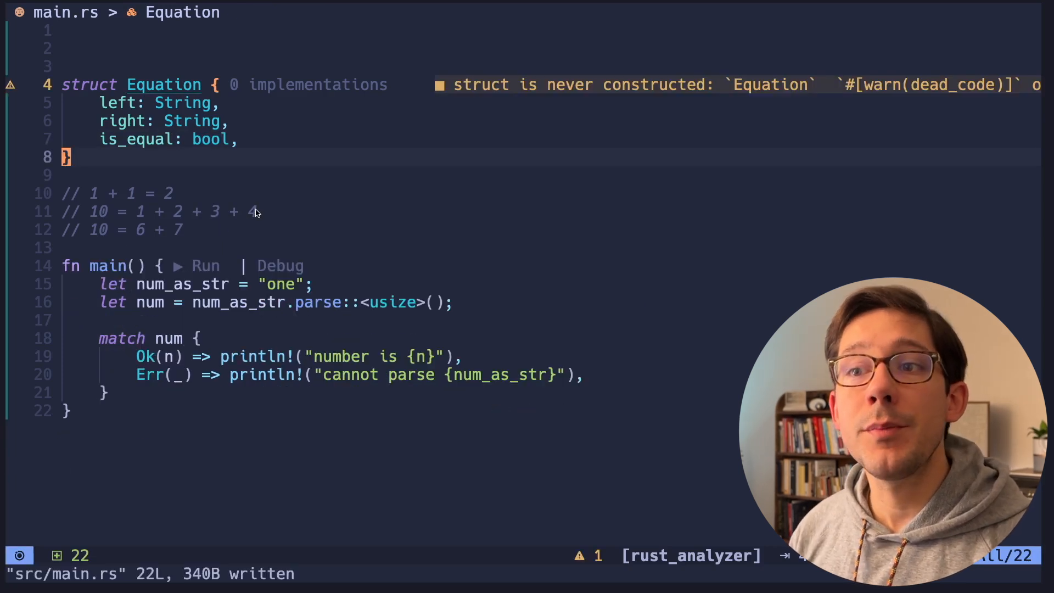
mouse_move(480, 141)
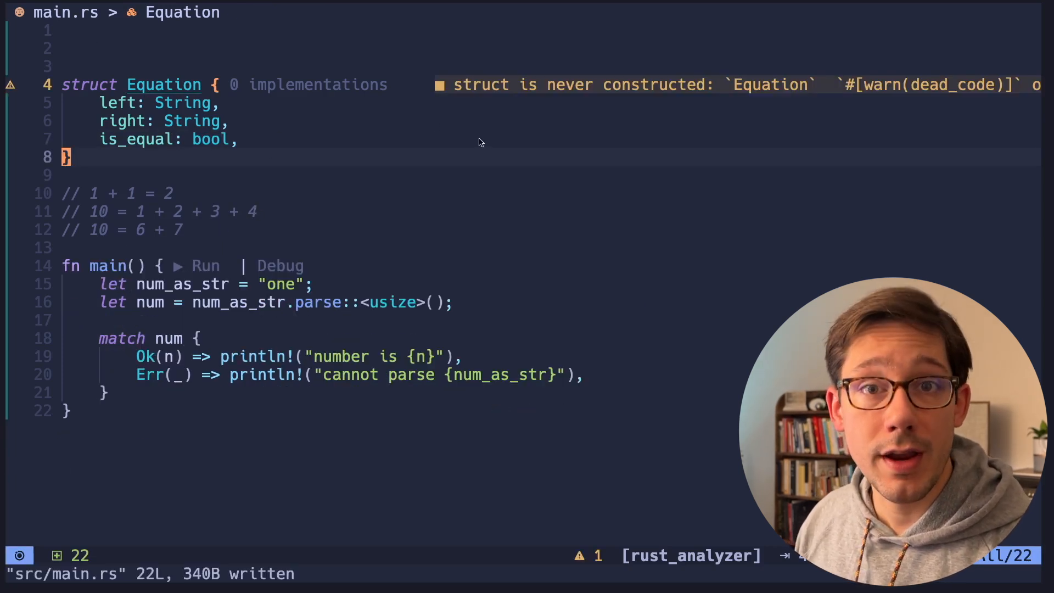
mouse_move(92, 198)
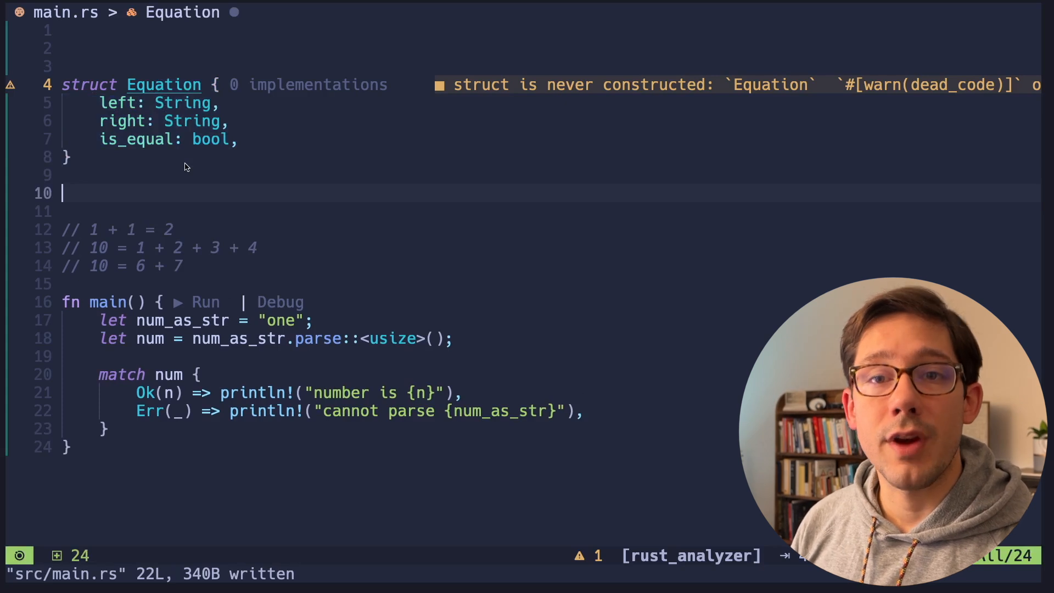
Auto-import std::str::FromStr via completion and start an empty 'impl FromStr from Equation' block
text(impl)
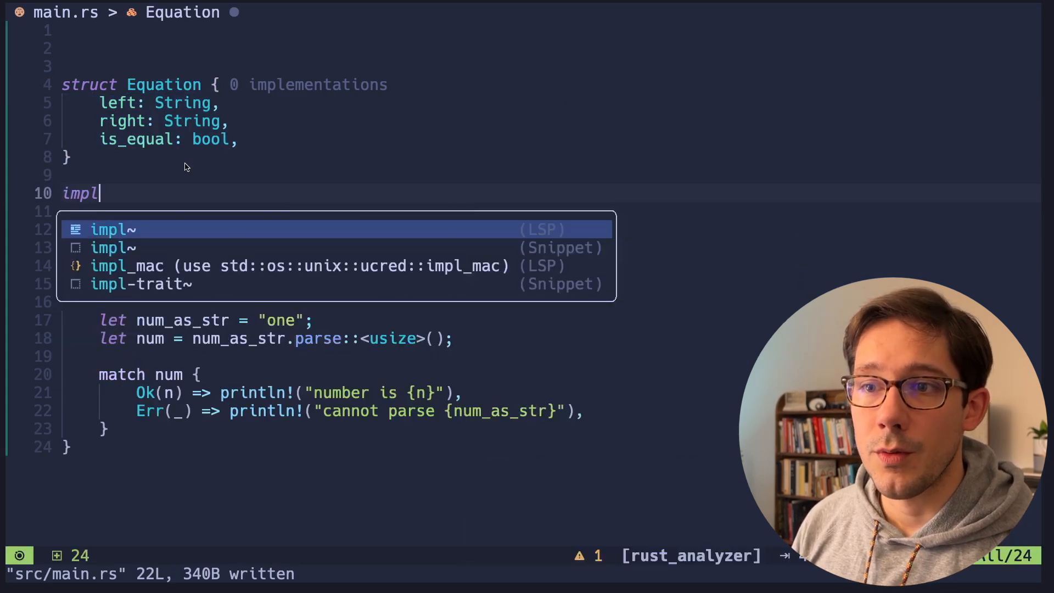
text(From)
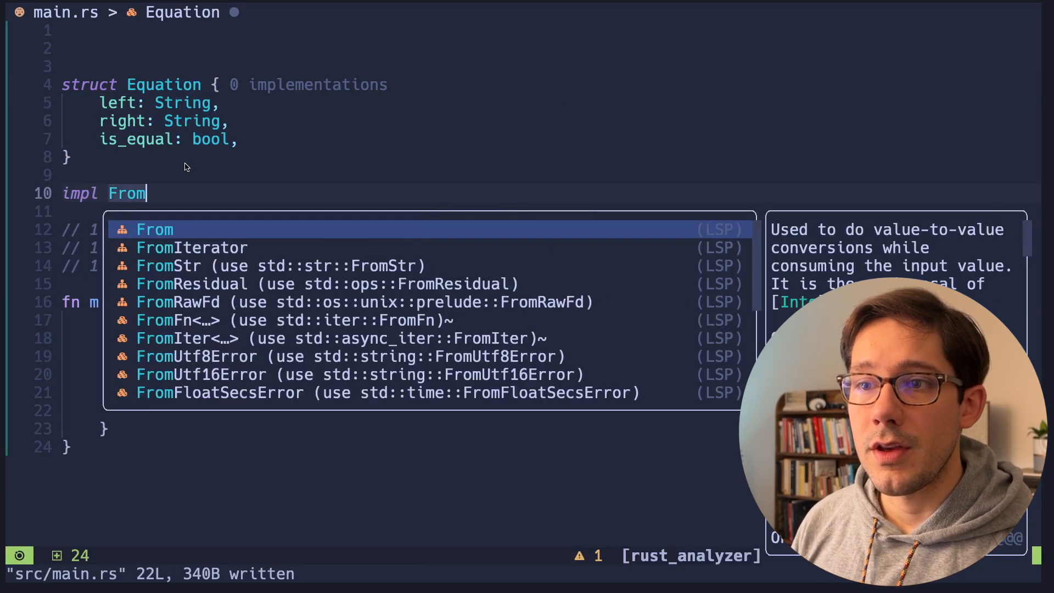
key(Down)
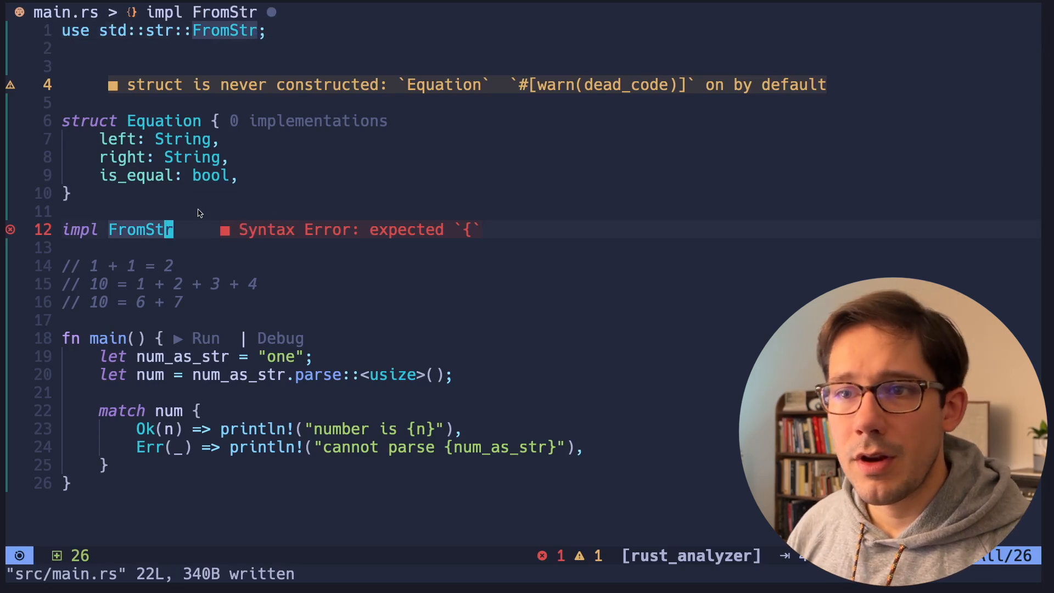
text(f)
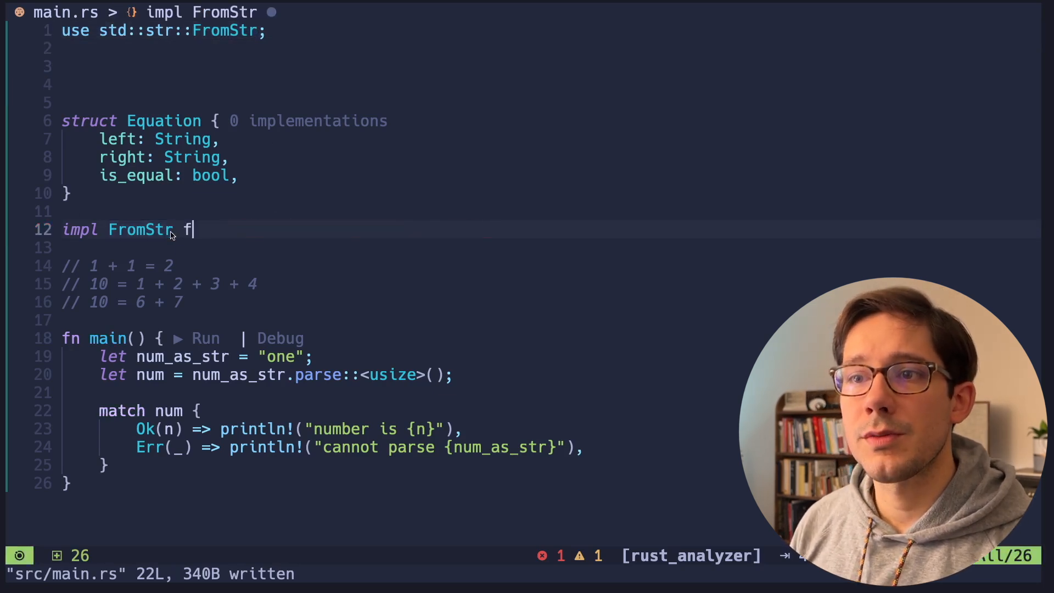
text(rom Equation {)
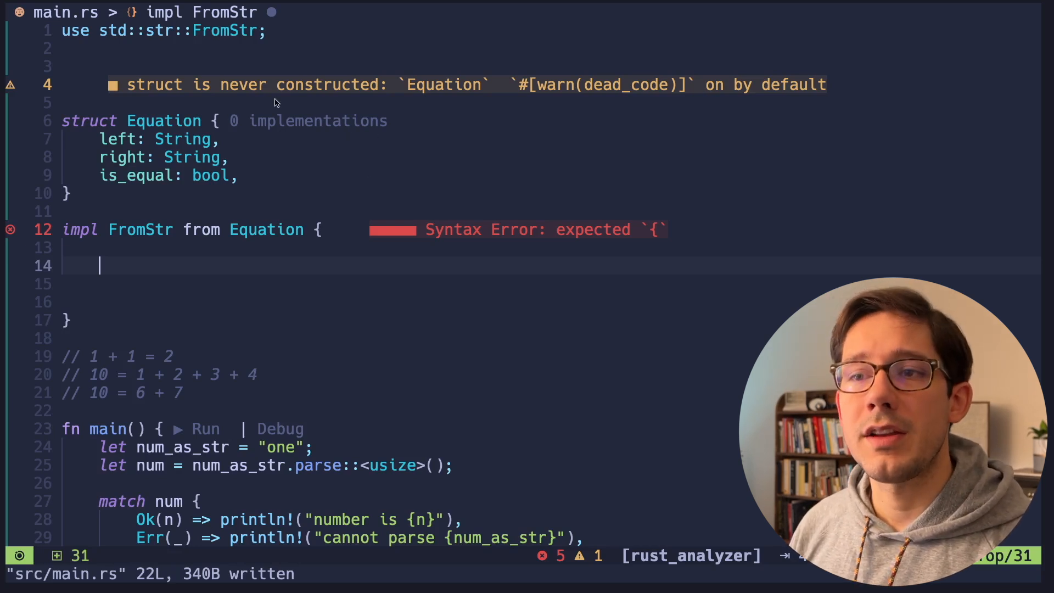
drag(62, 120, 74, 194)
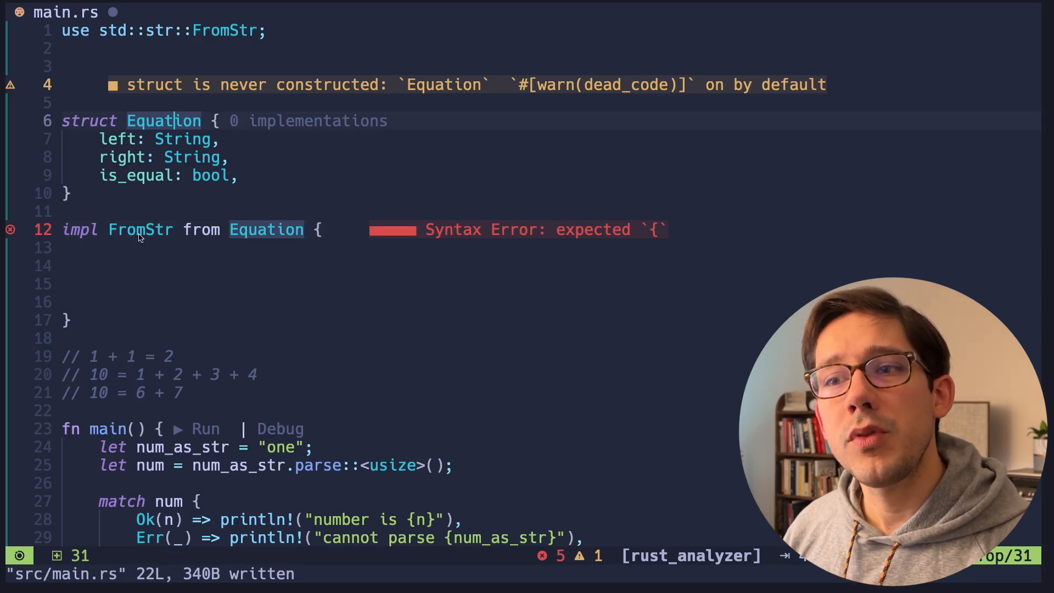
click(140, 229)
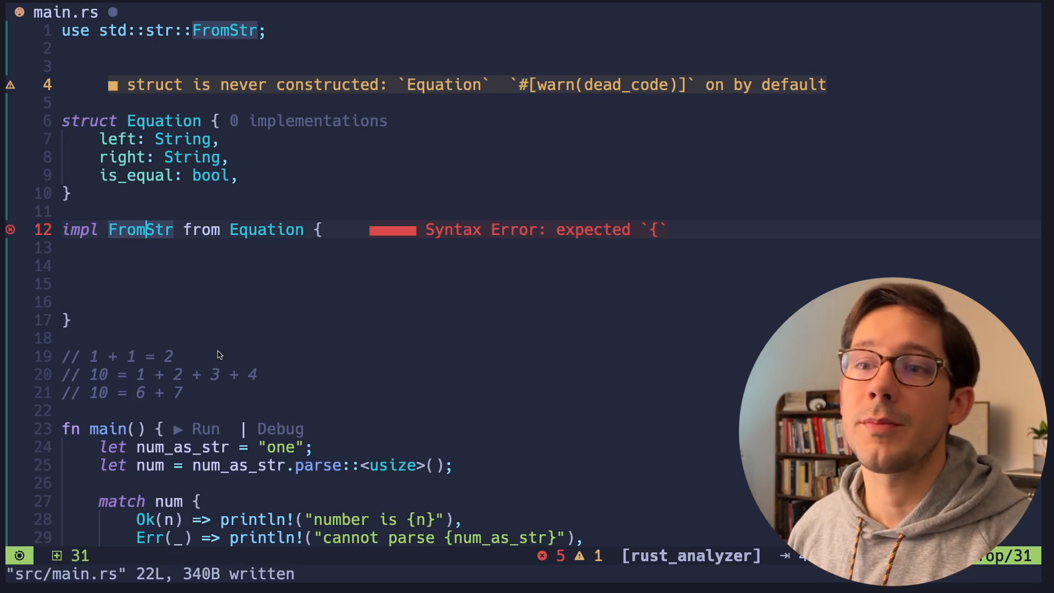
mouse_move(210, 331)
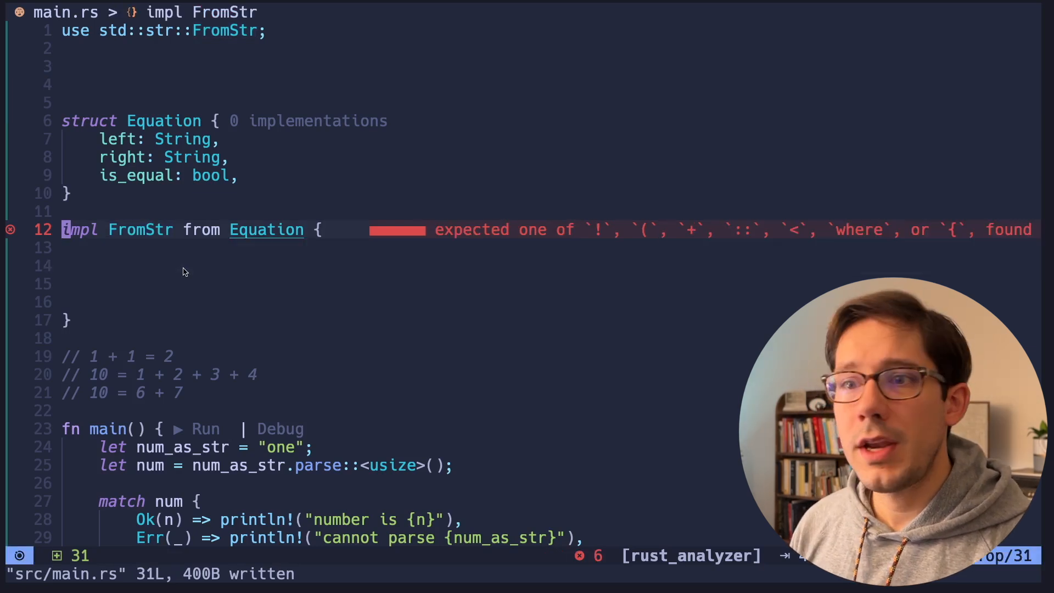
mouse_move(211, 264)
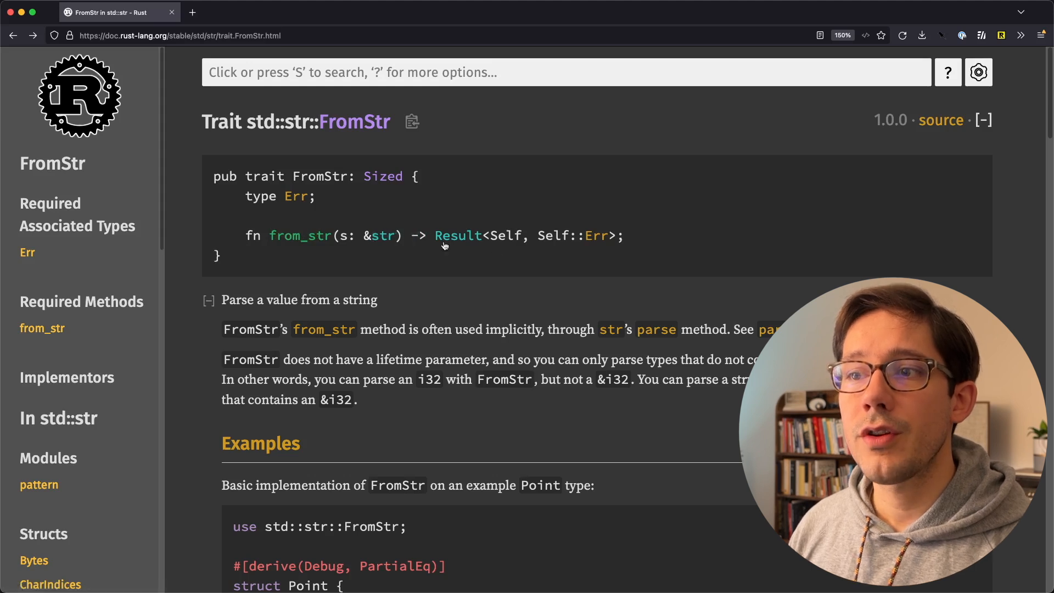
mouse_move(469, 237)
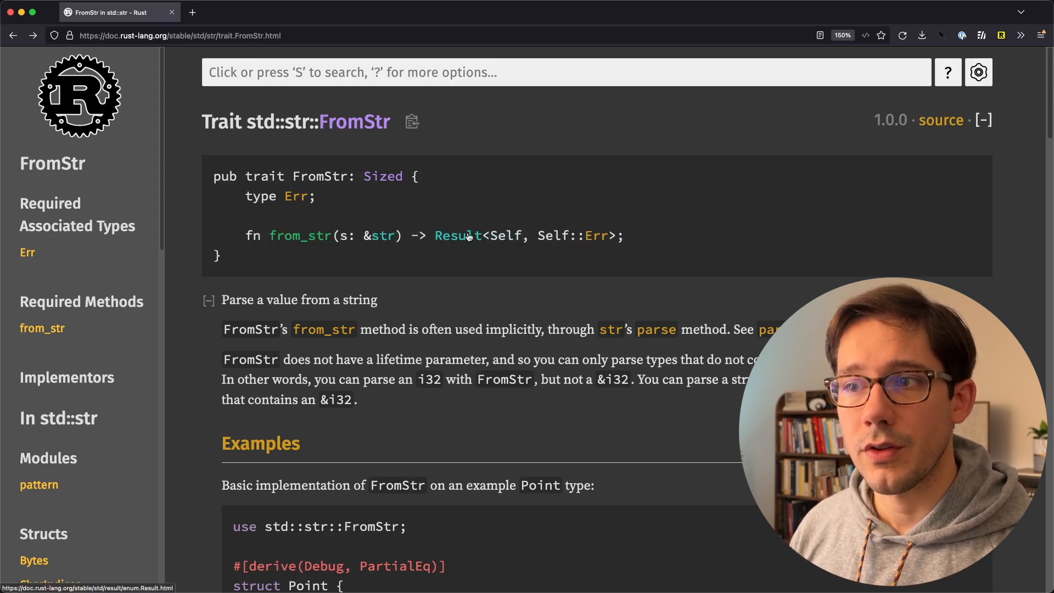
Highlight the Result<Self, Self::Err> return type in FromStr's from_str signature
double_click(506, 235)
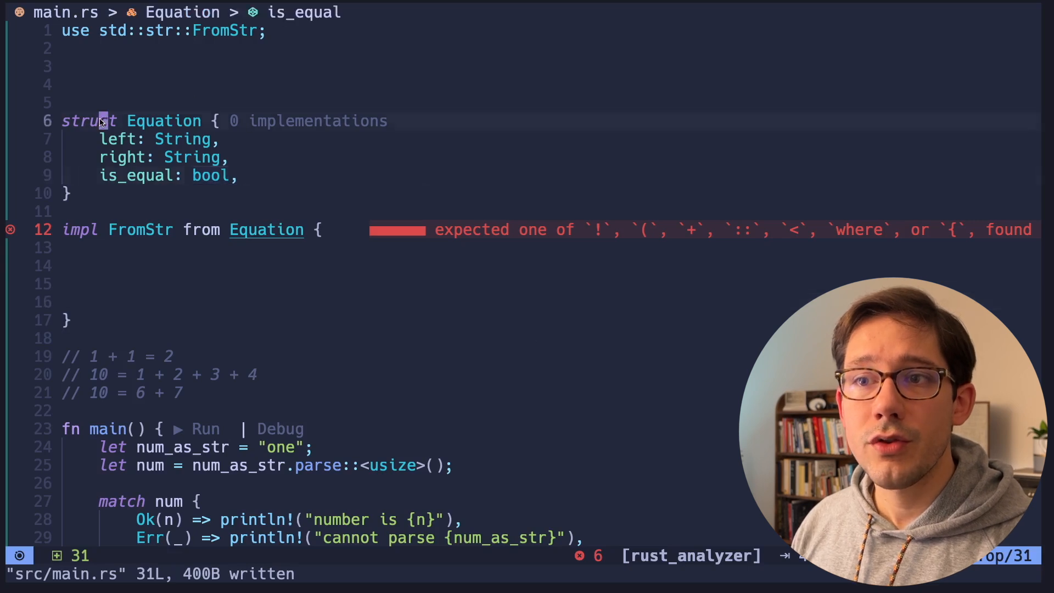
Add struct ParseEquationError, set 'type Err = ParseEquationError', and change 'from' to 'for'
text(struct ParseEquationE)
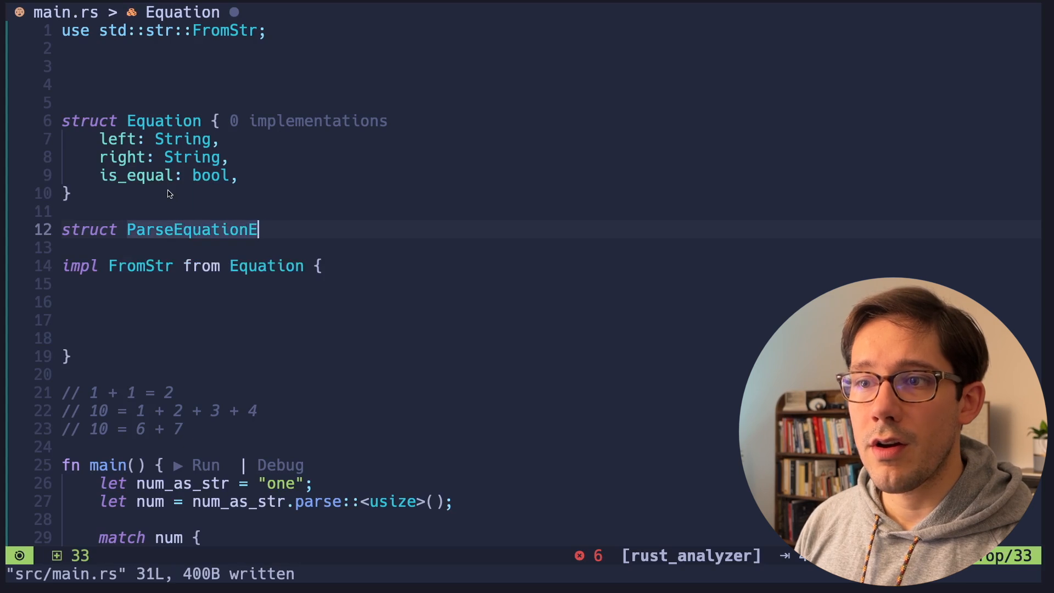
text(rror;)
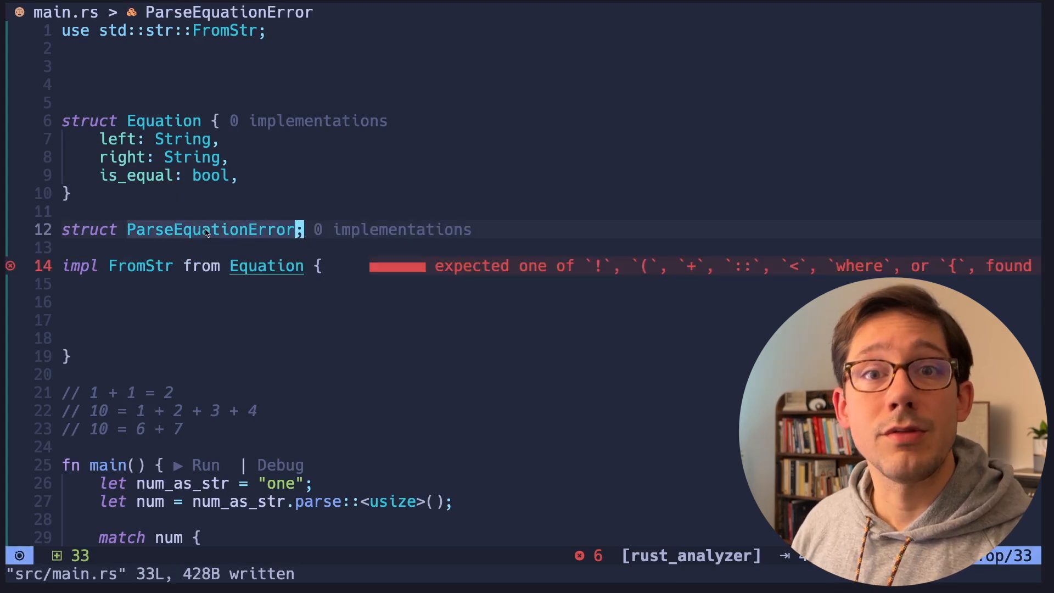
mouse_move(188, 209)
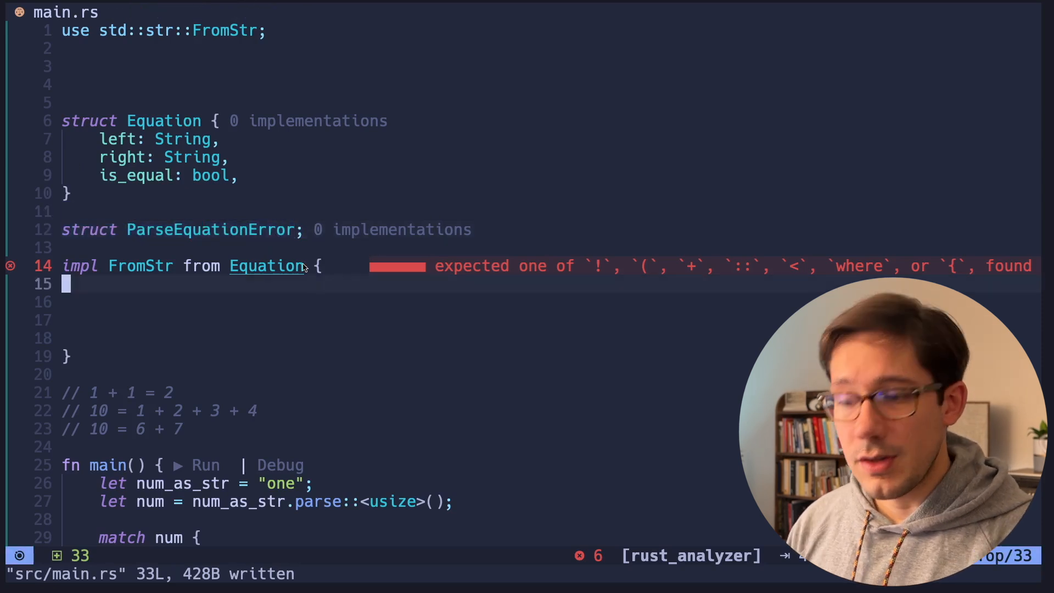
text(type E)
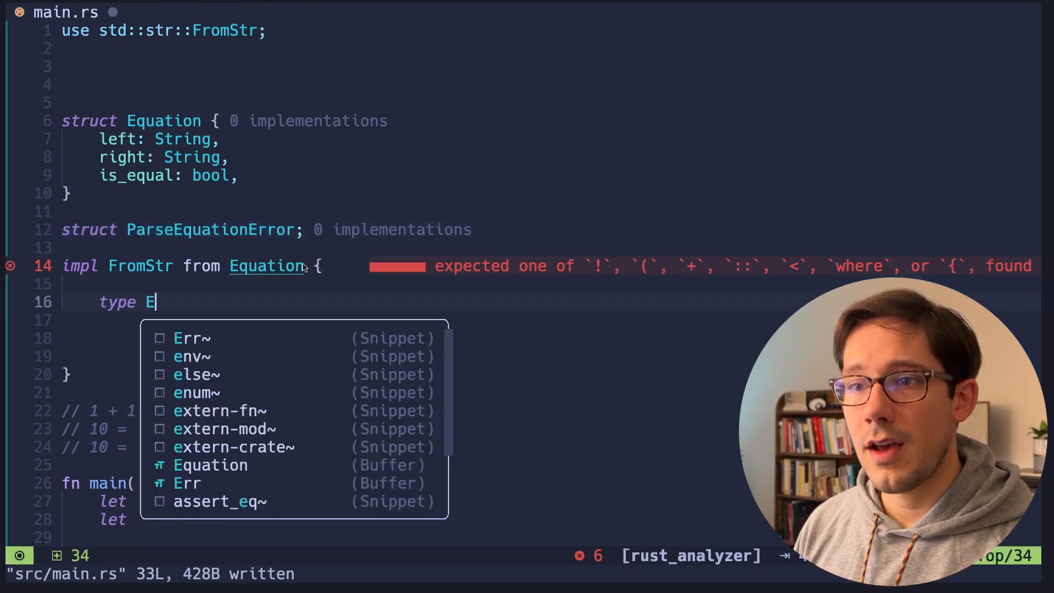
text(rr = ParseEquationError;)
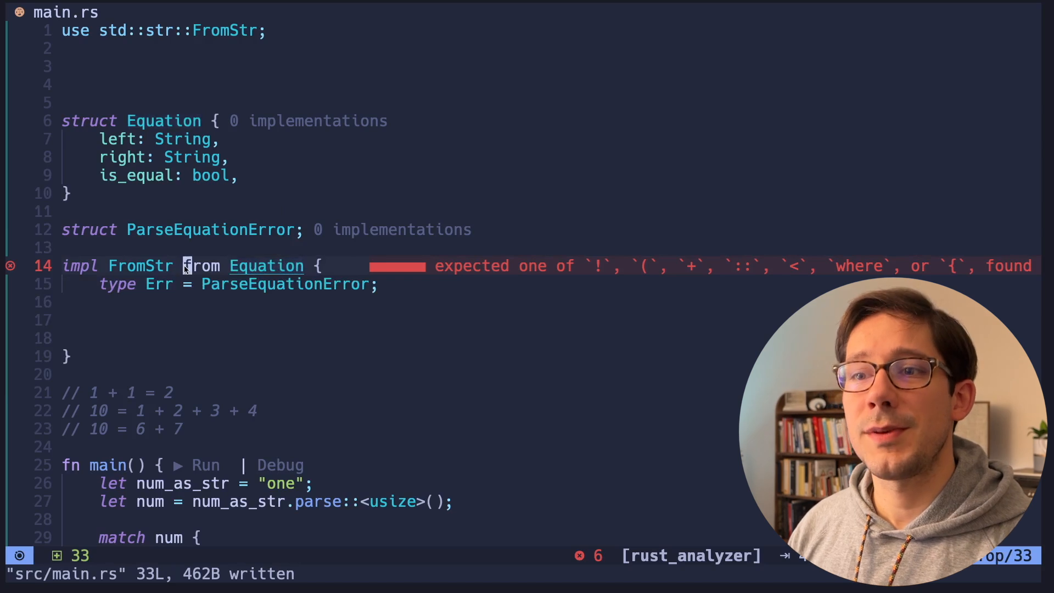
text(fo)
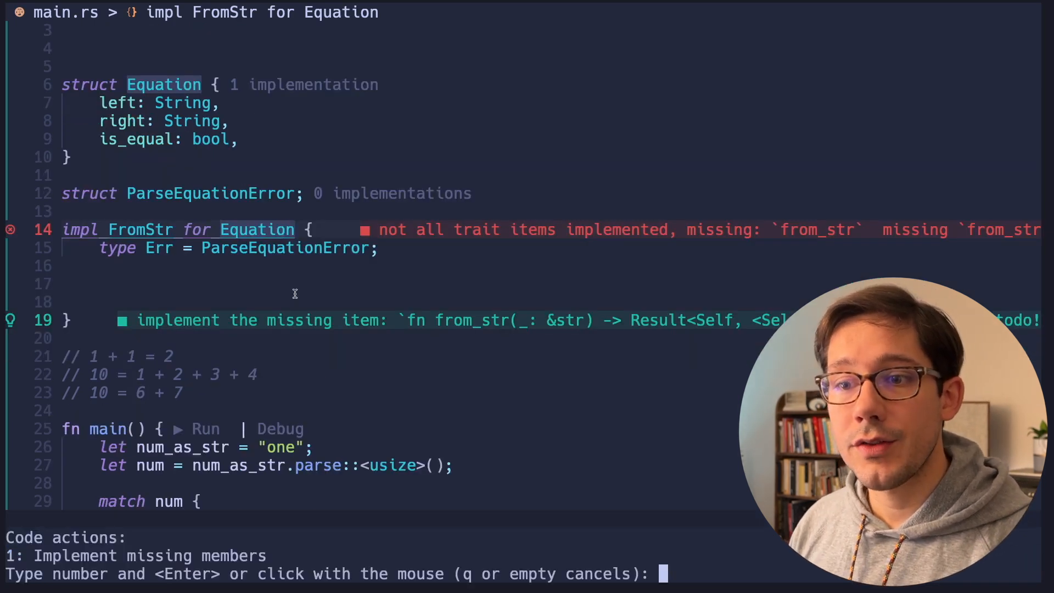
Generate a todo!() from_str stub via Implement missing members and move the equation comments above it
text(1)
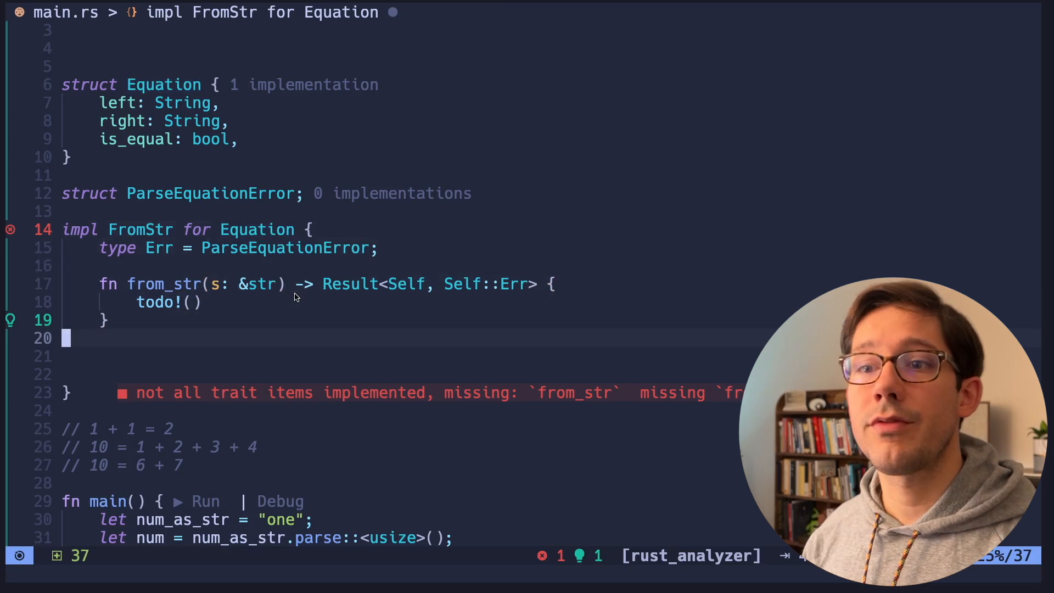
drag(99, 284, 108, 319)
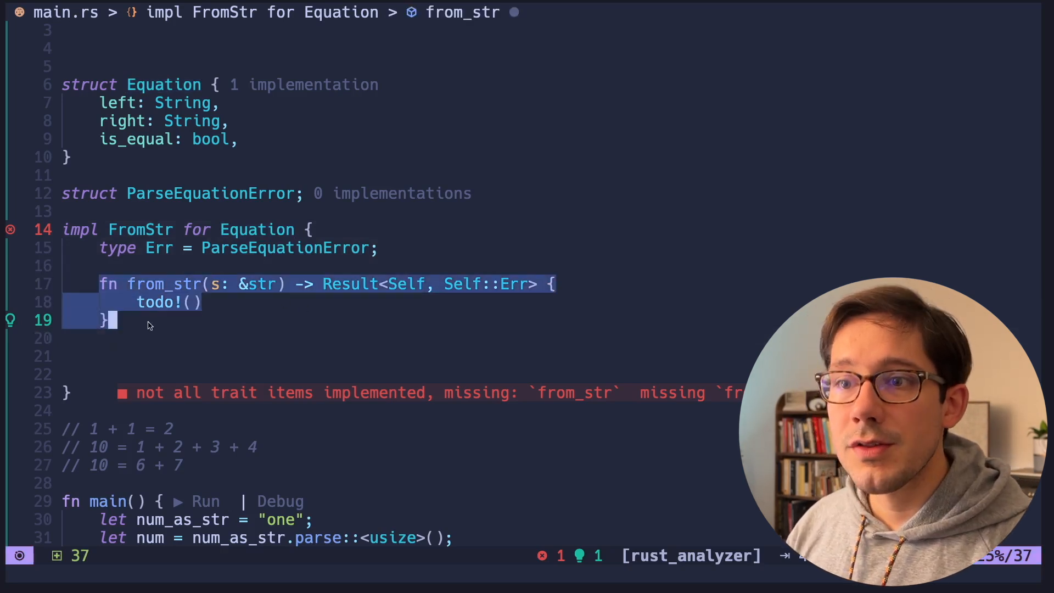
click(170, 284)
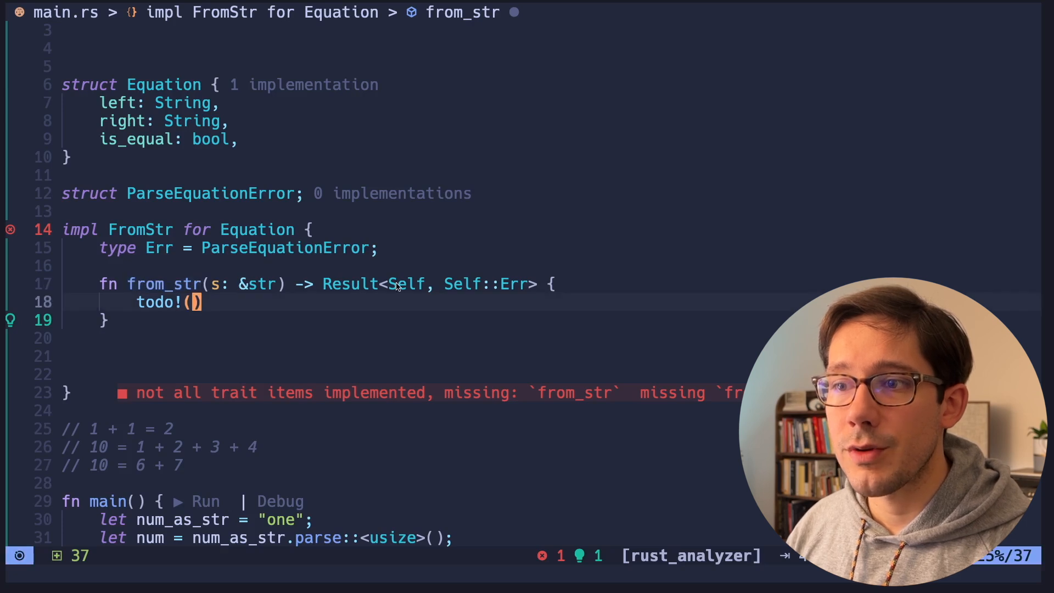
mouse_move(395, 284)
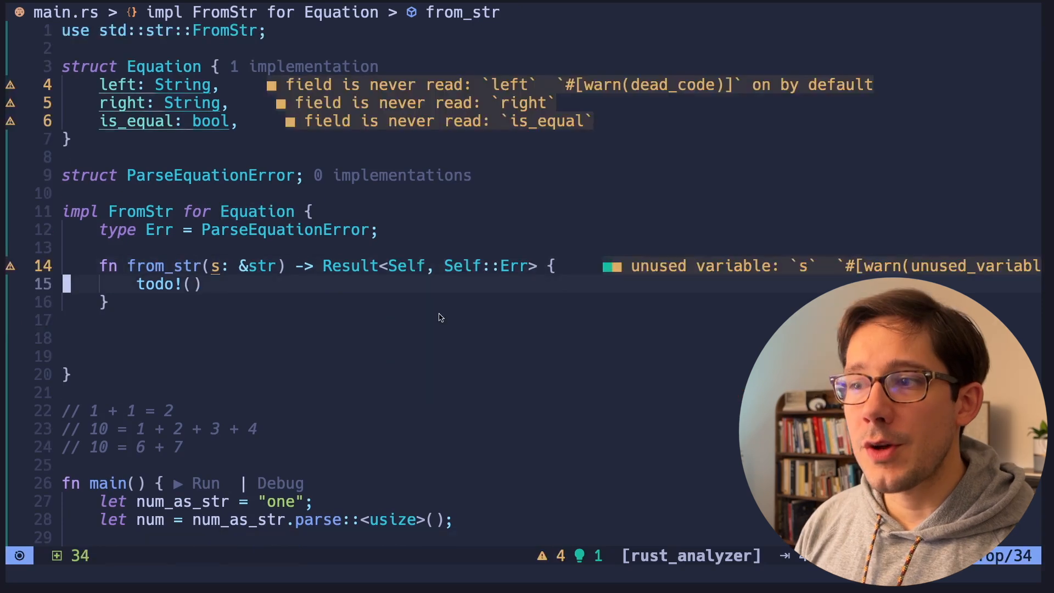
key(Enter)
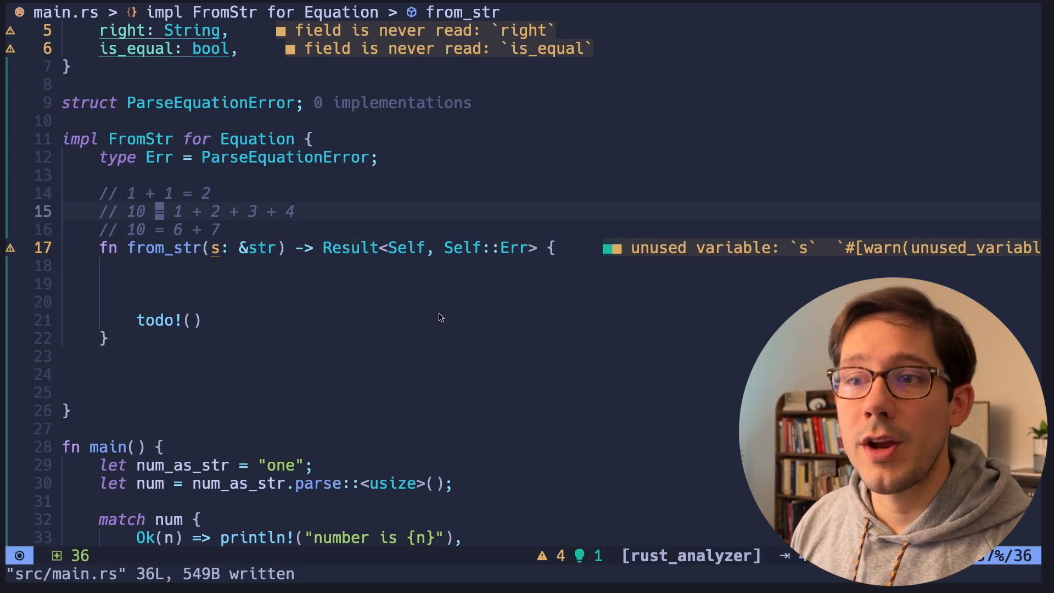
Begin the from_str body with s.split_once('=').and_then( using completion suggestions
text(s.sp)
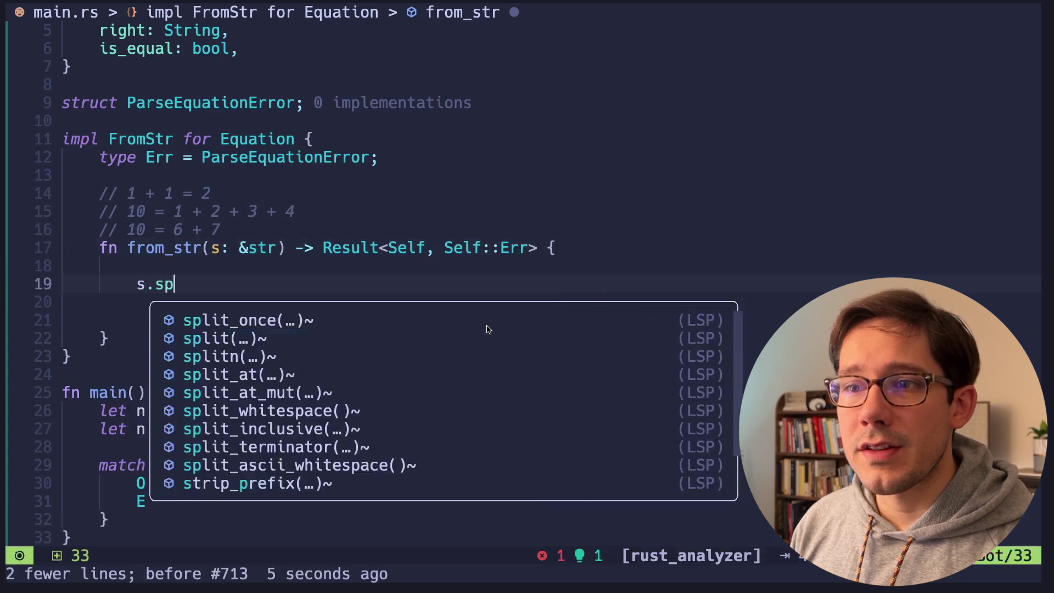
text(i)
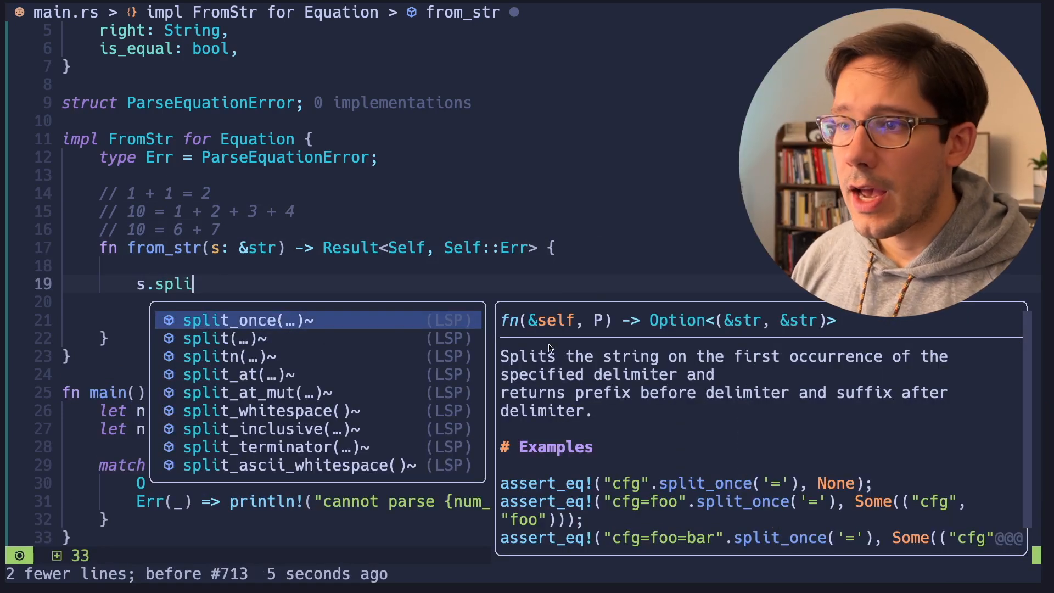
mouse_move(170, 191)
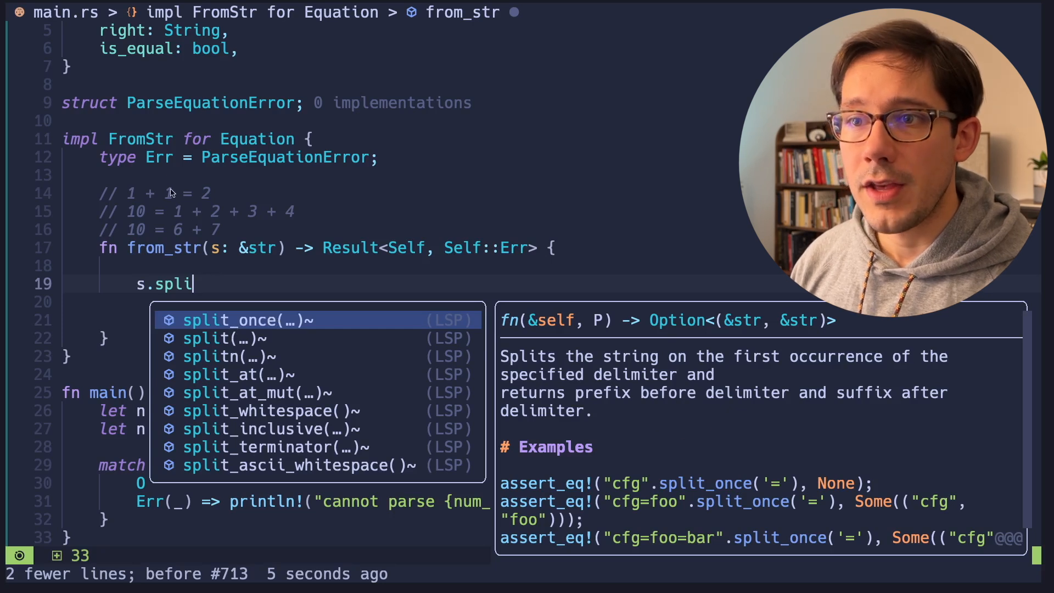
mouse_move(152, 236)
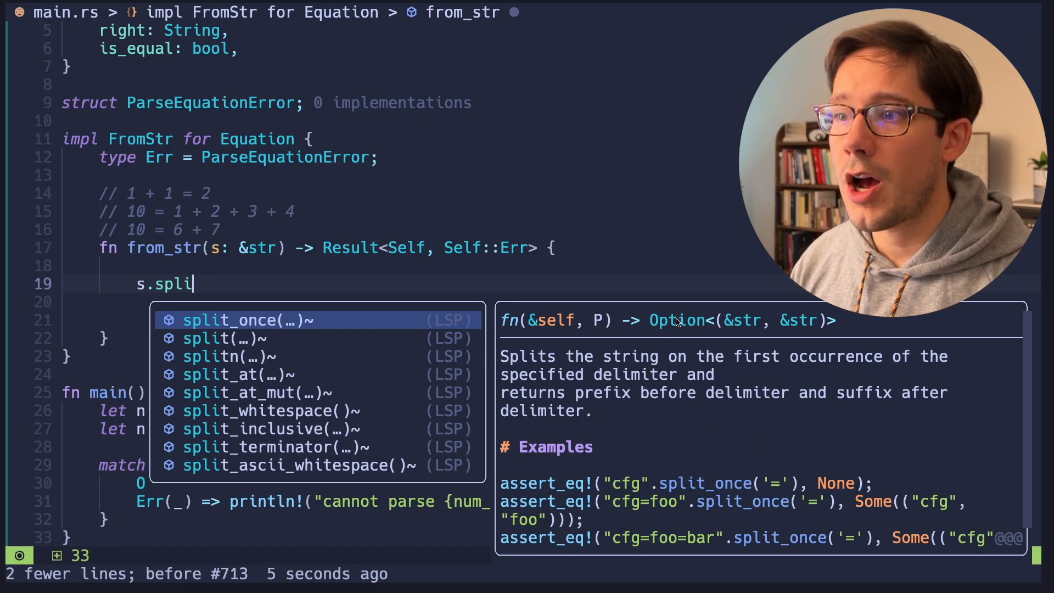
mouse_move(754, 331)
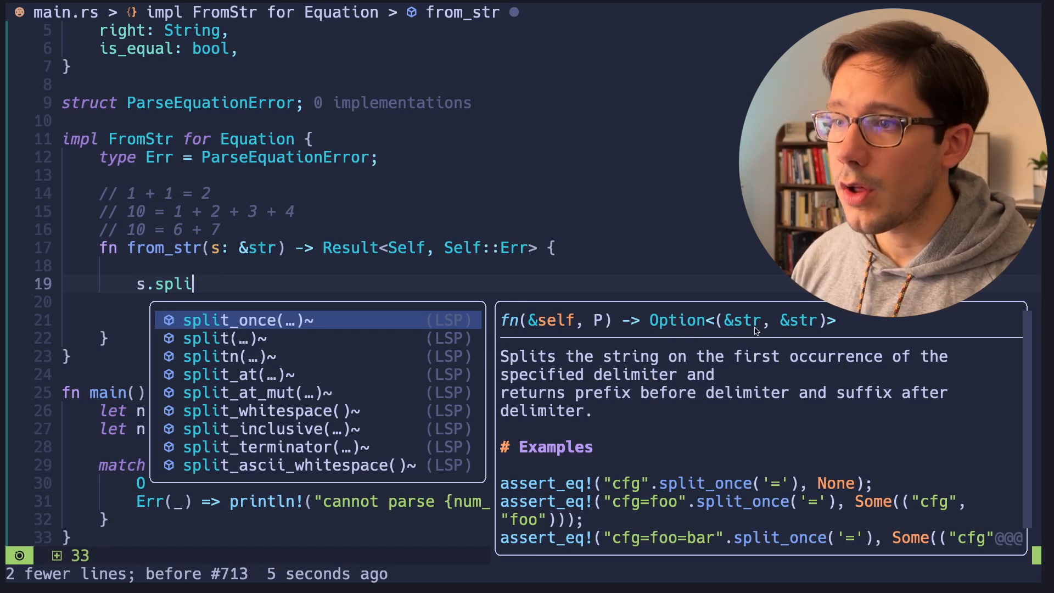
mouse_move(780, 344)
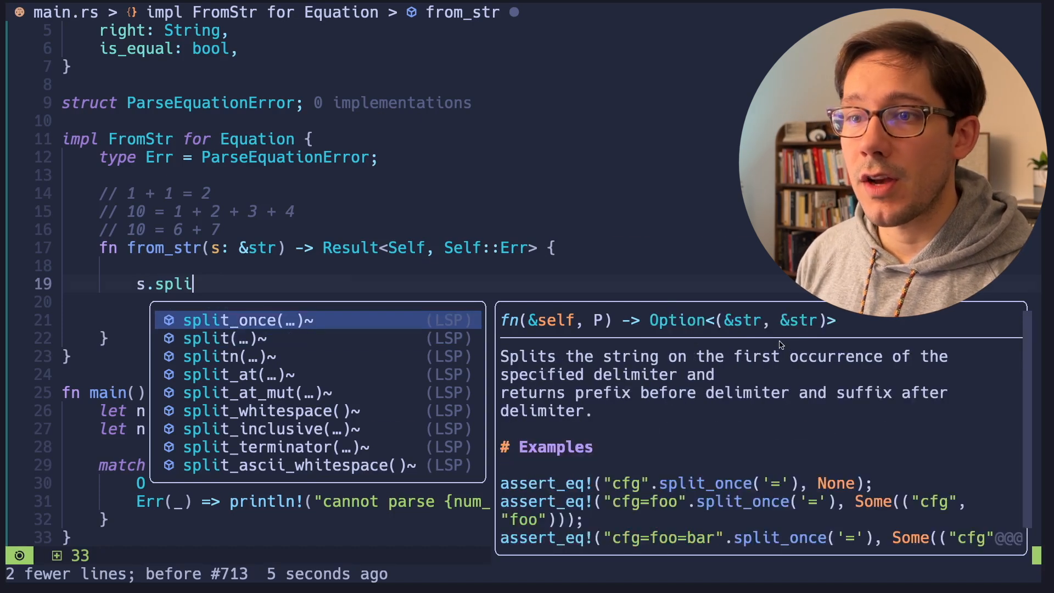
key(Enter)
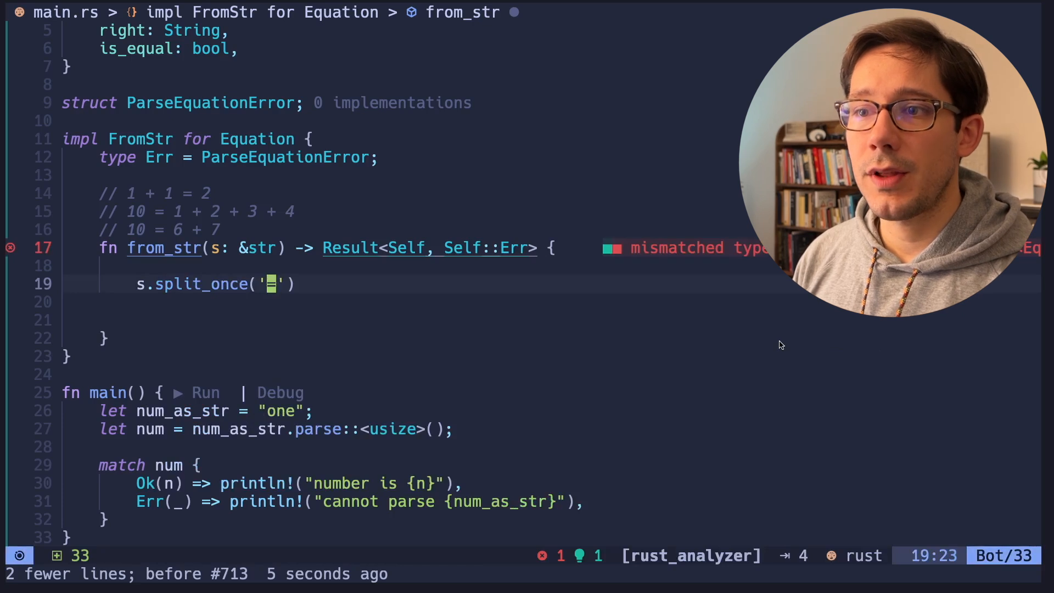
text(.)
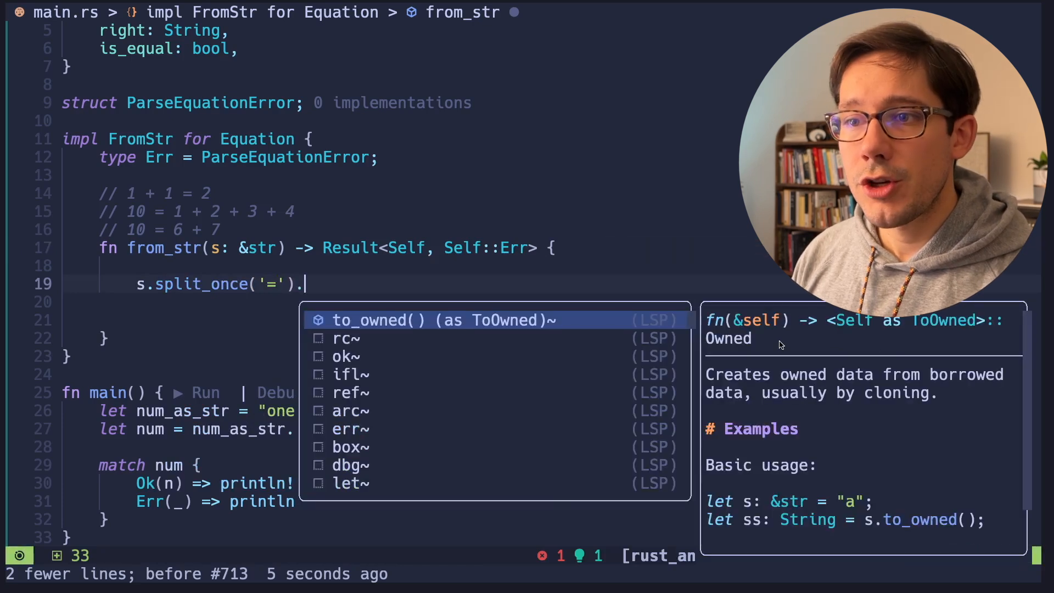
text(and)
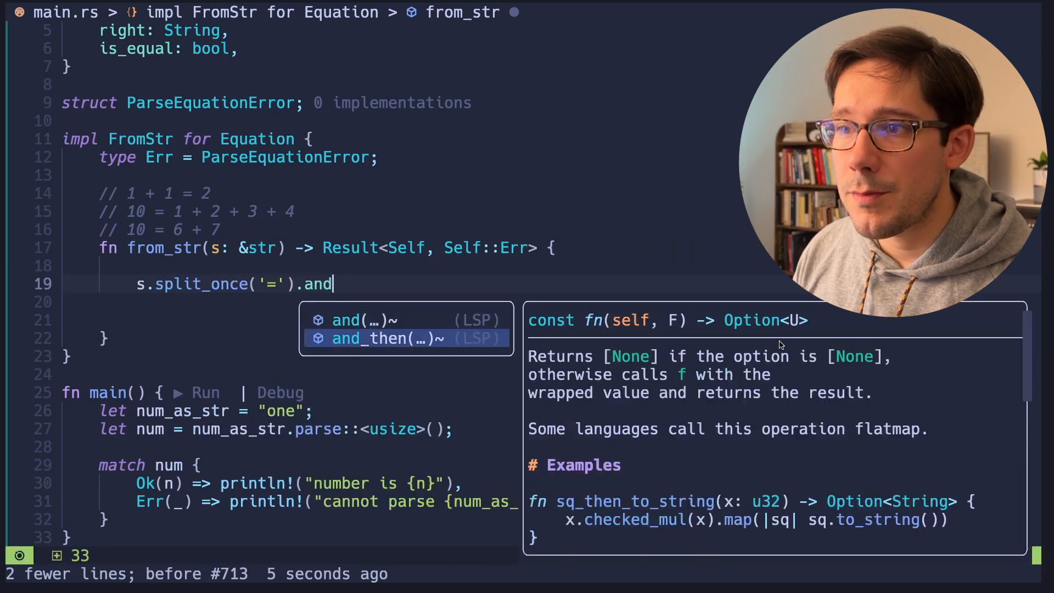
mouse_move(243, 325)
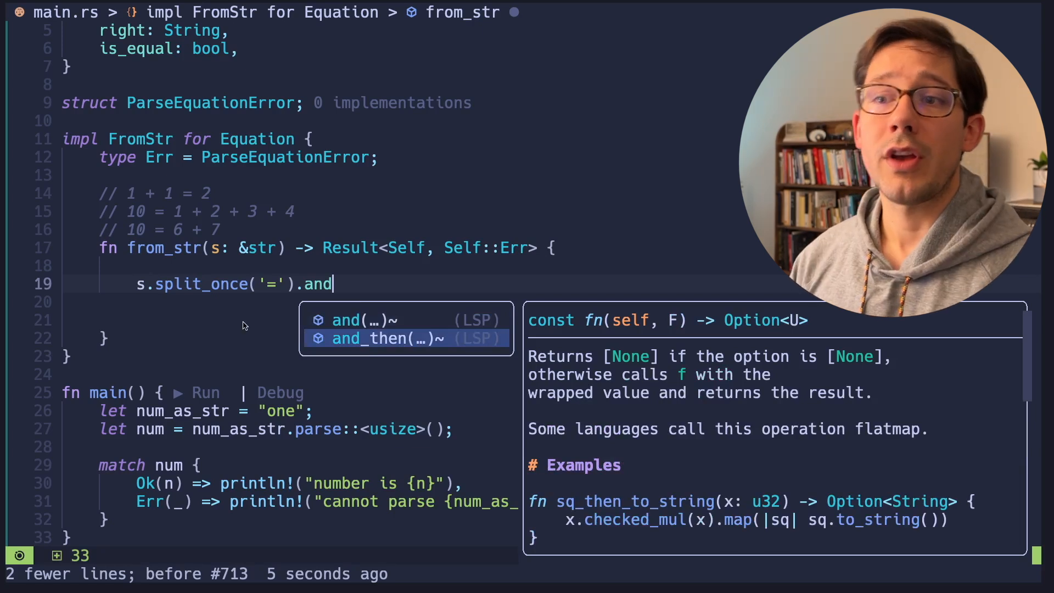
mouse_move(235, 306)
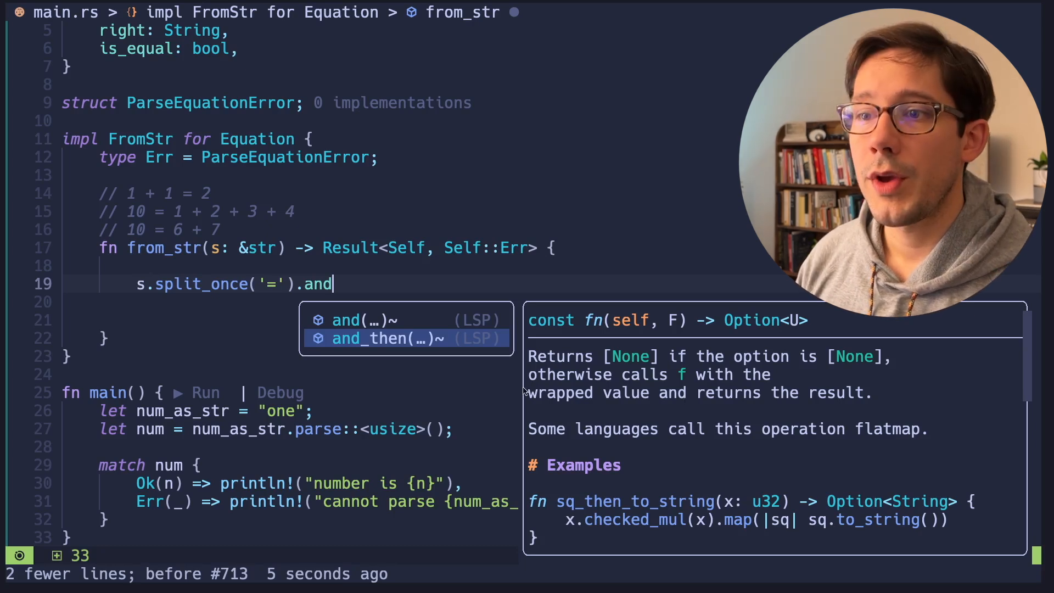
mouse_move(665, 376)
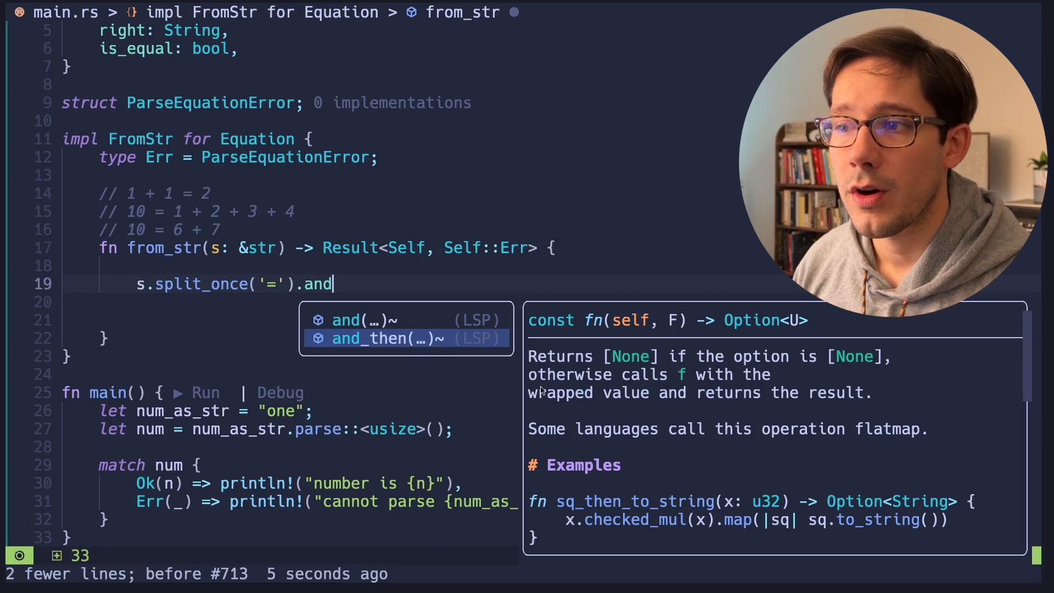
mouse_move(683, 362)
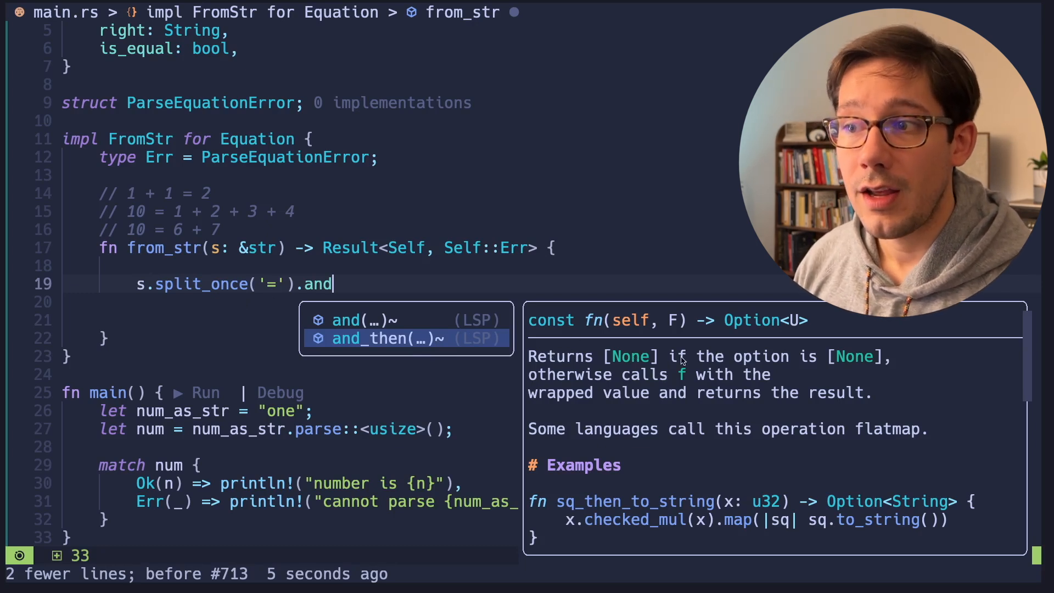
mouse_move(693, 379)
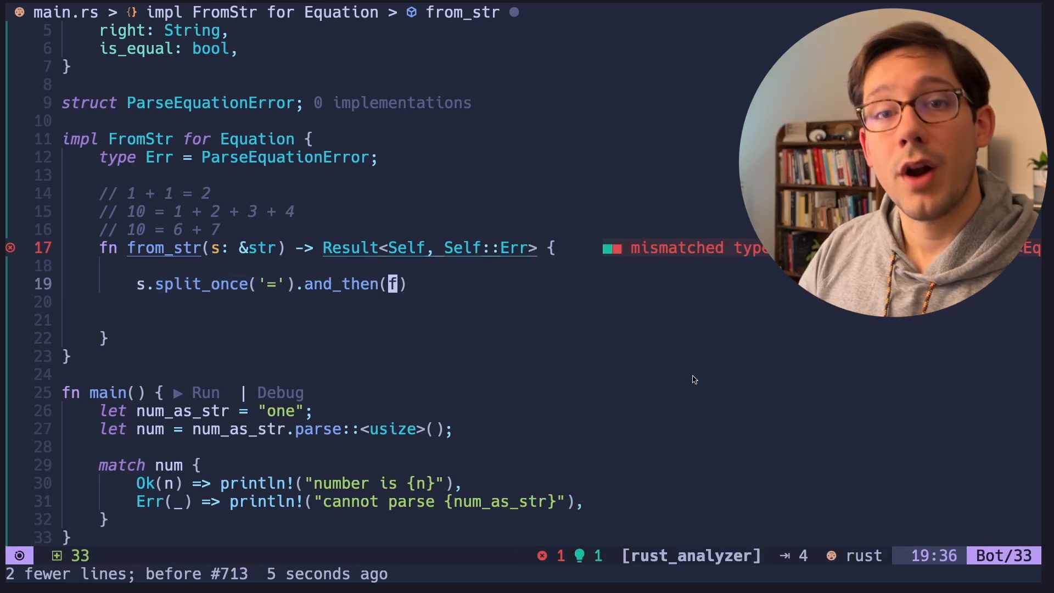
text(|(l,)
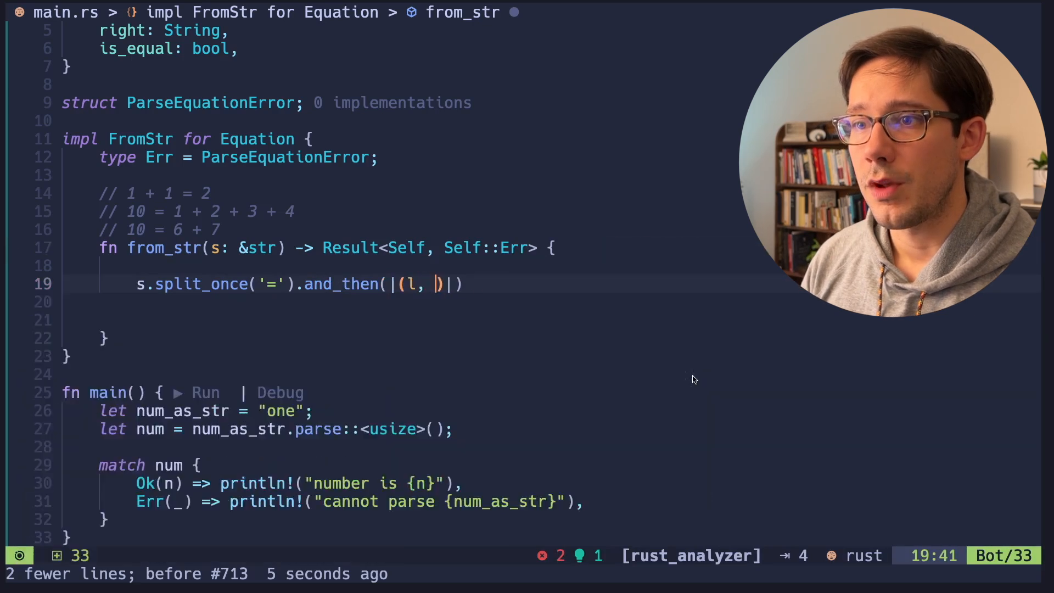
Type the '|(l, r)| {' closure header inside and_then
text(r)| {)
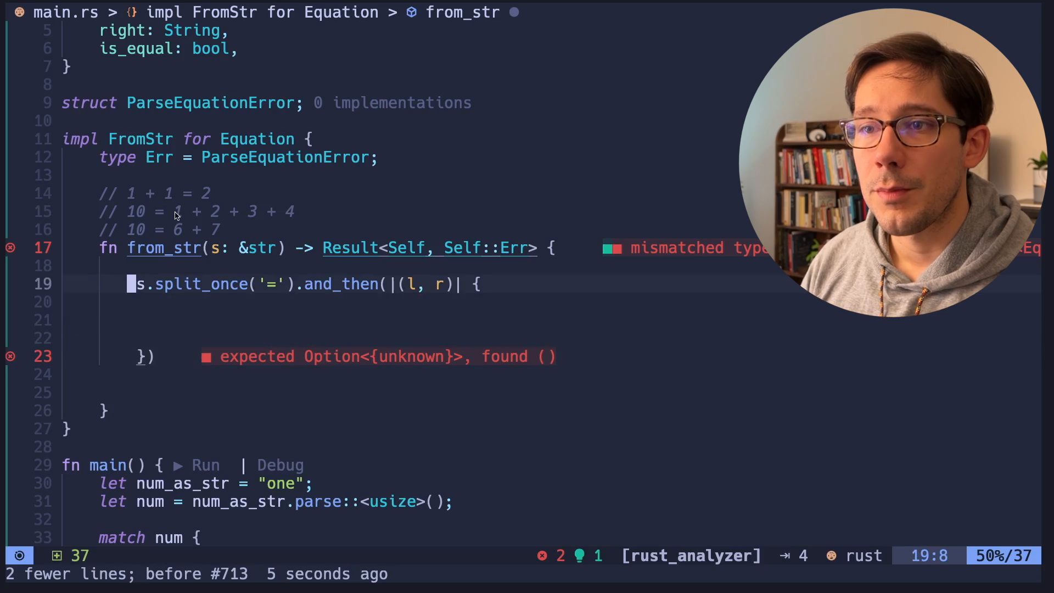
mouse_move(191, 229)
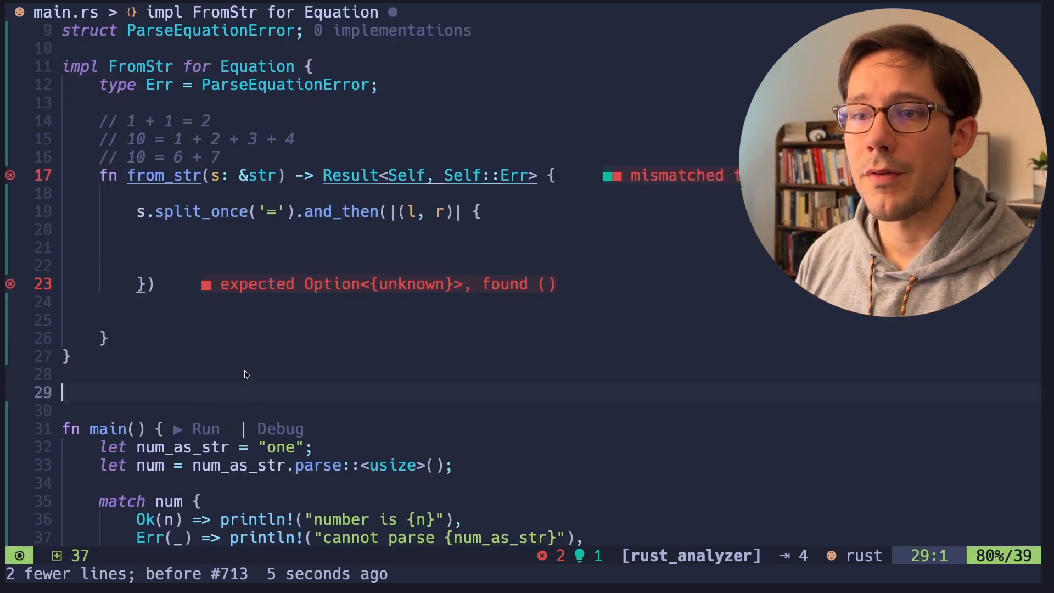
Write the signature fn sum(s: &str) -> usize
text(fn sum()
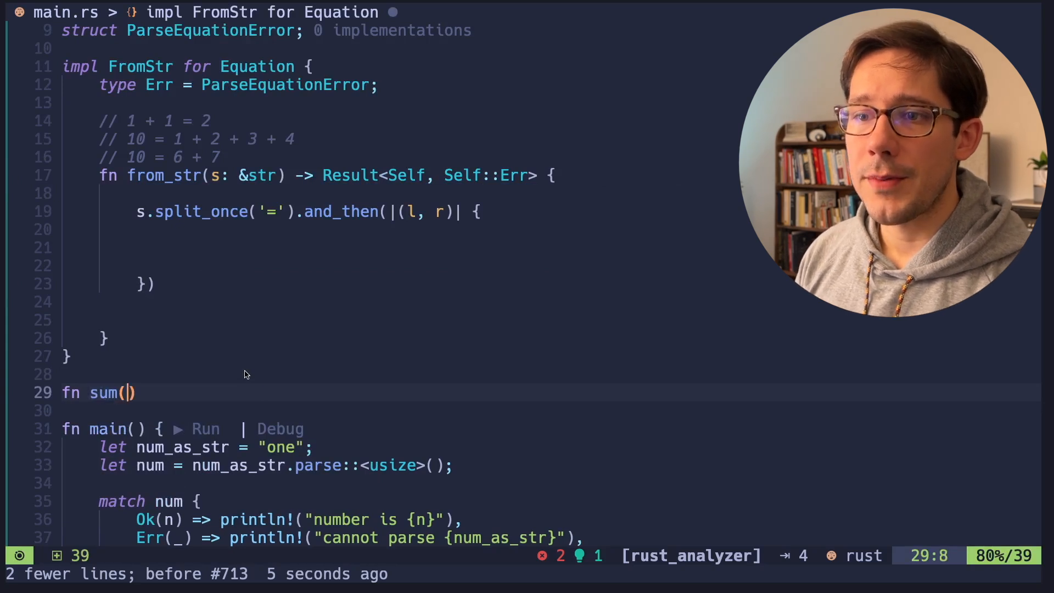
text(s: &str) ->)
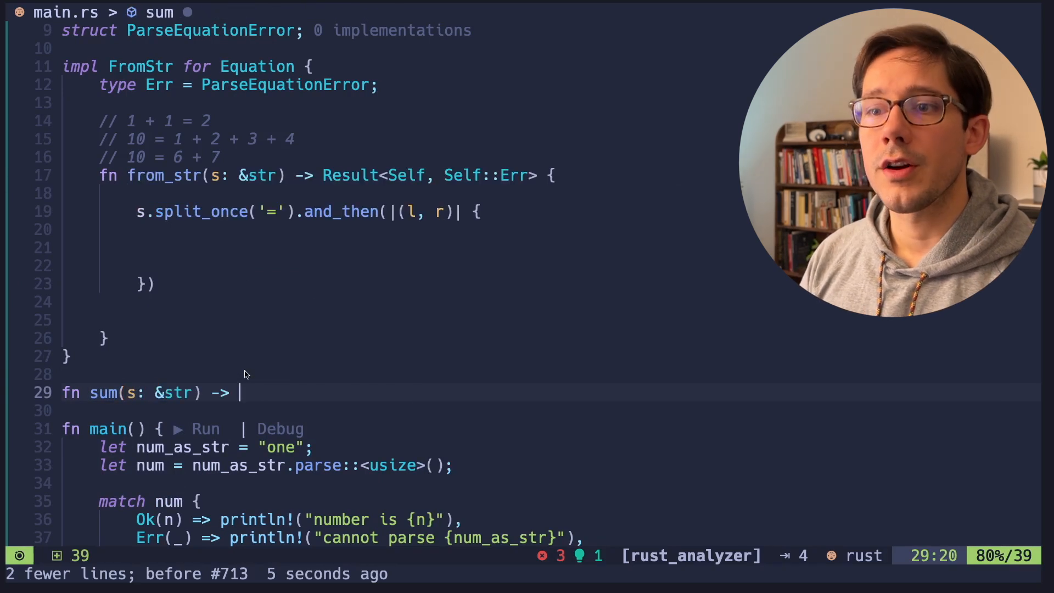
text(usize)
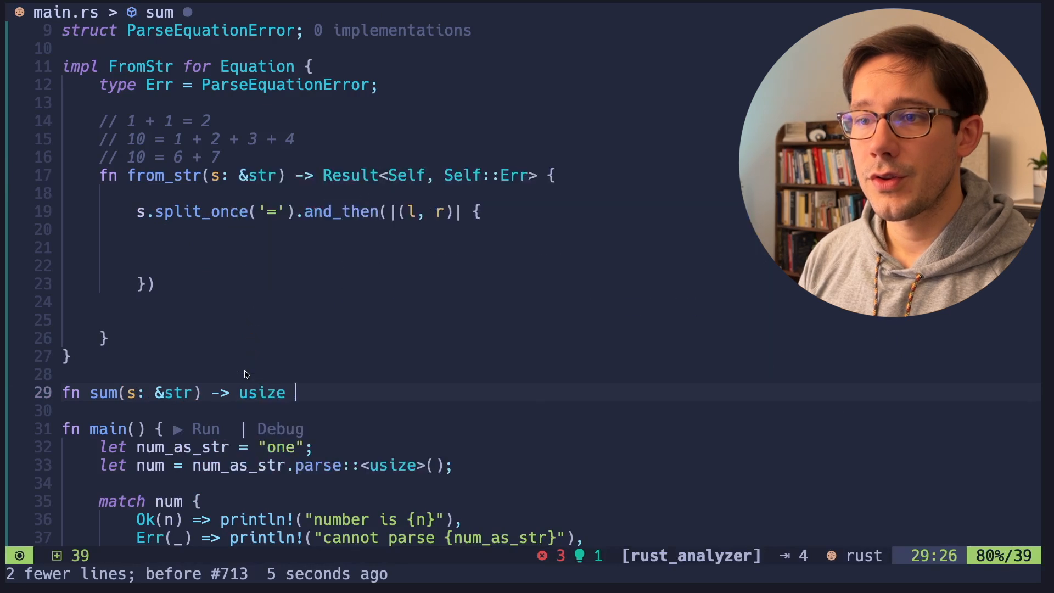
Make the body split on '+', parse trimmed parts as usize with unwrap_or(0), and sum
text(s.split('+)
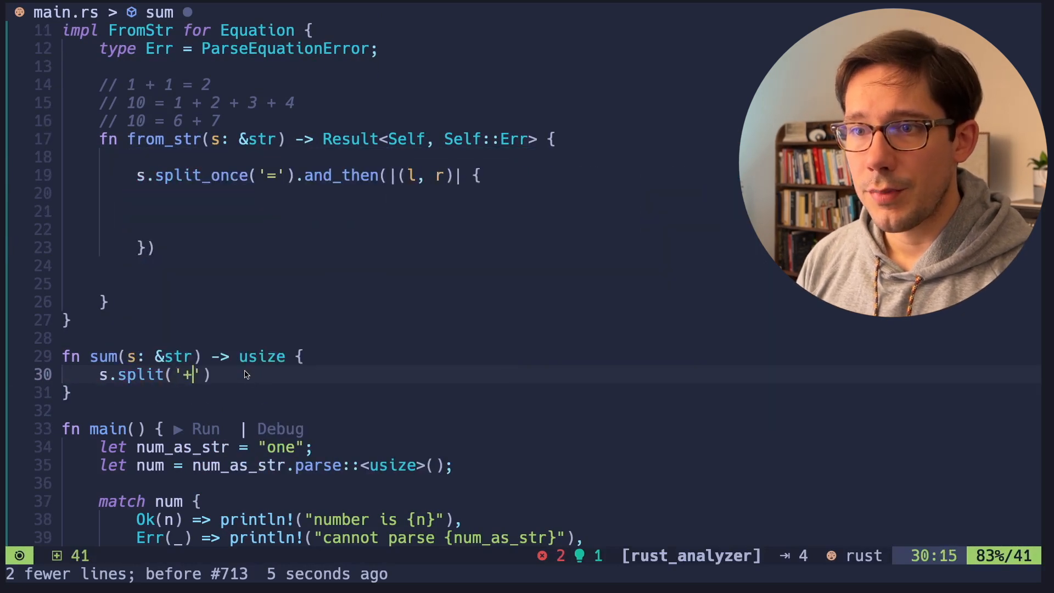
text(.map())
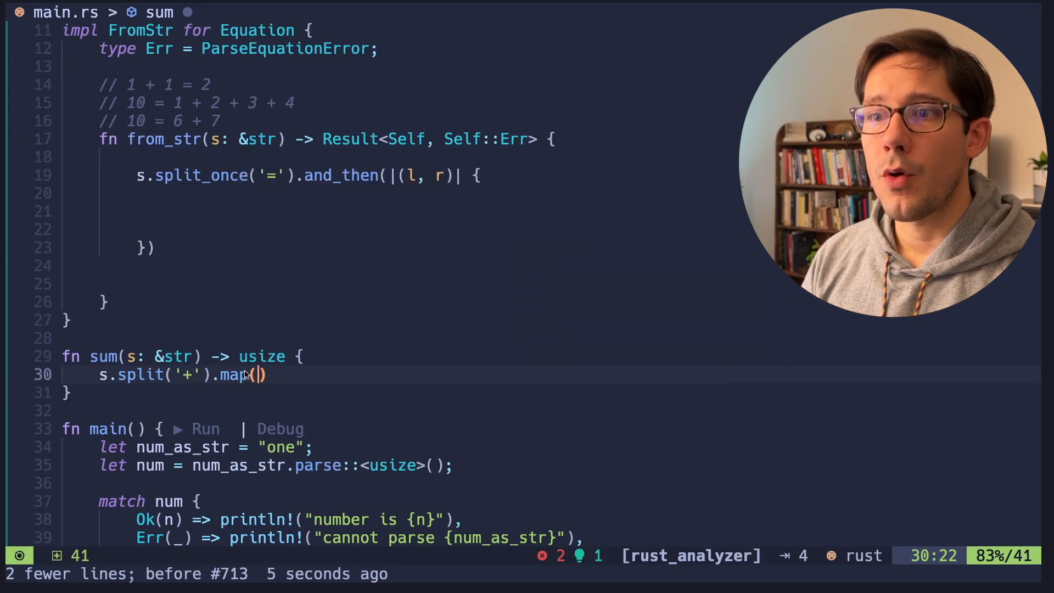
text(|x|)
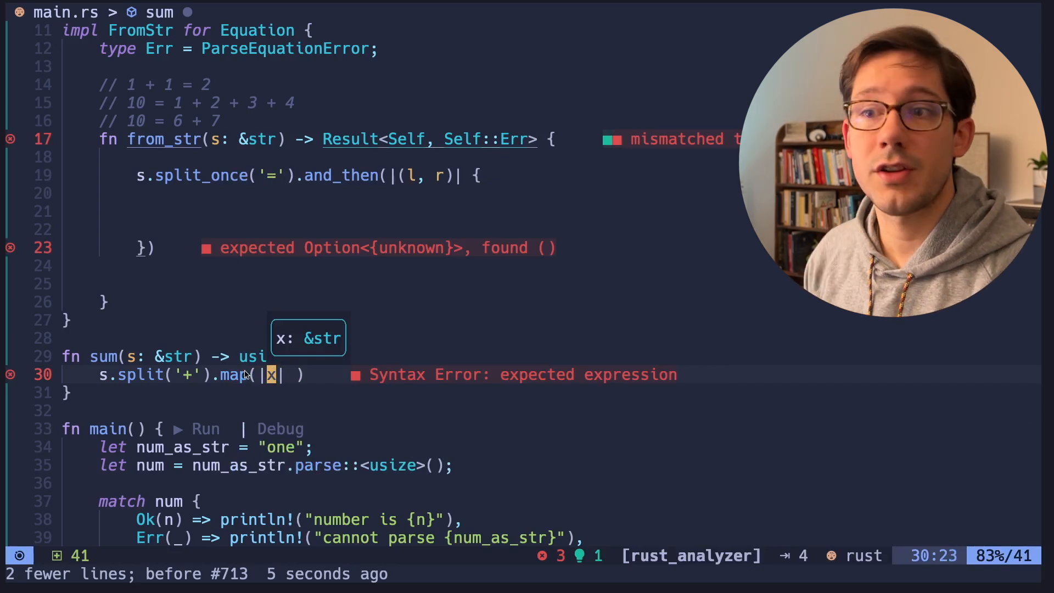
text(s)
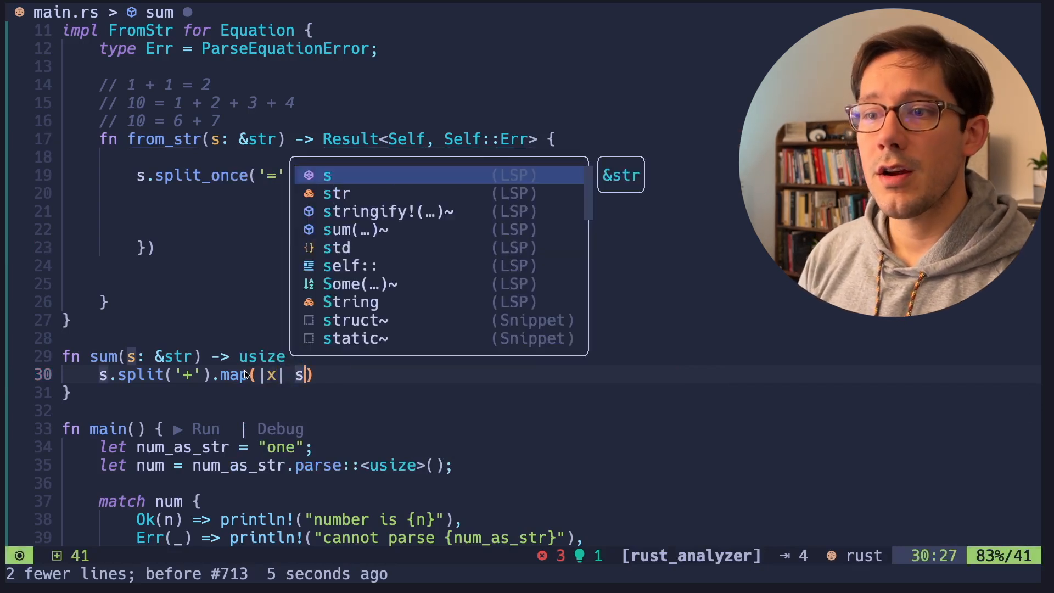
text(.trim()
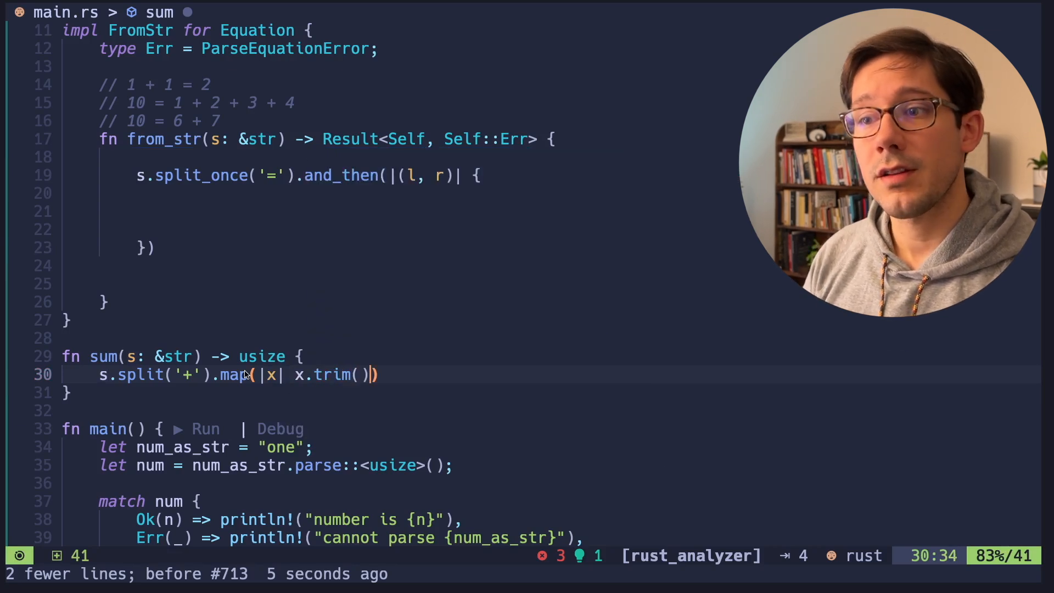
text(.parse)
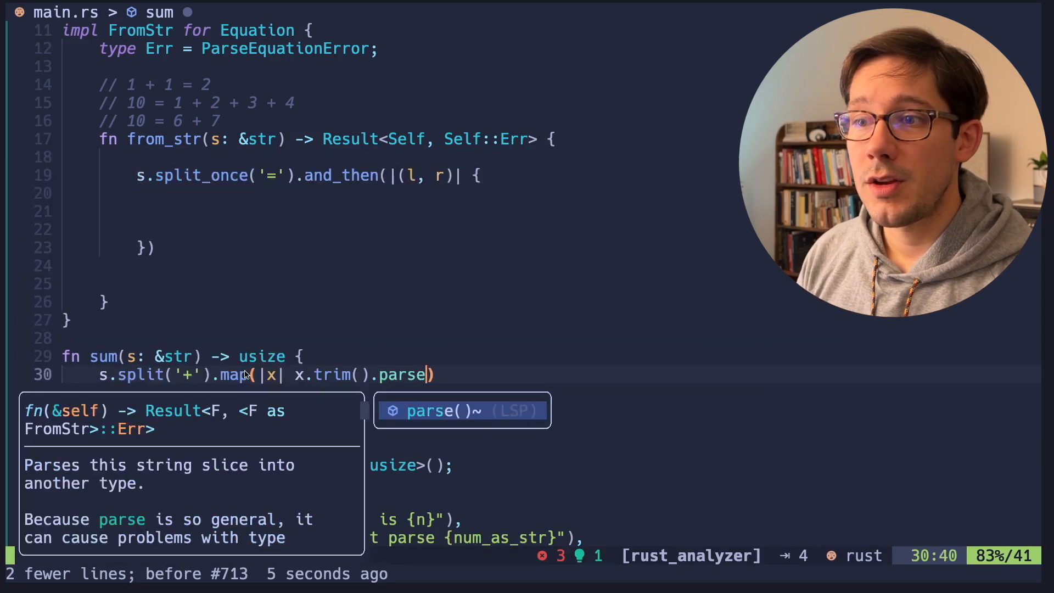
text(::<)
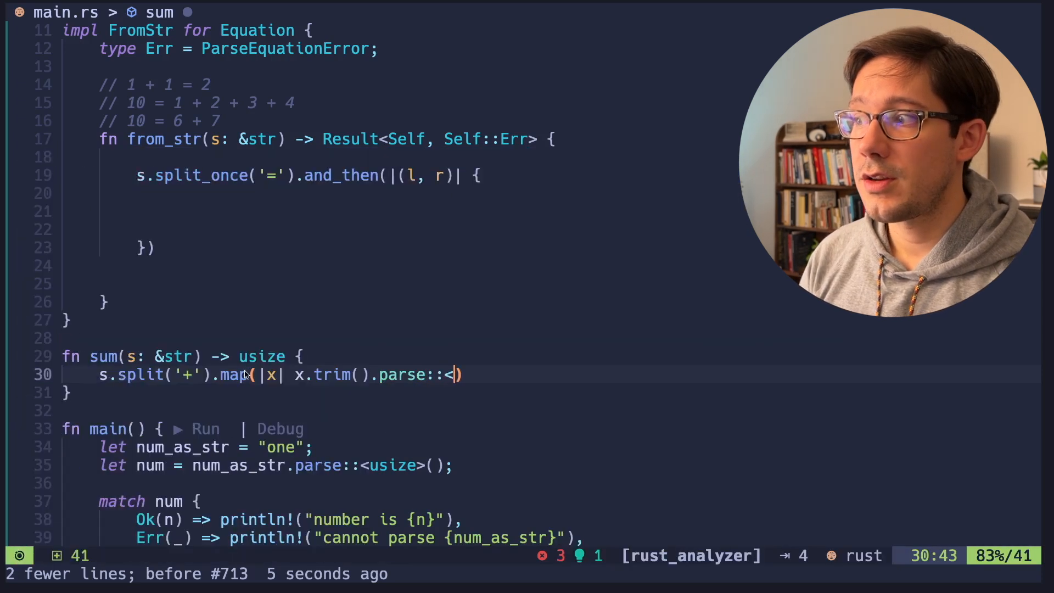
text(usize>())
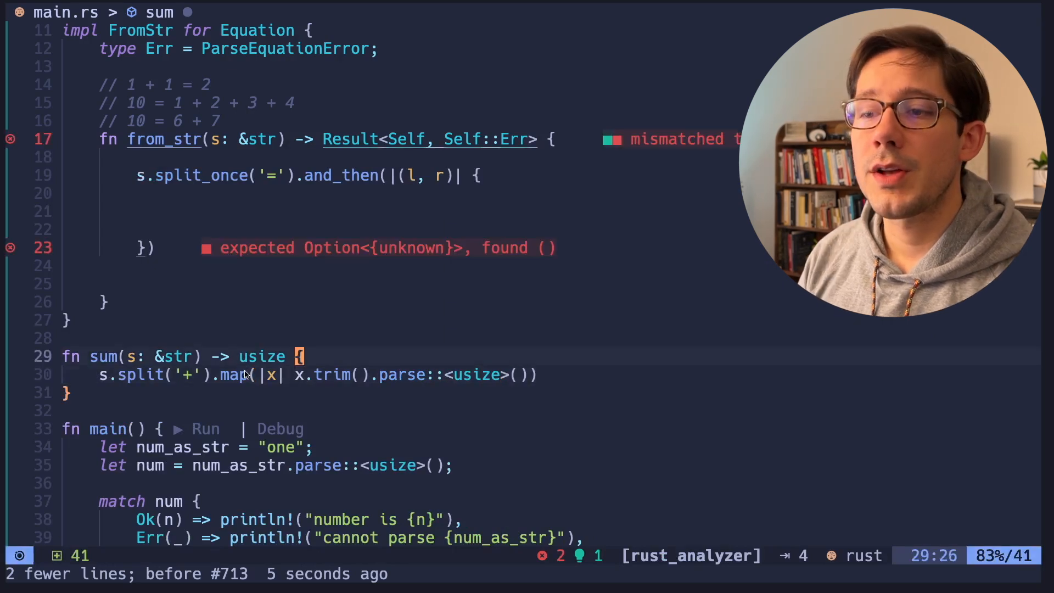
double_click(403, 375)
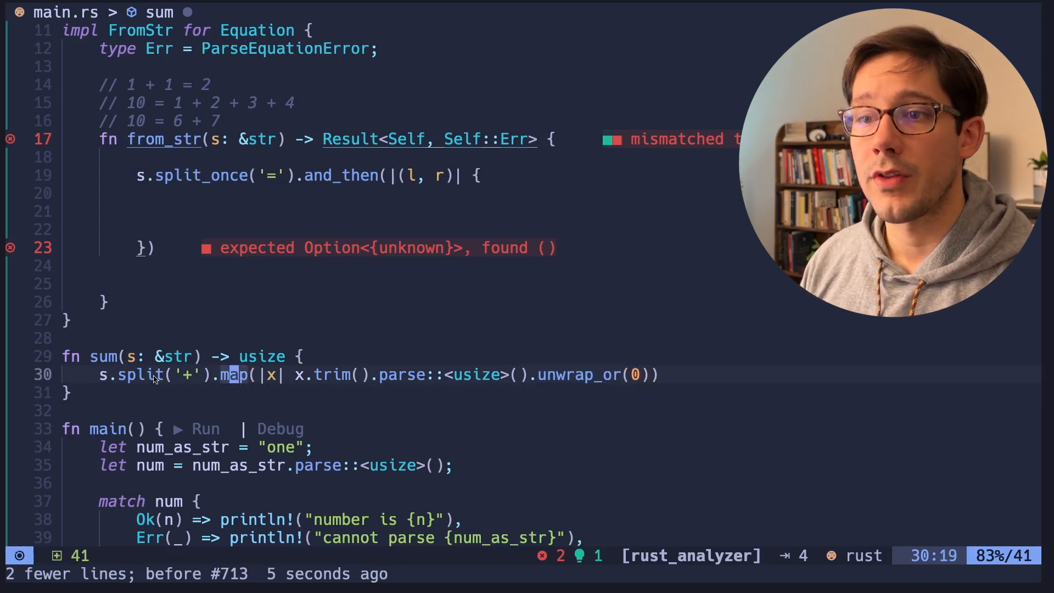
text(.sum()
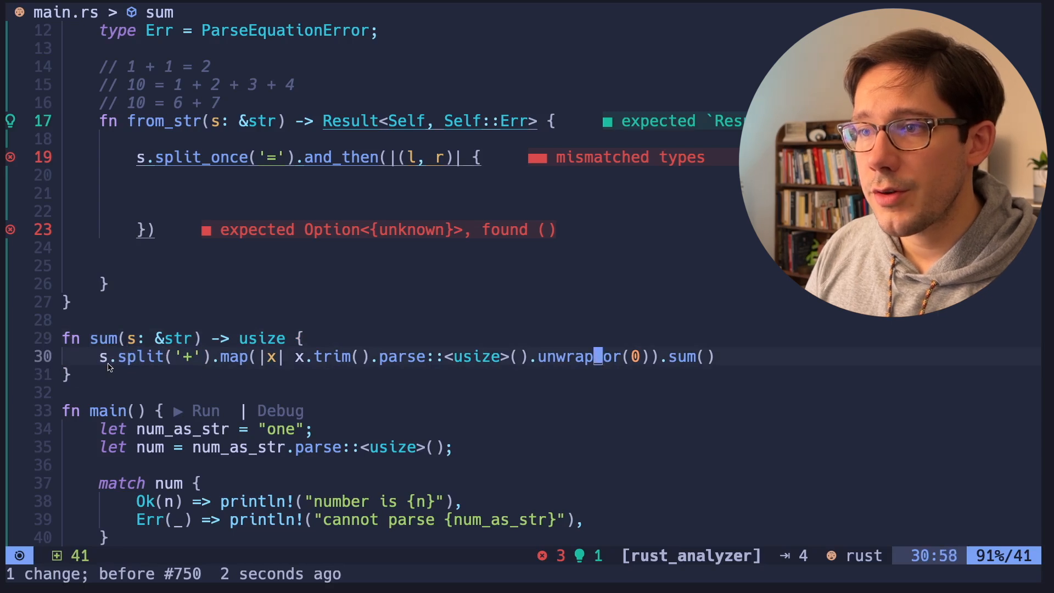
Compute left and right sums and build Equation with trimmed left/right strings and is_equal
text(let left = sum(l);)
text(let right =)
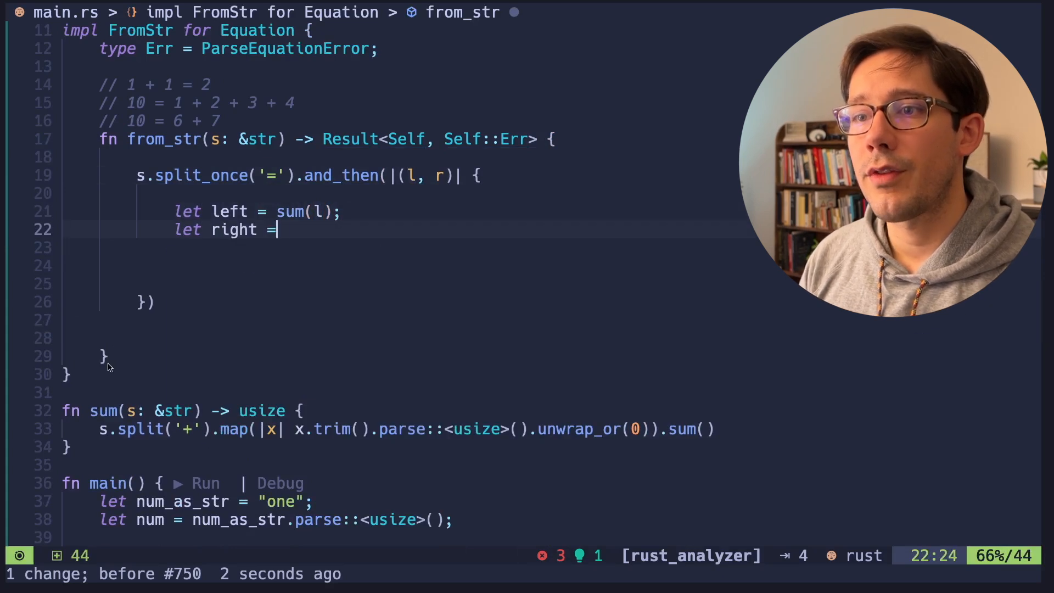
text(sum(r);)
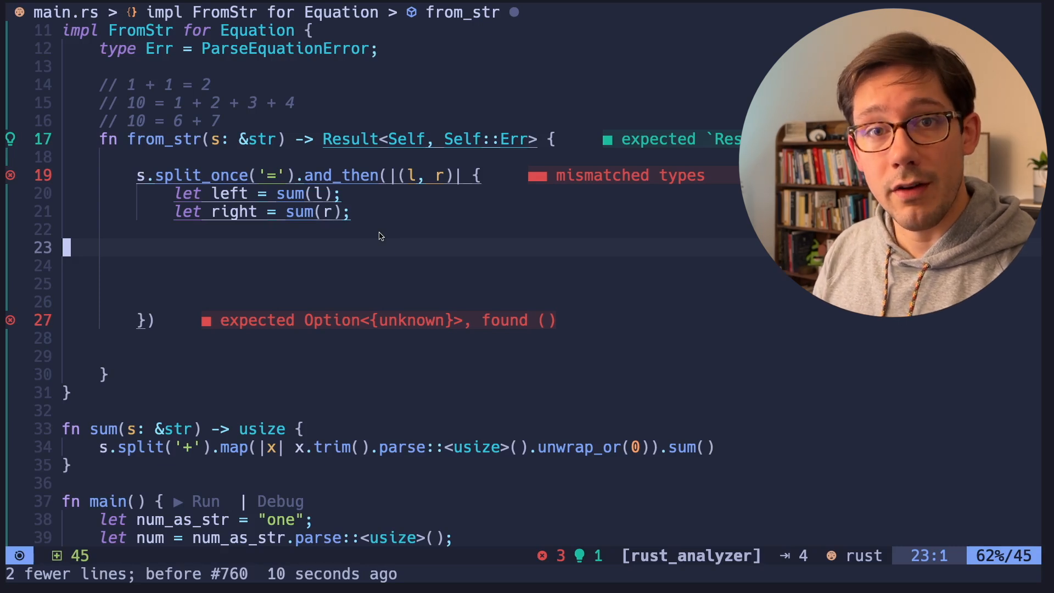
text(Some(Eq)
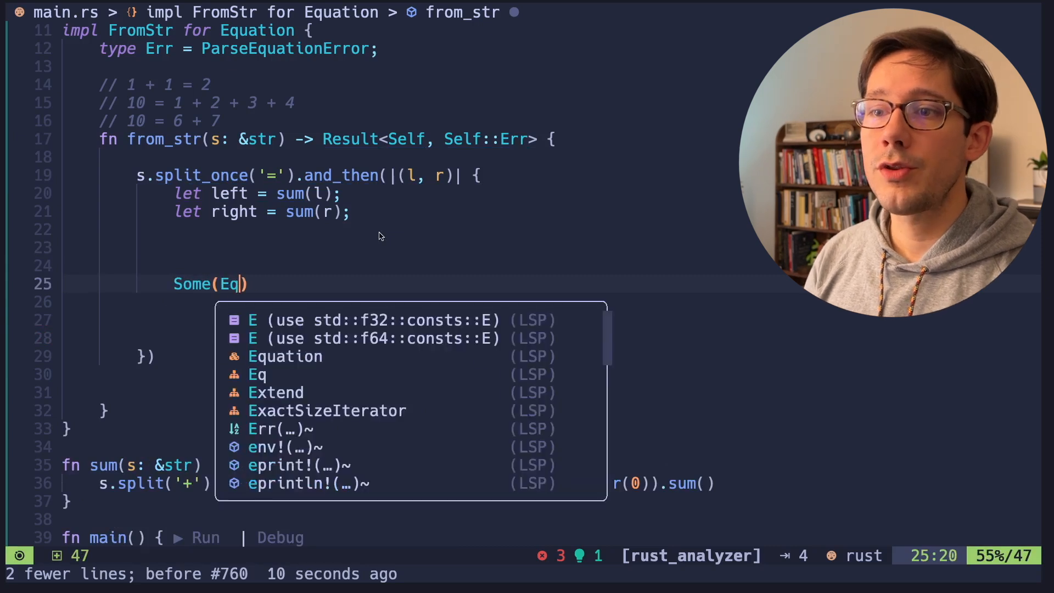
text(uation {)
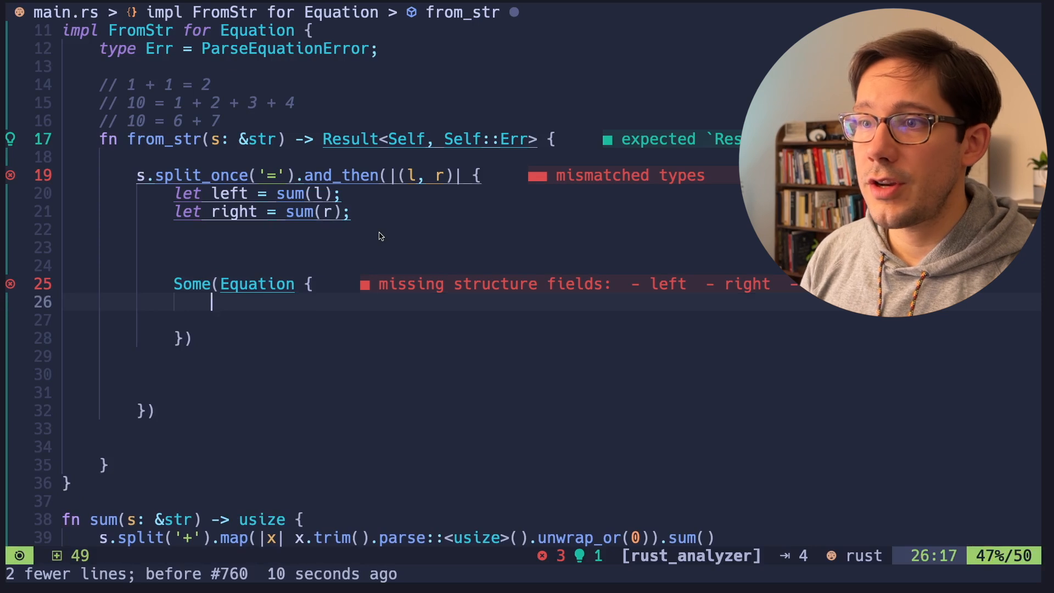
text(left)
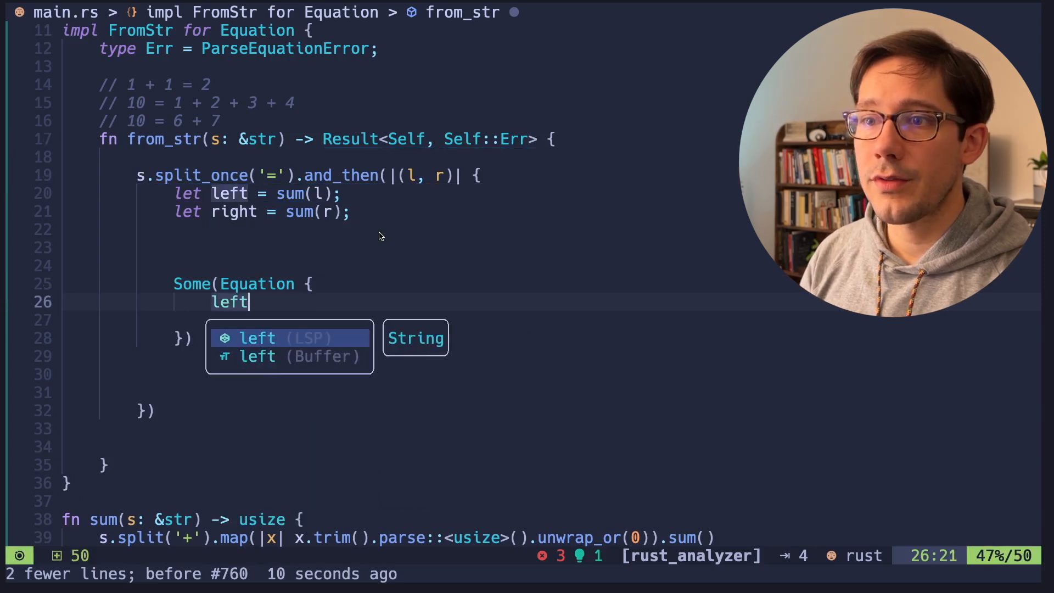
text(:)
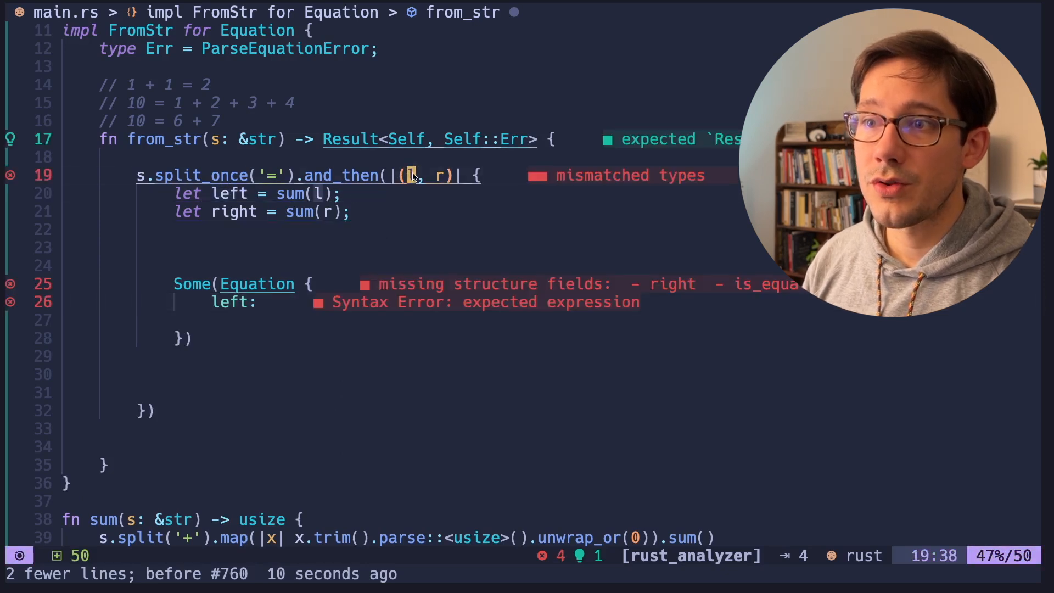
text(l)
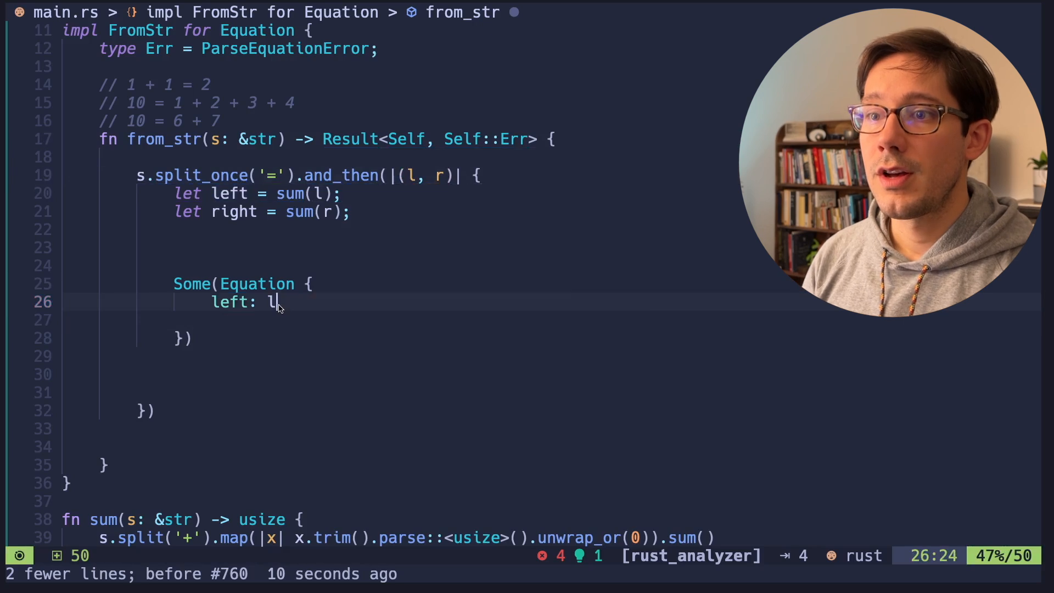
text(.trim())
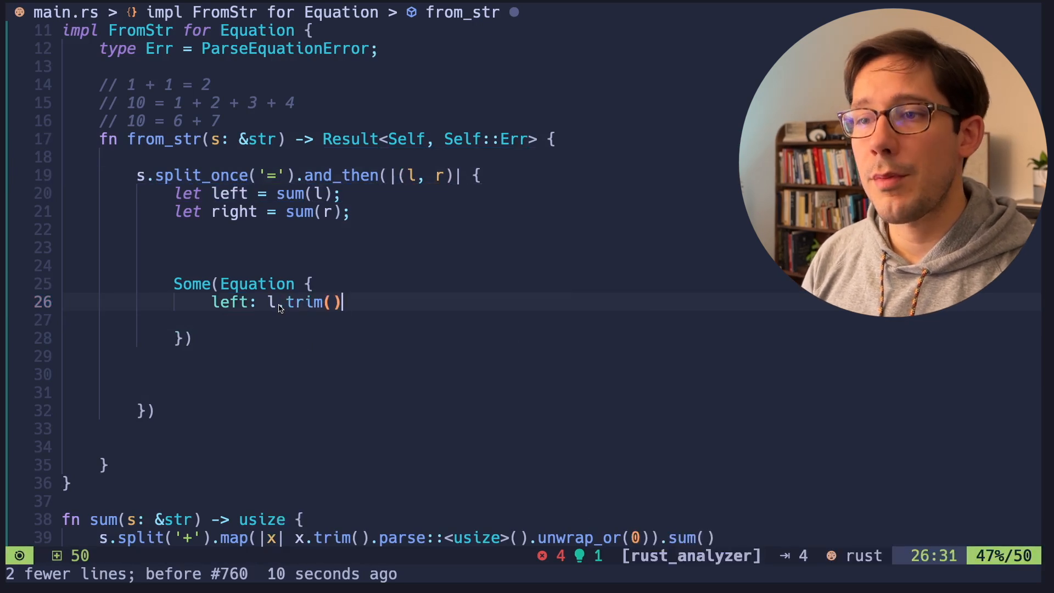
text(.to)
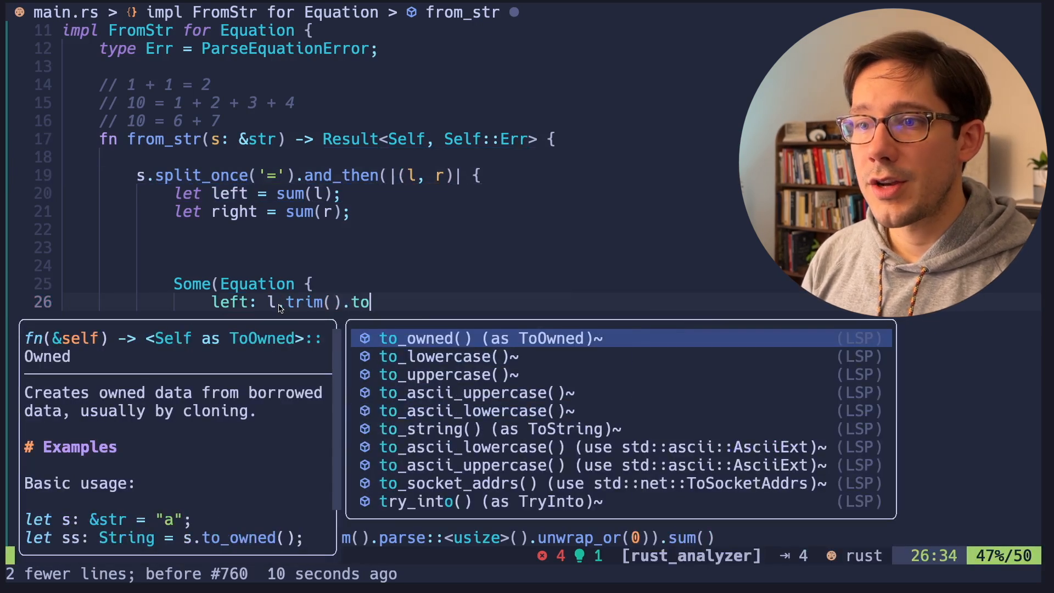
text(_string(),)
text(is_equal)
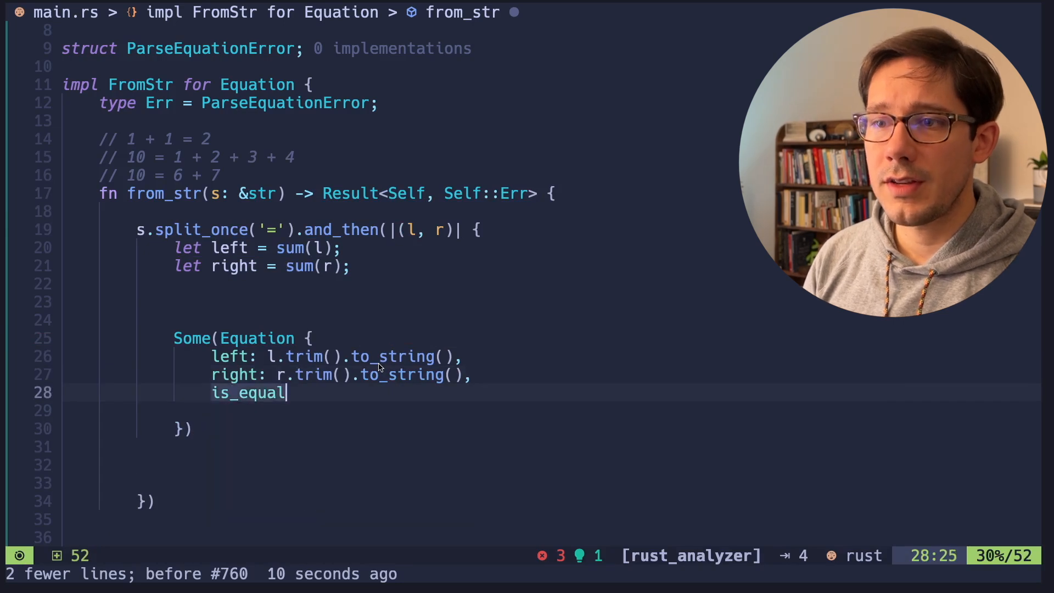
text(: left == right,)
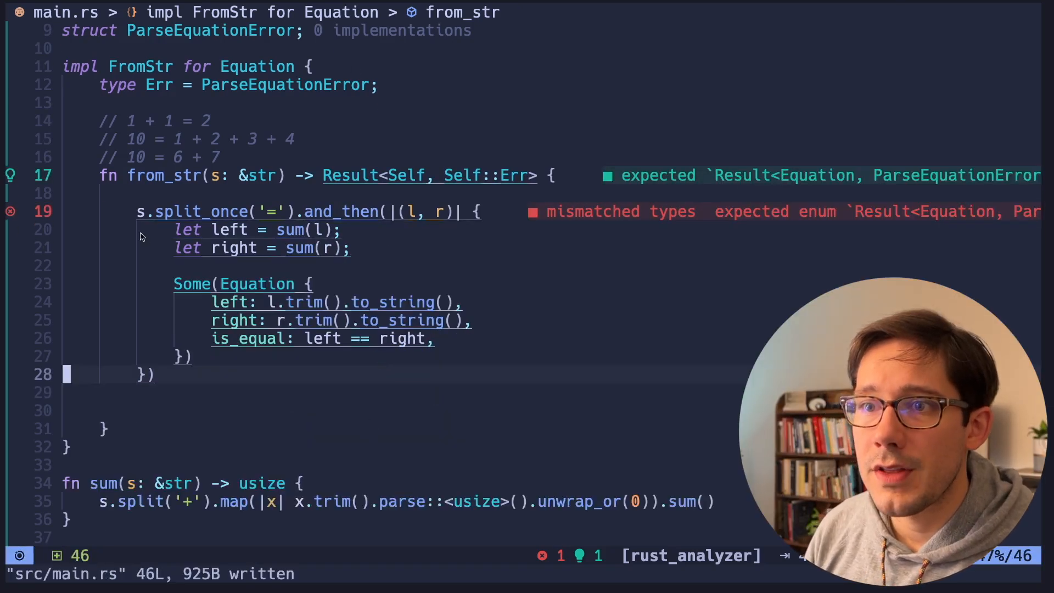
Append .ok_or(ParseEquationError) to the and_then chain in from_str
text(lert)
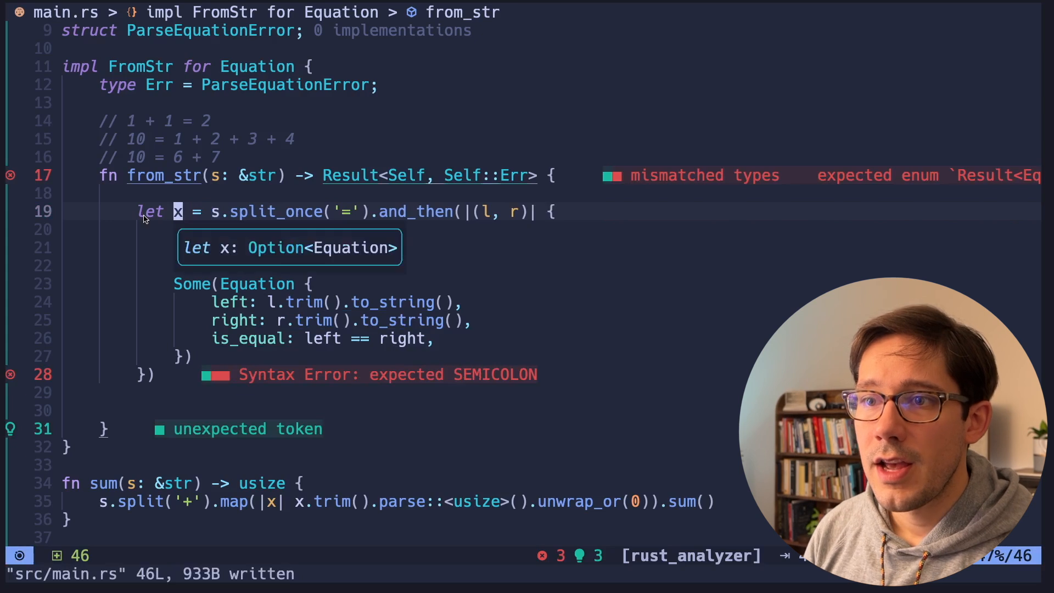
mouse_move(284, 257)
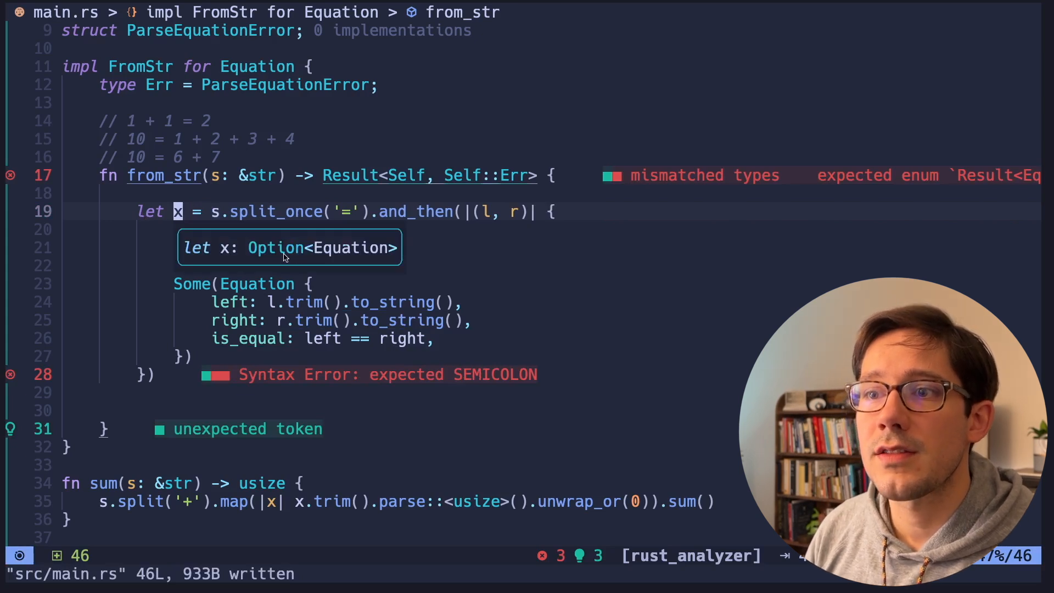
mouse_move(347, 260)
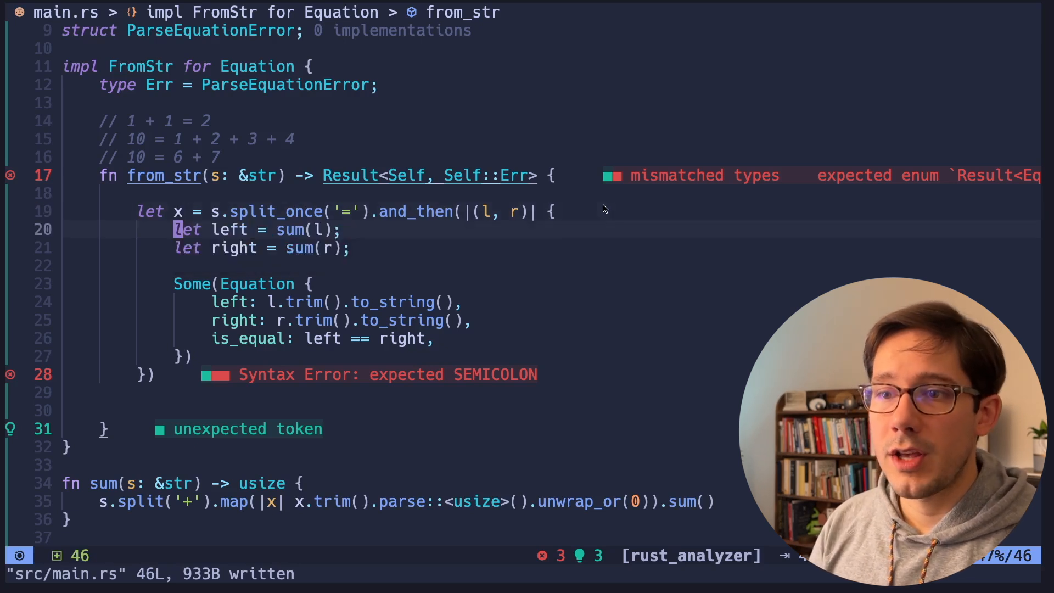
text(.)
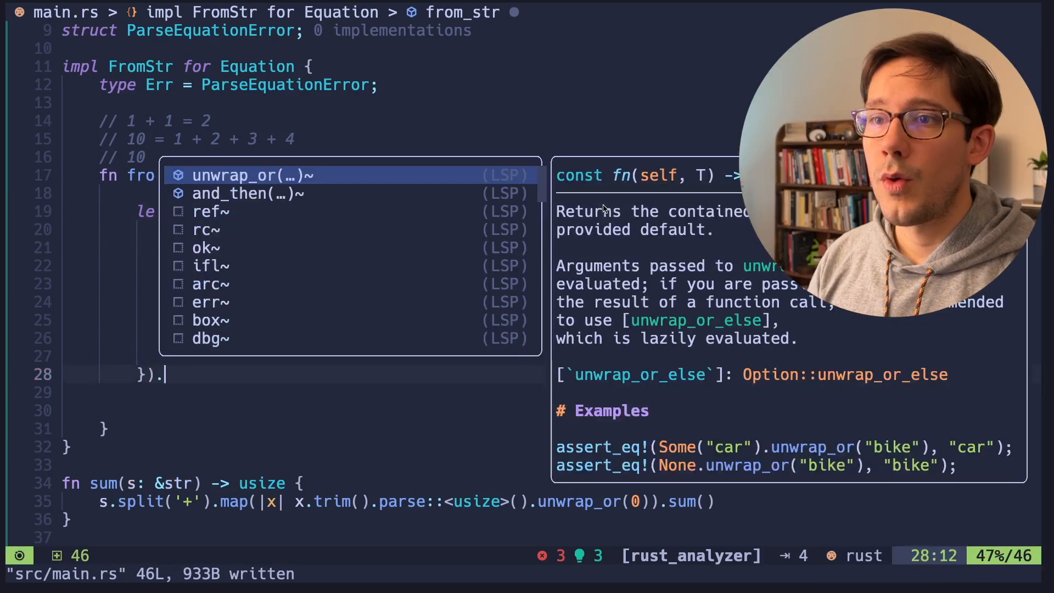
text(ok_or)
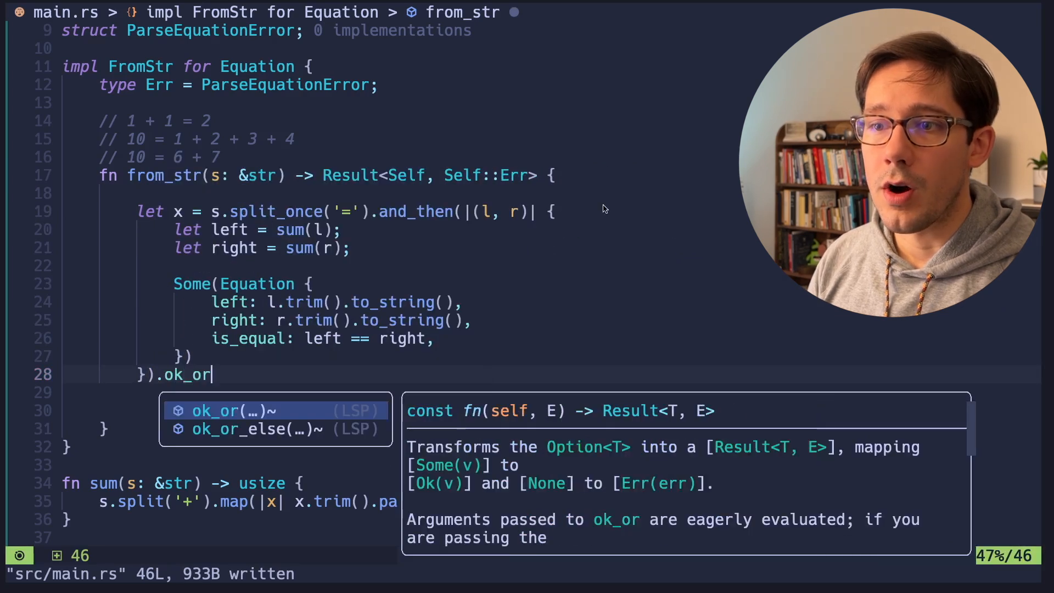
mouse_move(409, 453)
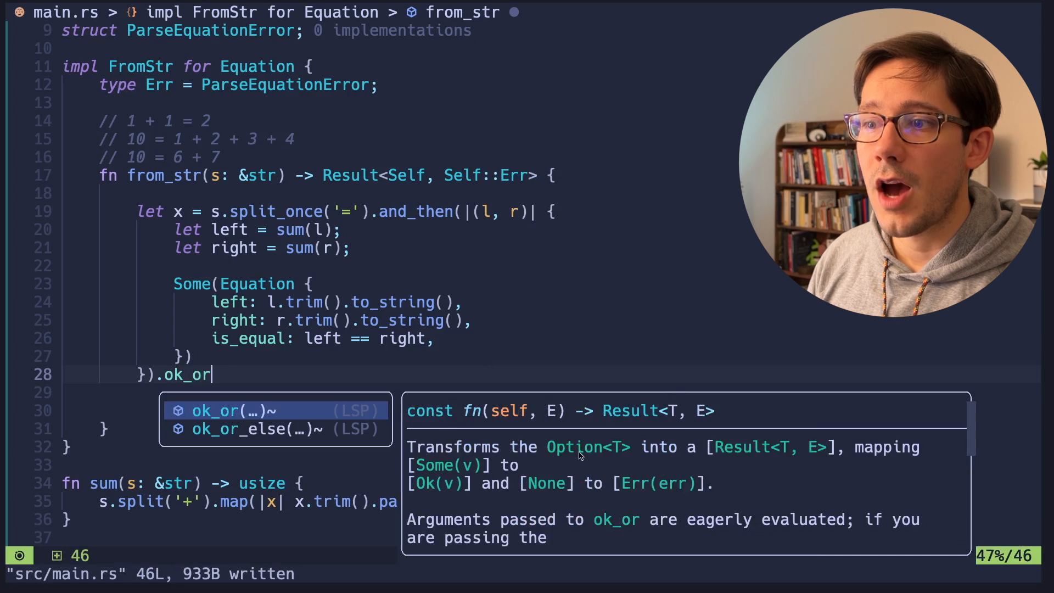
mouse_move(790, 487)
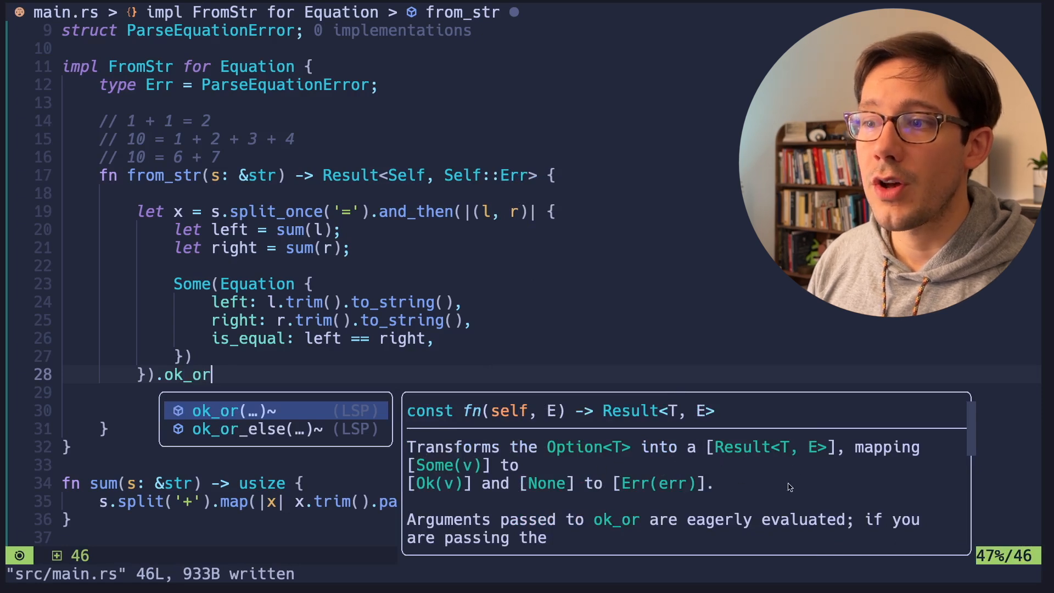
mouse_move(820, 451)
text(())
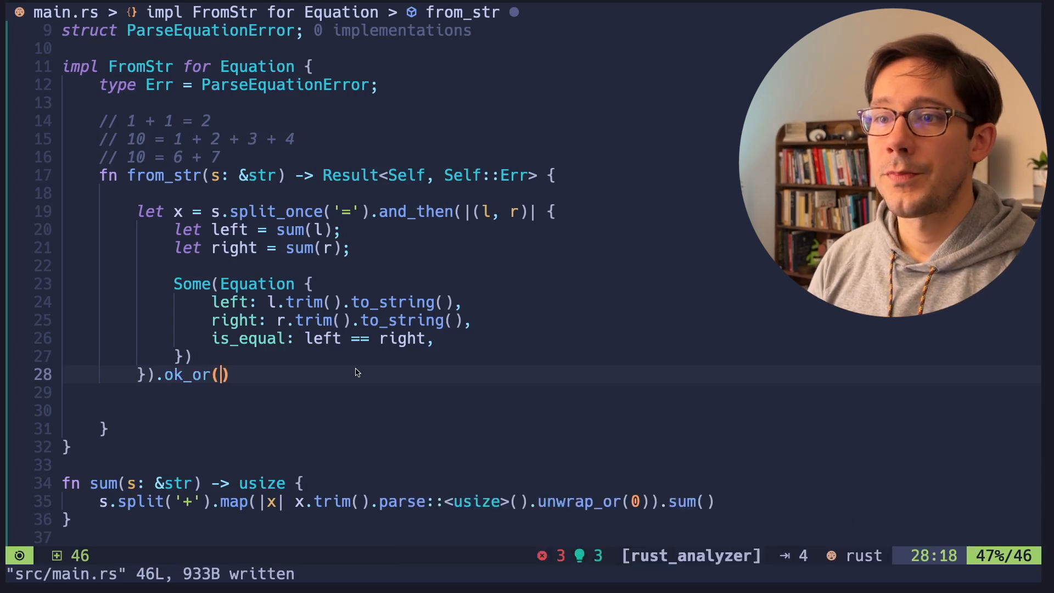
text(ParseEquationError)
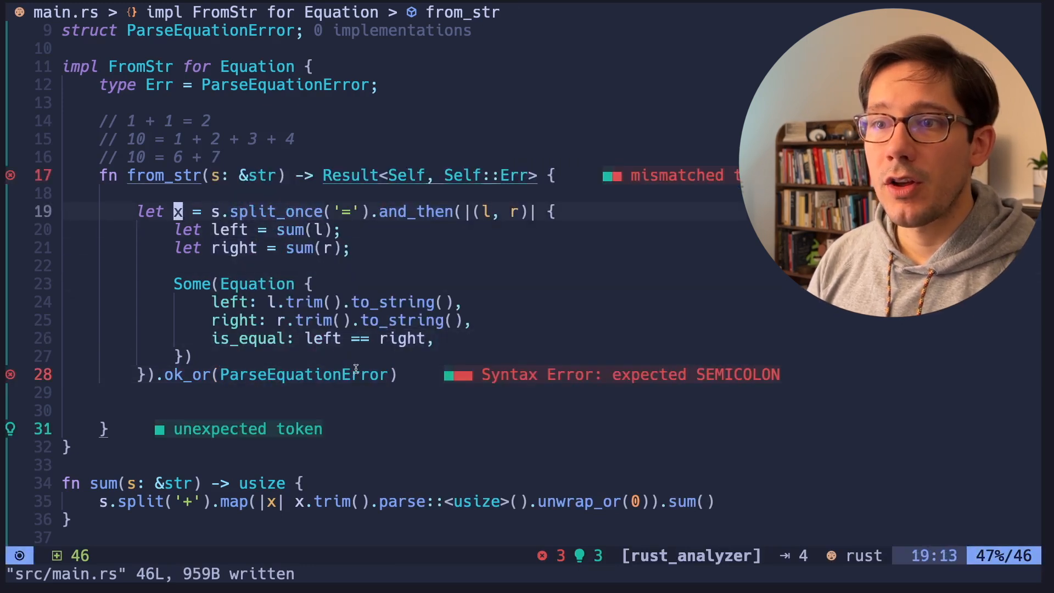
mouse_move(178, 211)
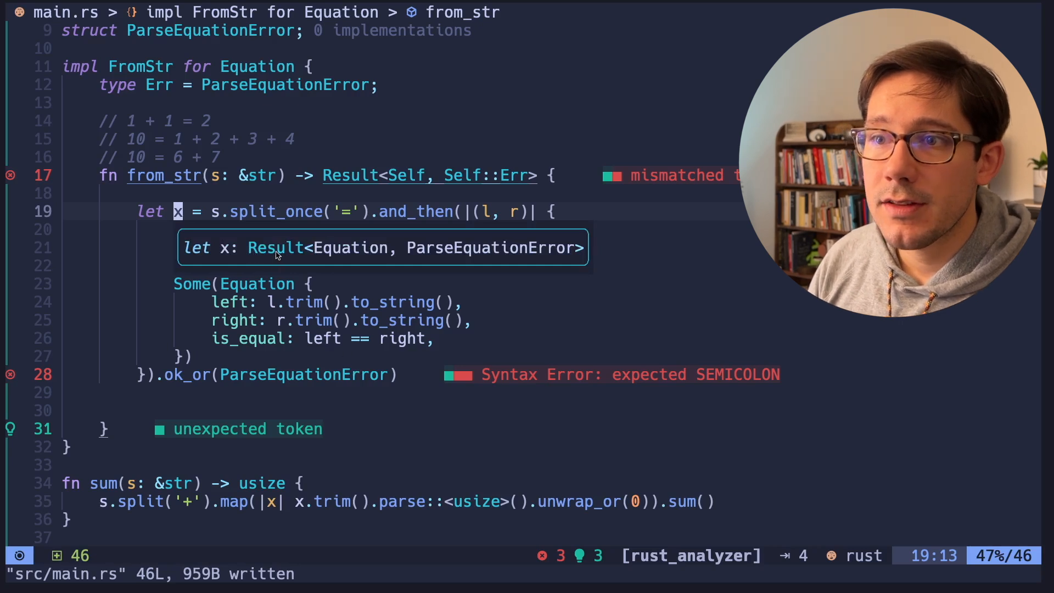
mouse_move(375, 198)
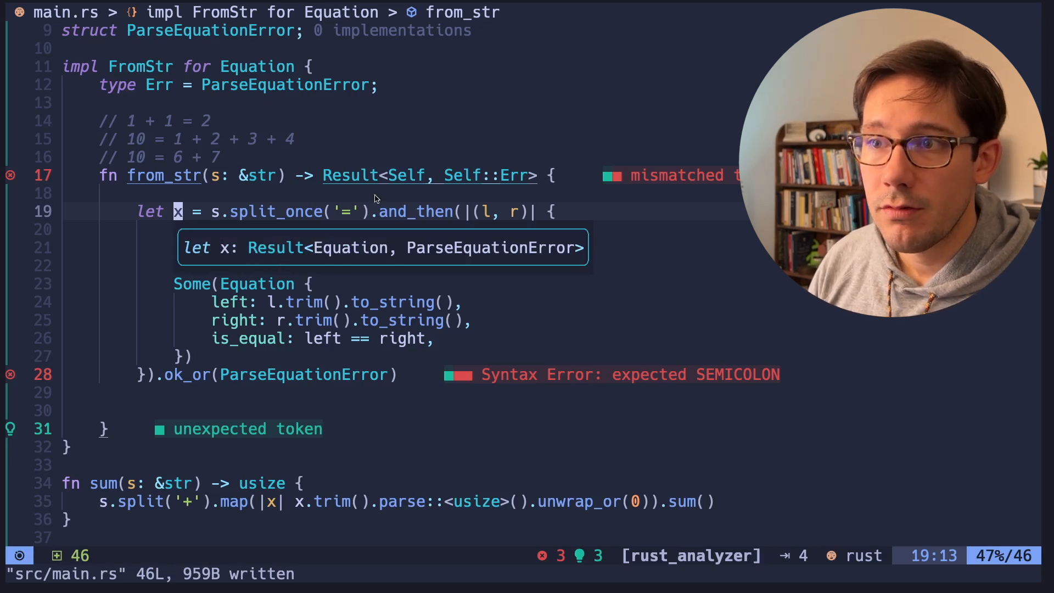
mouse_move(430, 252)
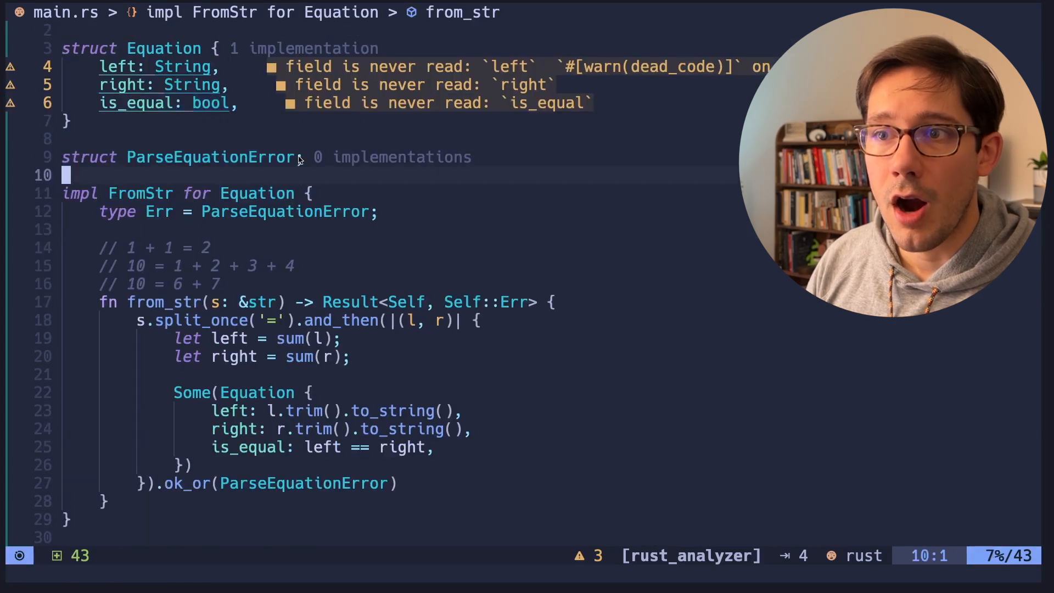
Write fn test_eq(s: &str) matching s.parse::<Equation>() with todo!() Ok and Err arms
scroll(down, 3)
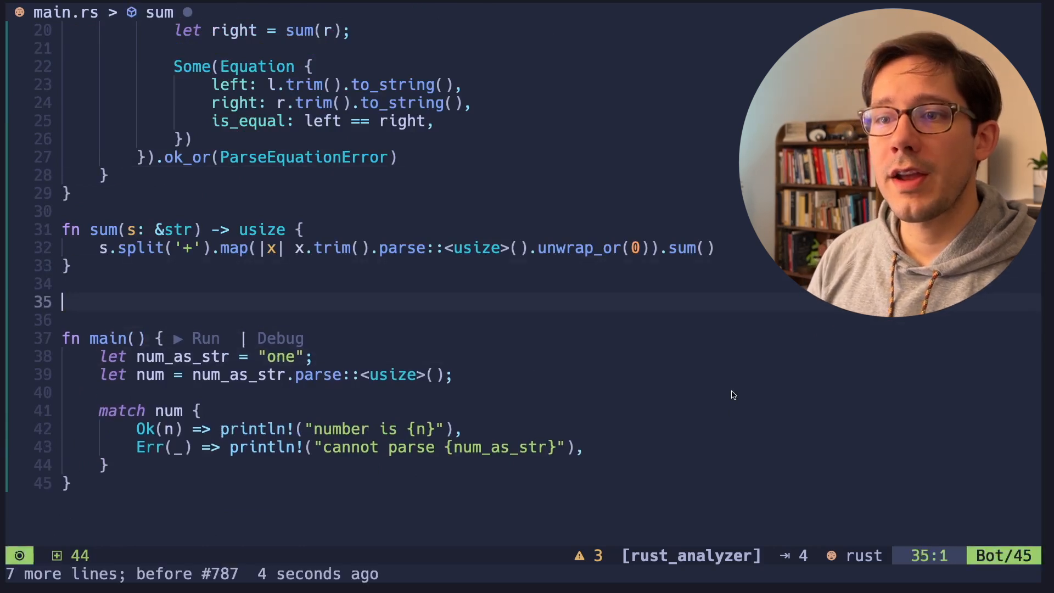
text(fn test_)
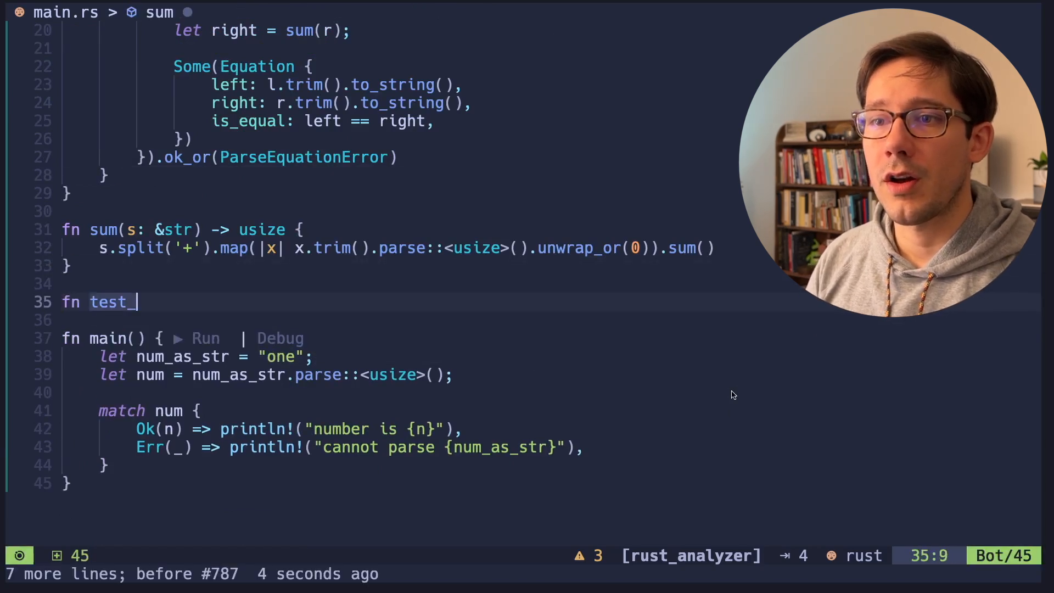
text(eq(s: &str) {)
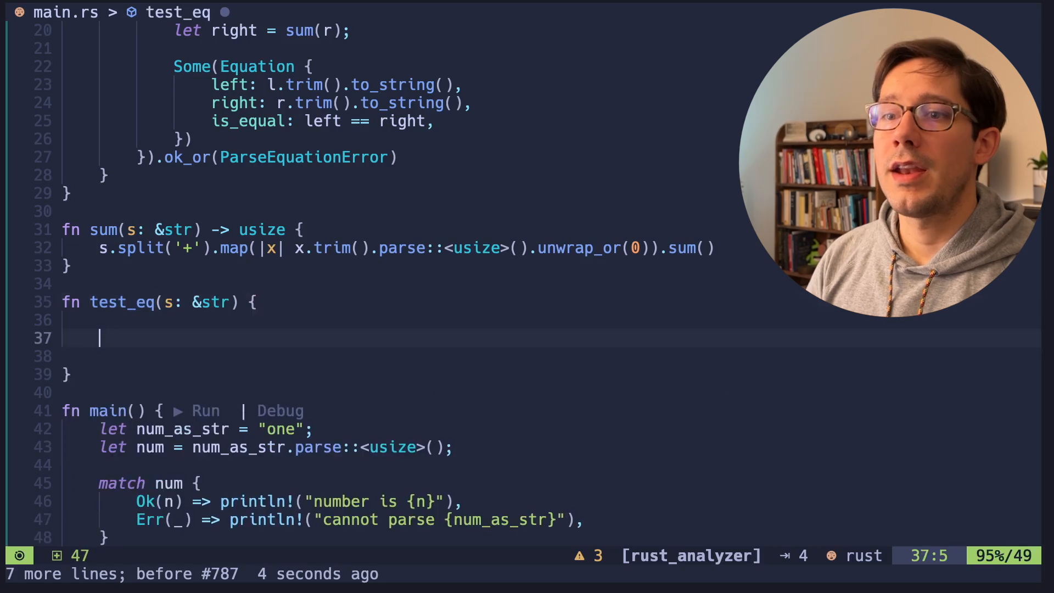
text(s.parse<)
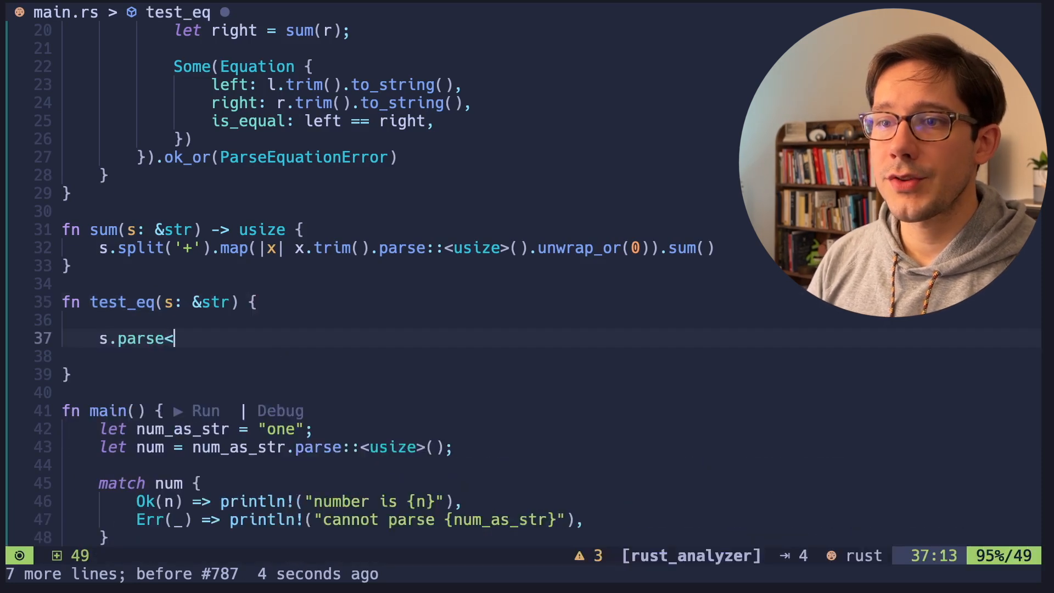
text(:<Equation>() {)
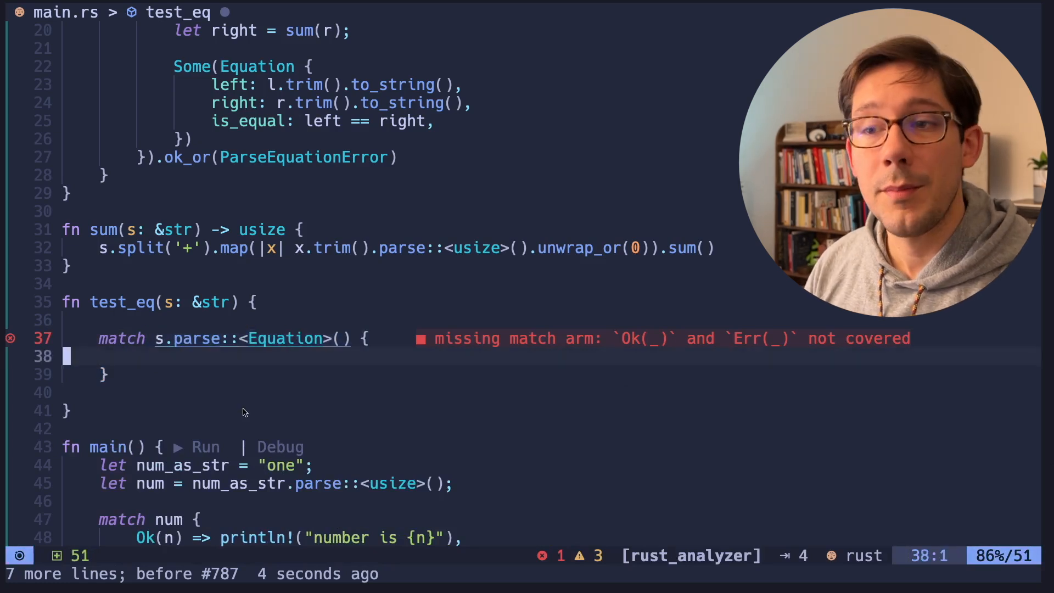
double_click(284, 338)
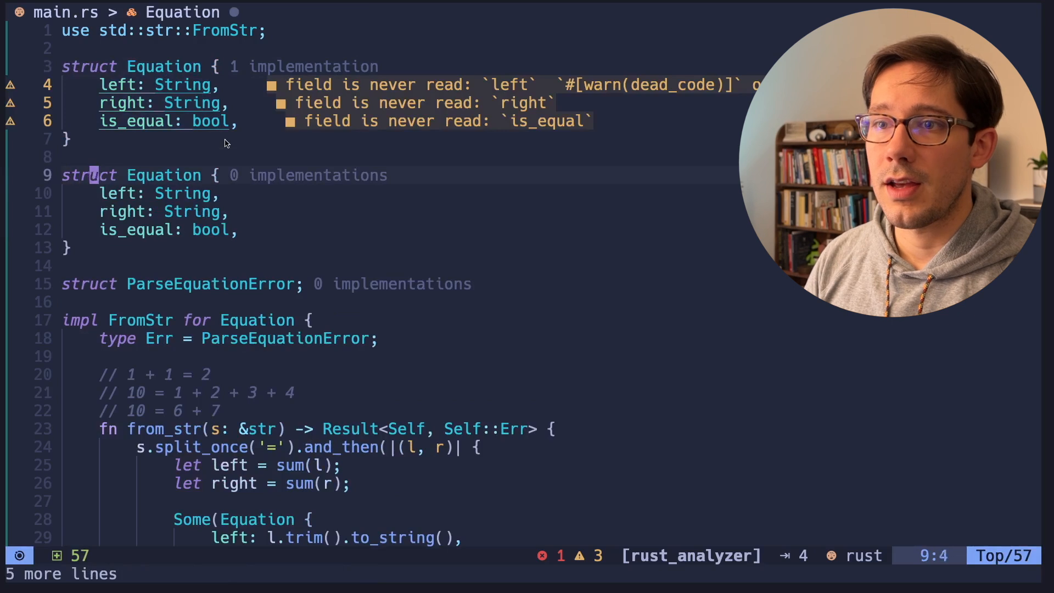
text(User)
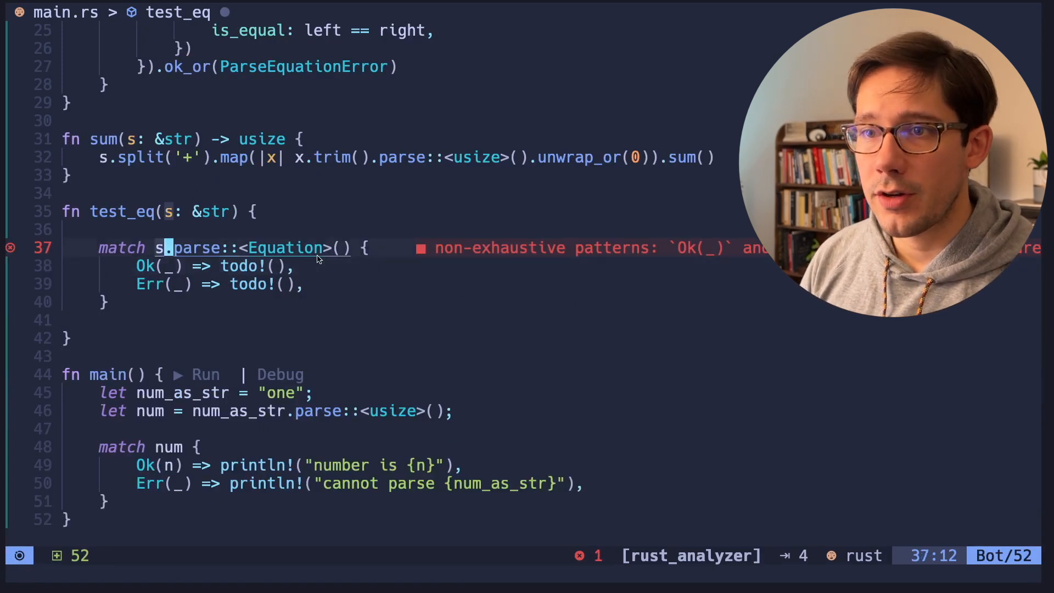
Destructure Equation in the Ok arm and print "{left} does equal {right}"
text(Equation { left, right, is)
text(println!("{left)
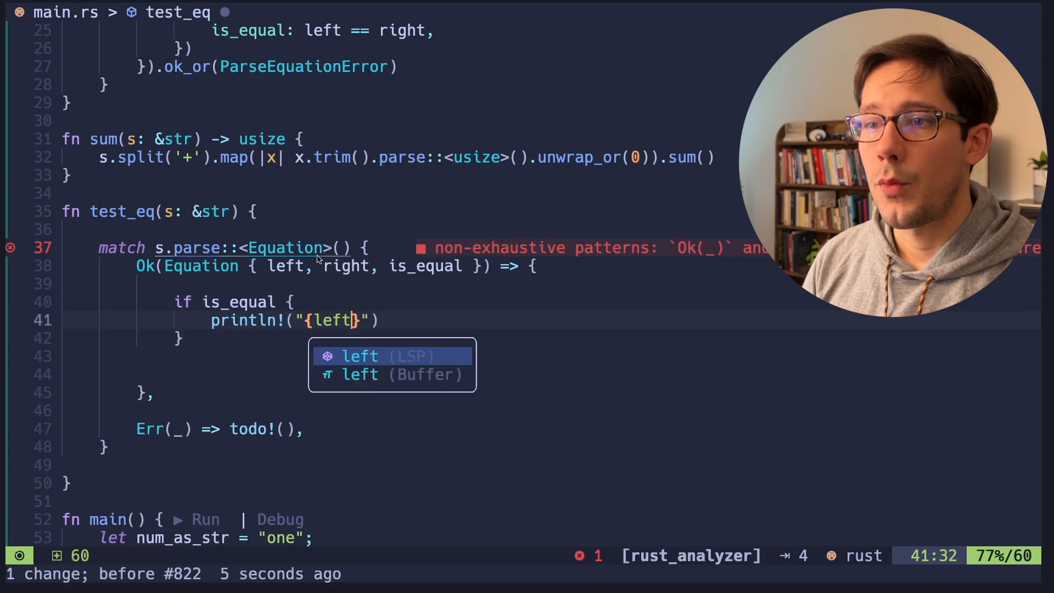
text(does equal {right})
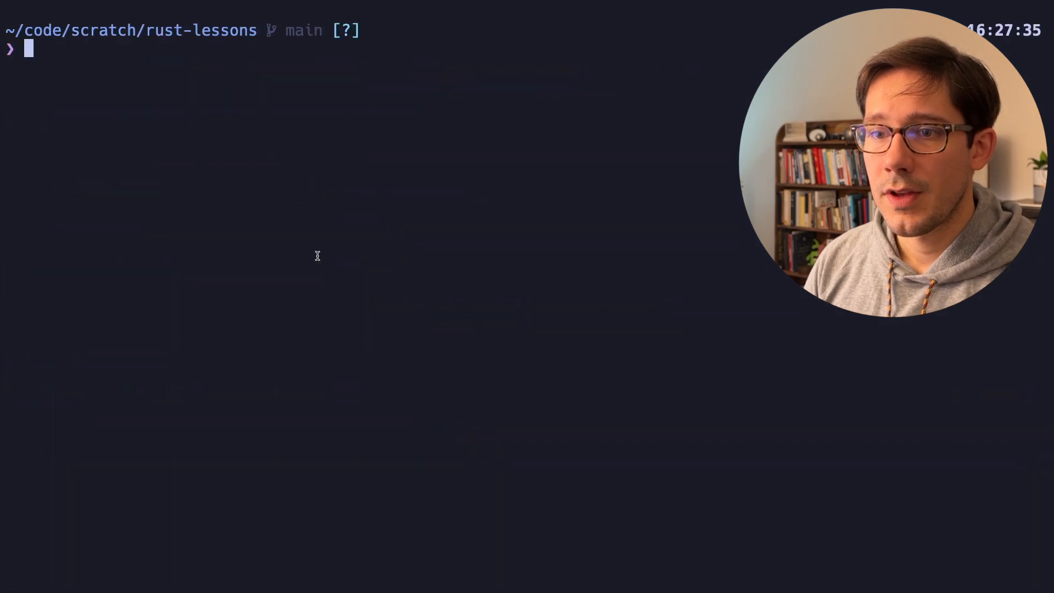
Run cargo run in the rust-lessons directory
text(cargo run)
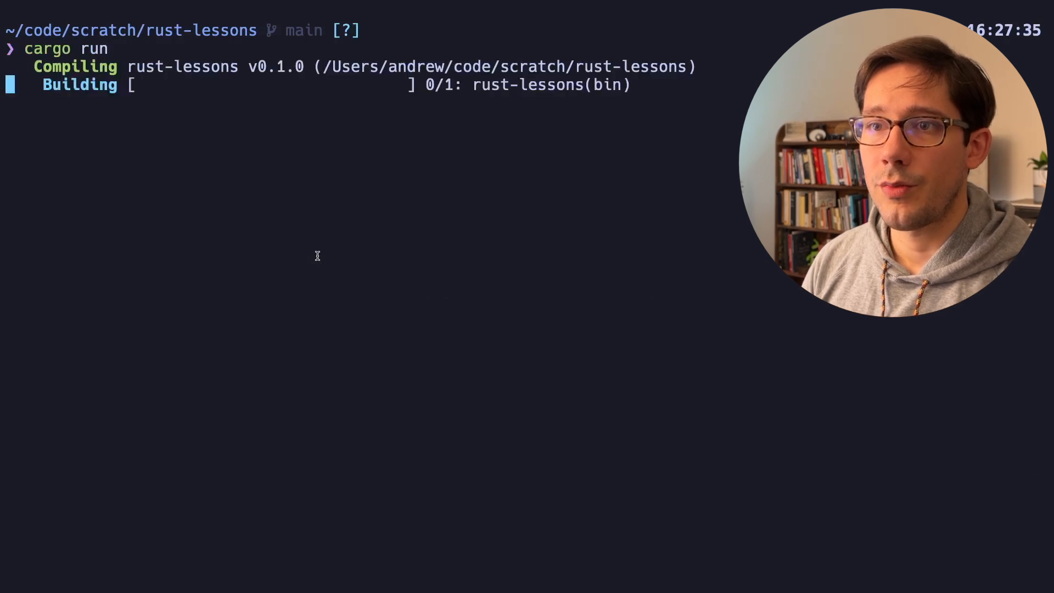